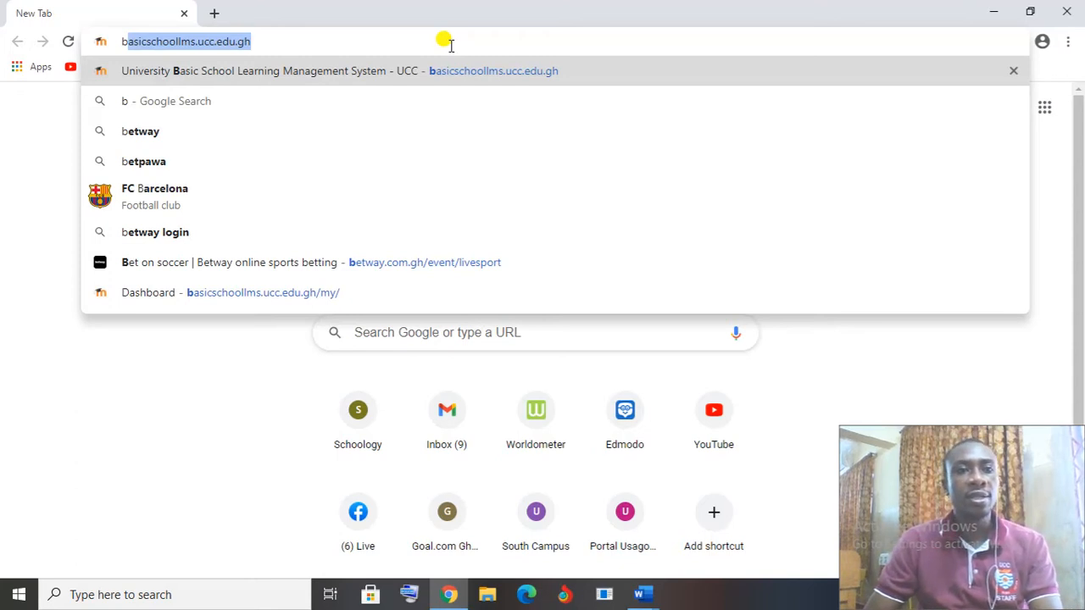
Load basicschoollms.ucc.edu.gh in Chrome.
key("Enter")
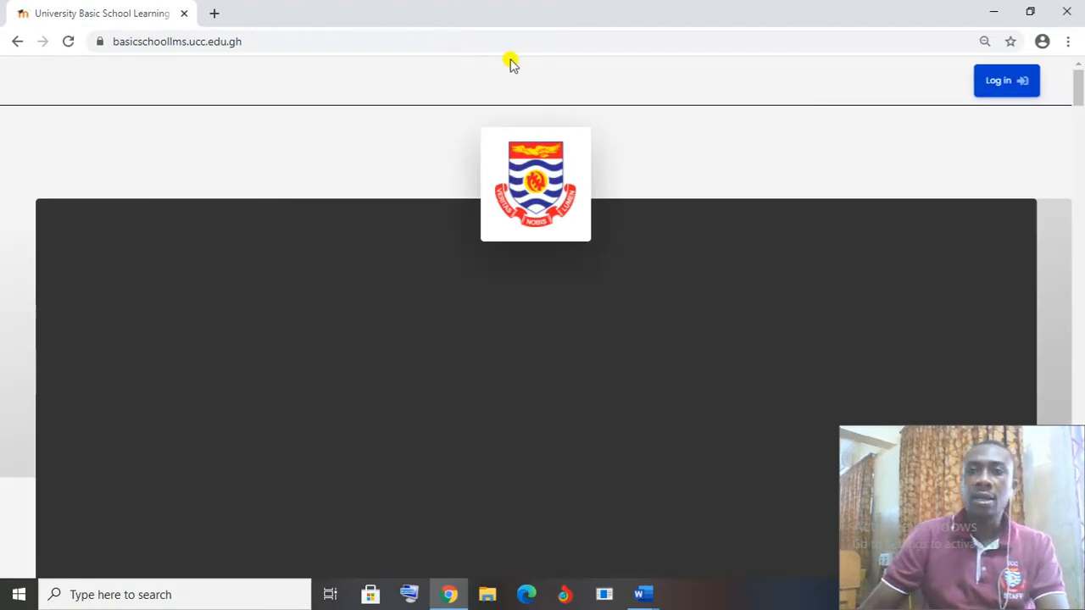
left_click(1006, 80)
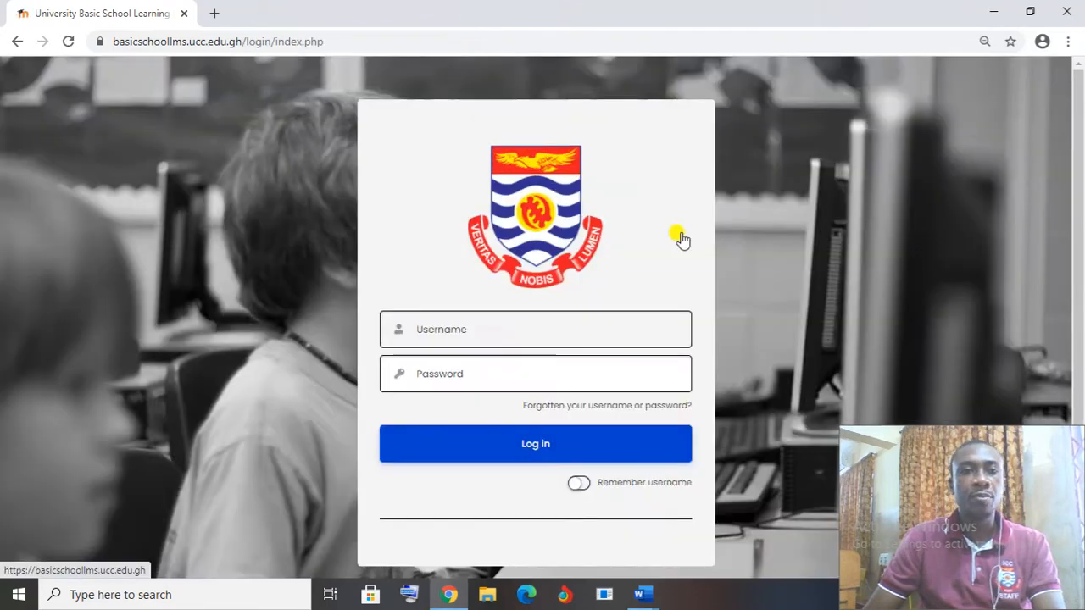
mouse_move(556, 313)
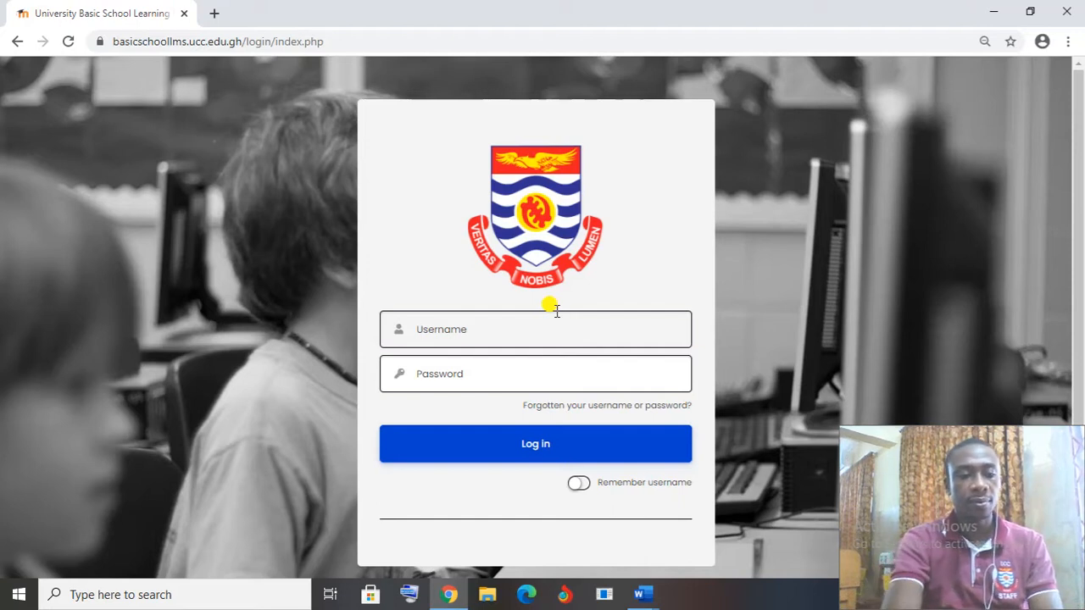
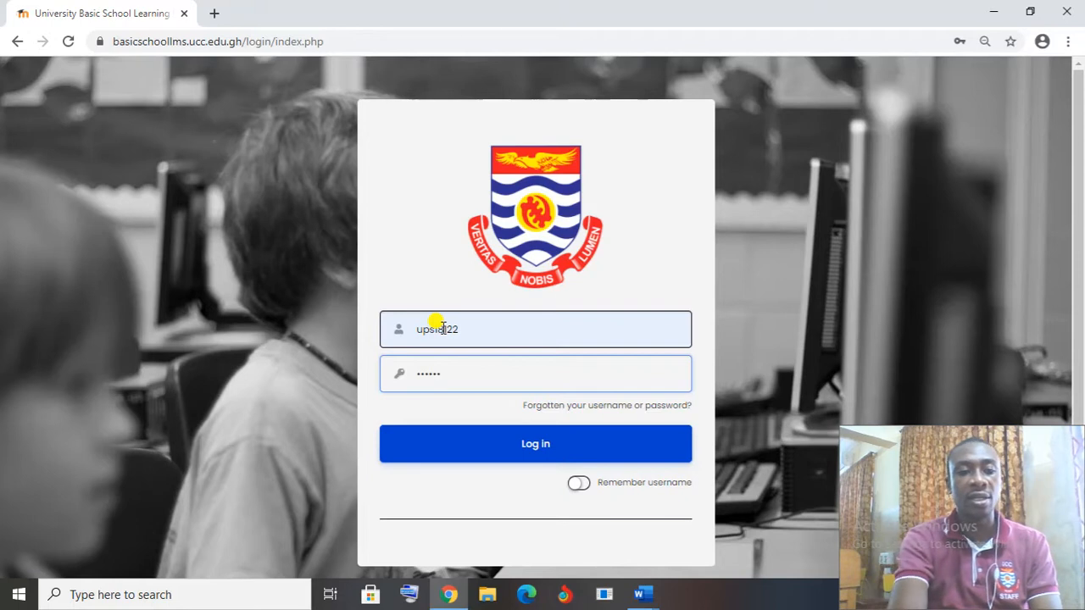
Log in, dismiss the 'Your Dashboard' tour, and decline Chrome's password saving.
left_click(535, 444)
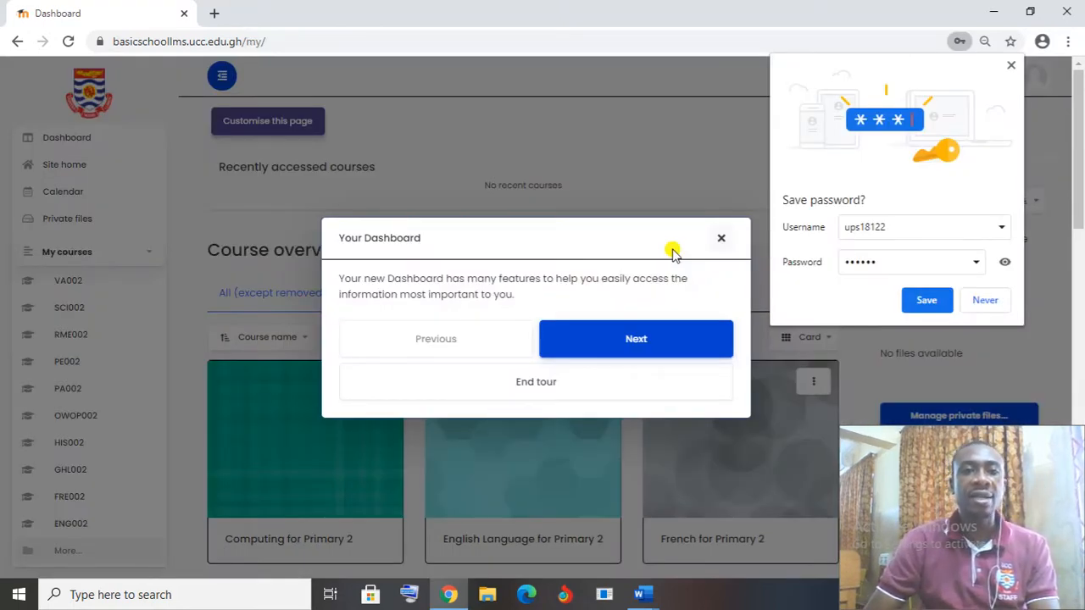
mouse_move(395, 281)
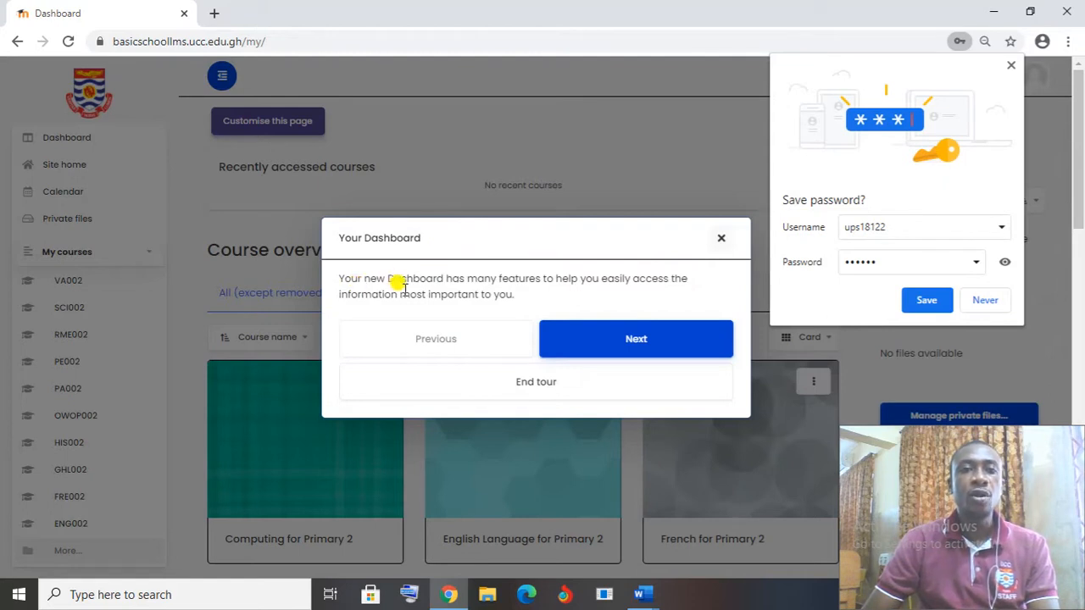
mouse_move(532, 294)
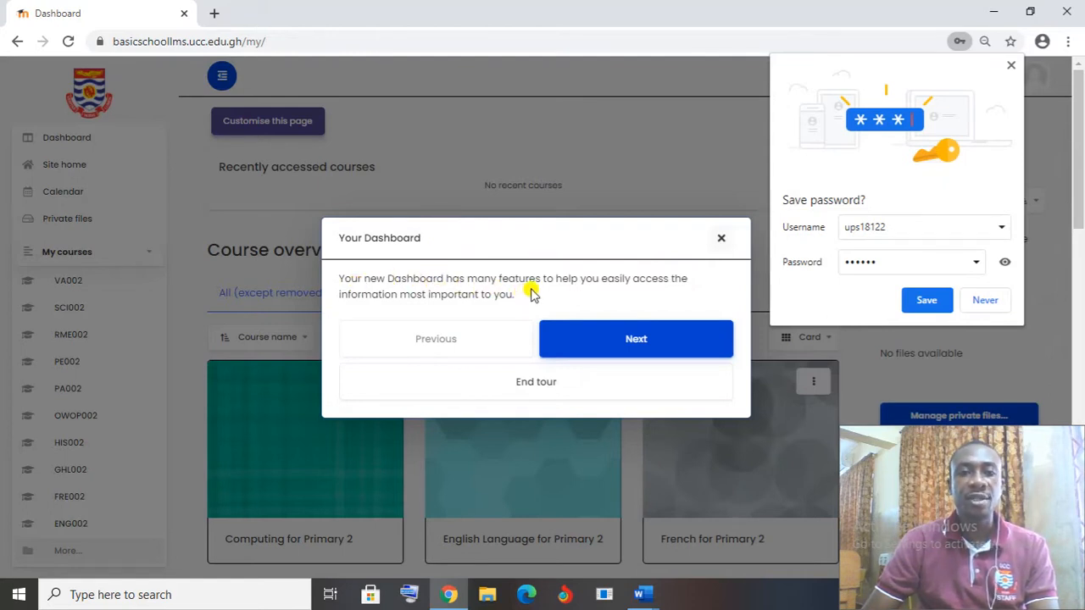
mouse_move(606, 288)
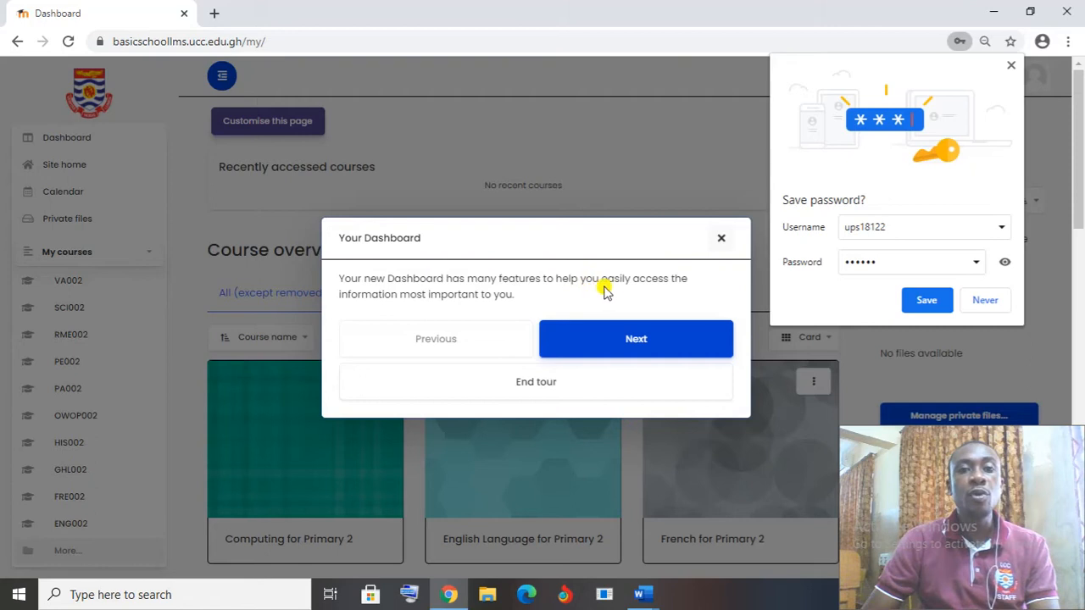
mouse_move(424, 310)
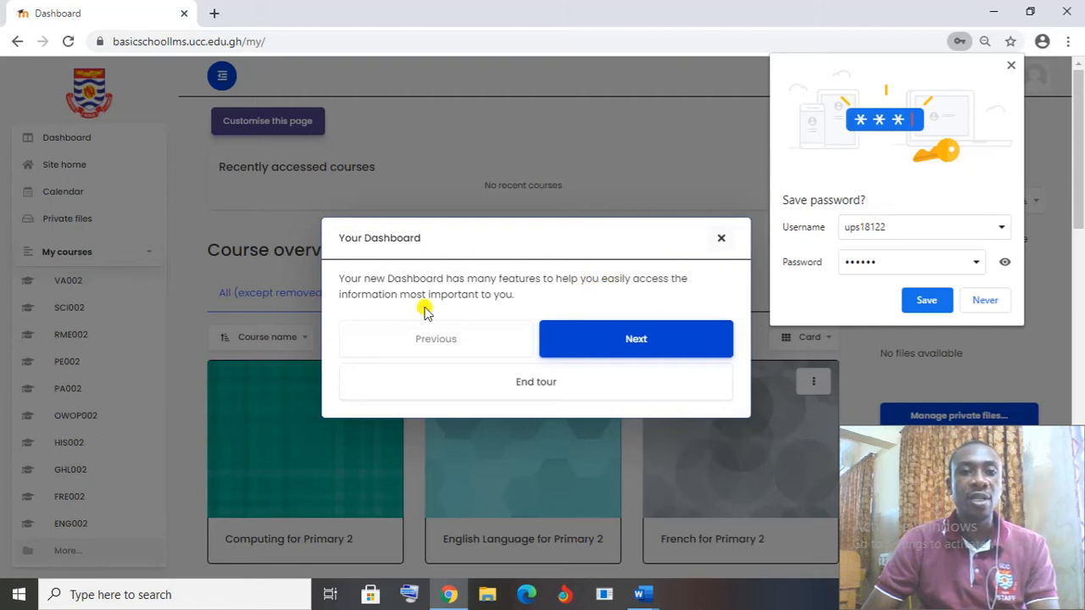
mouse_move(736, 261)
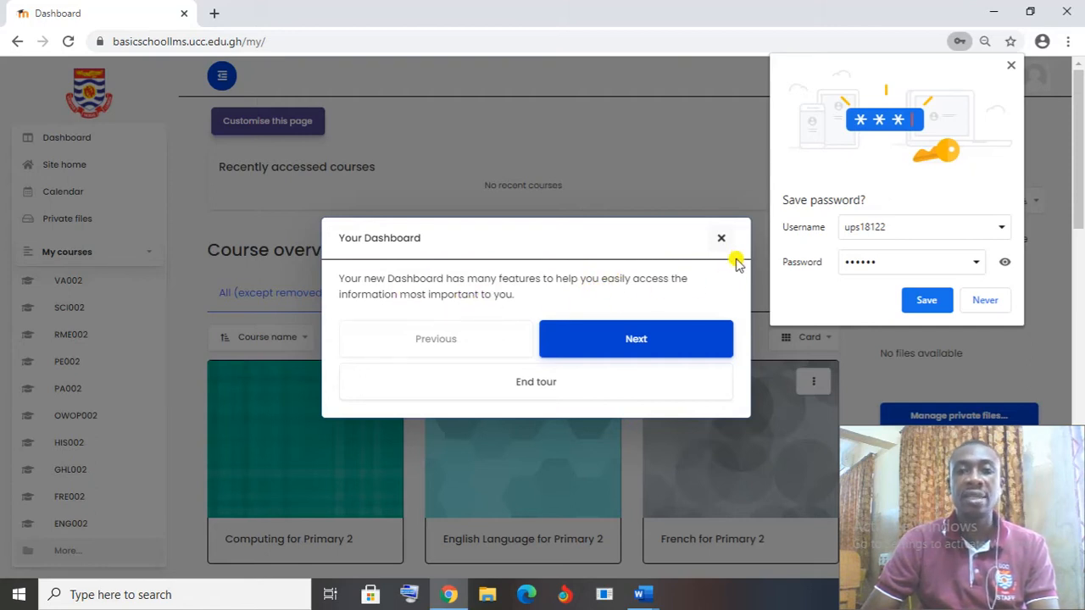
left_click(722, 238)
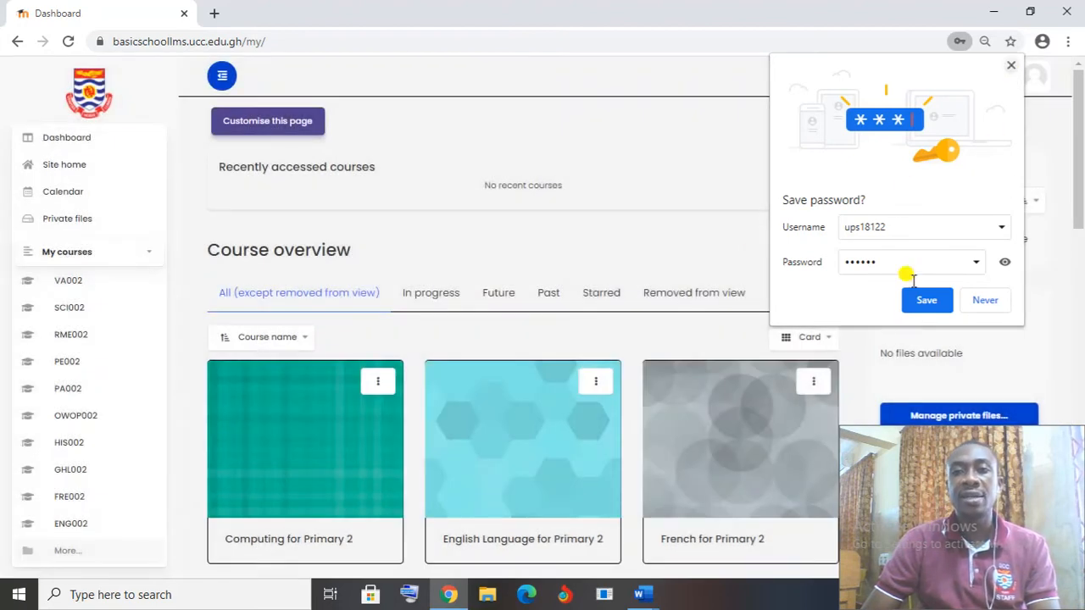
left_click(985, 300)
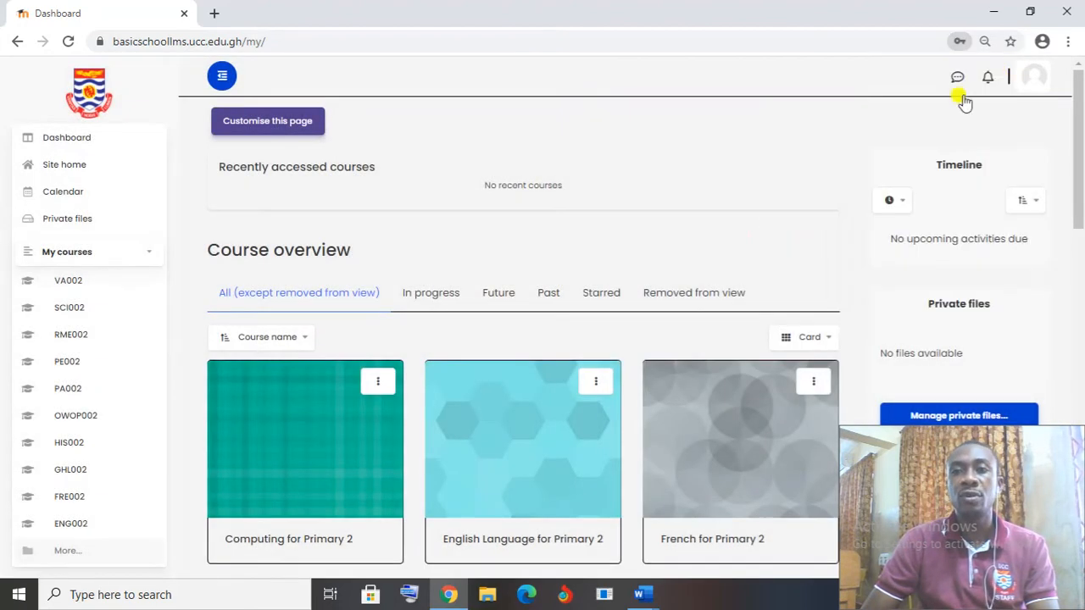
mouse_move(740, 142)
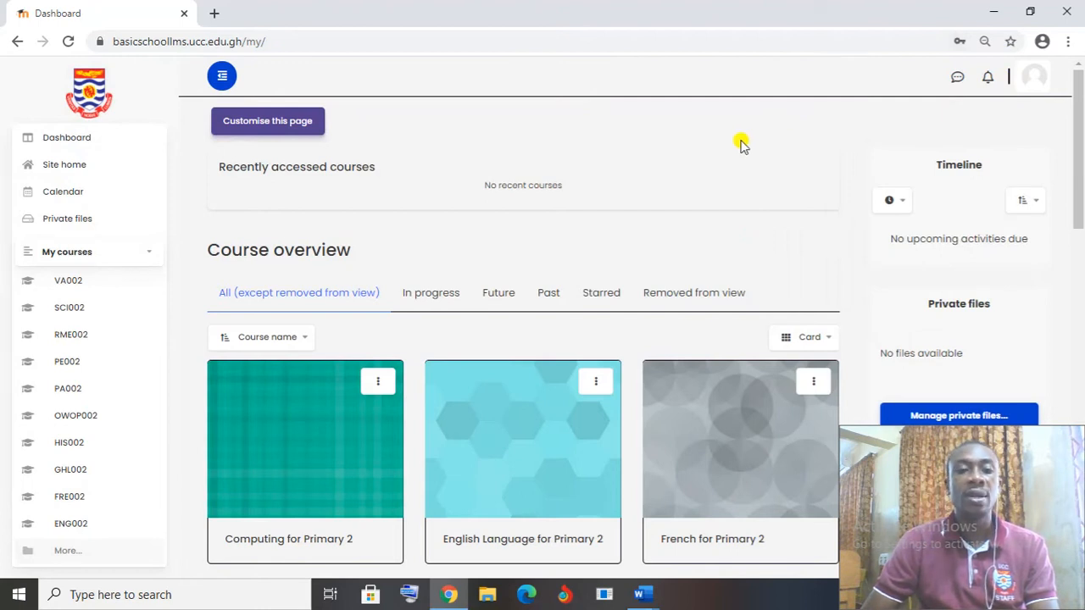
mouse_move(621, 176)
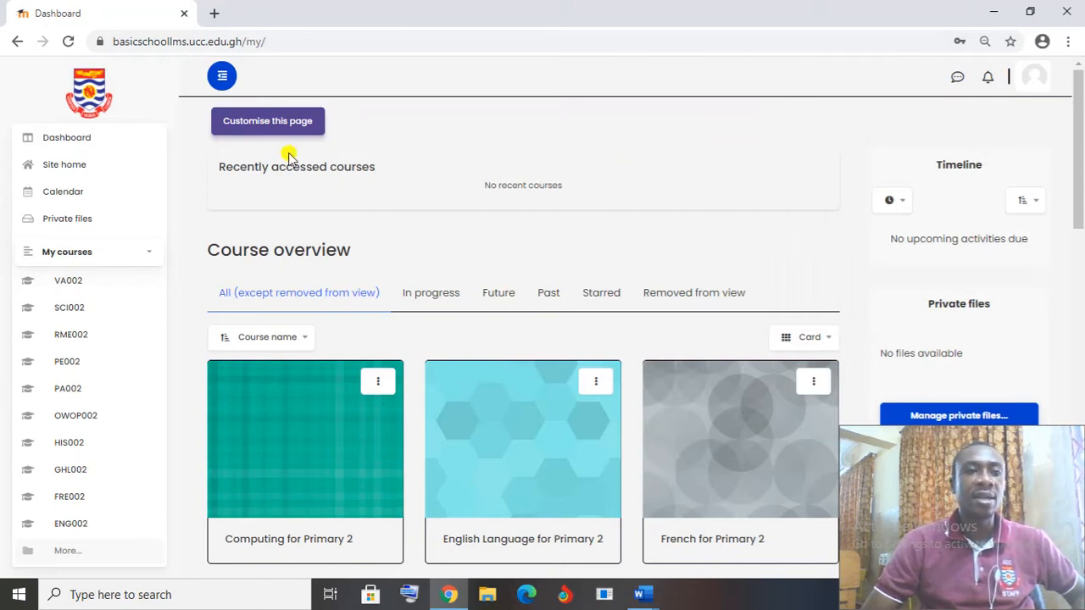
left_click(67, 137)
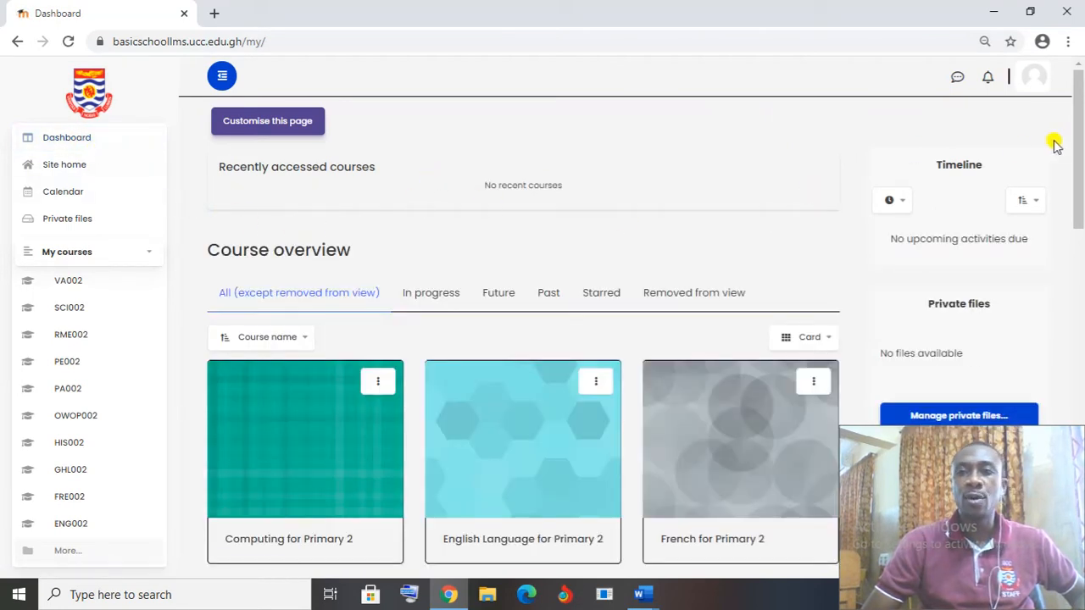
scroll("down", 3)
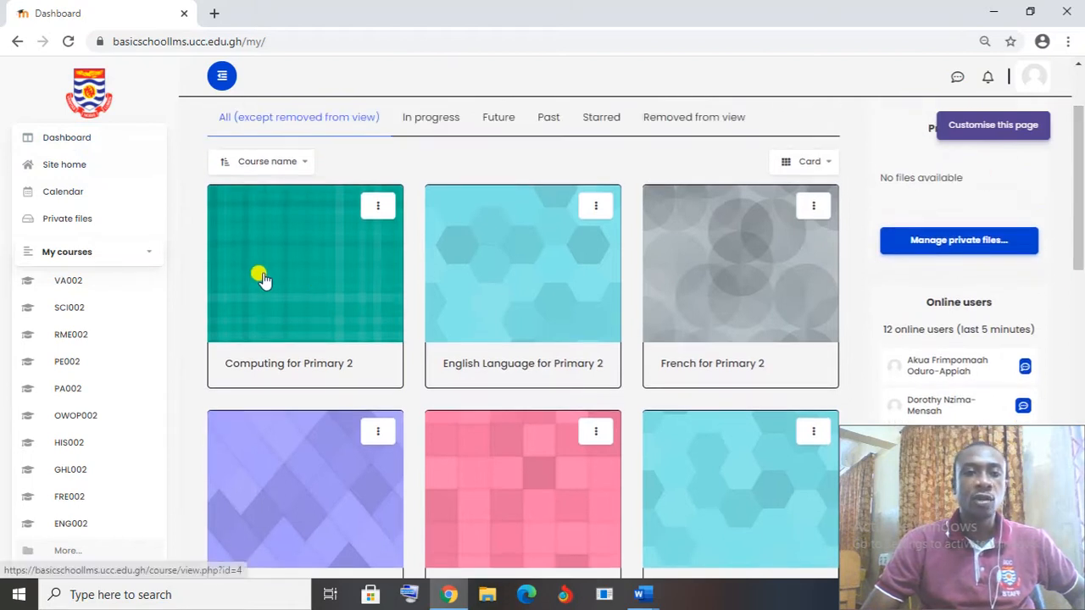
mouse_move(488, 320)
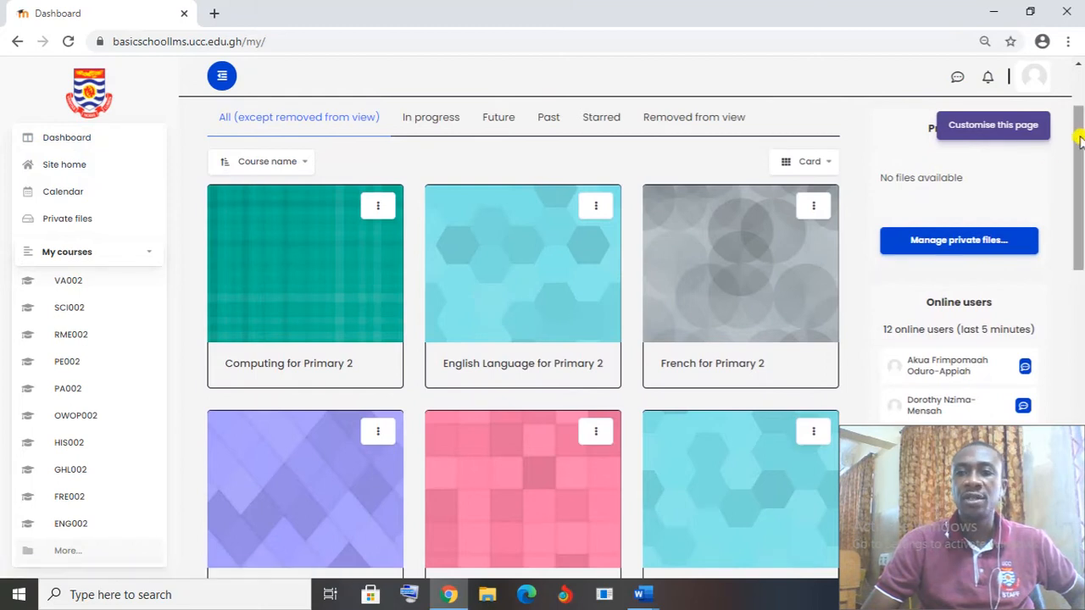
scroll("down", 3)
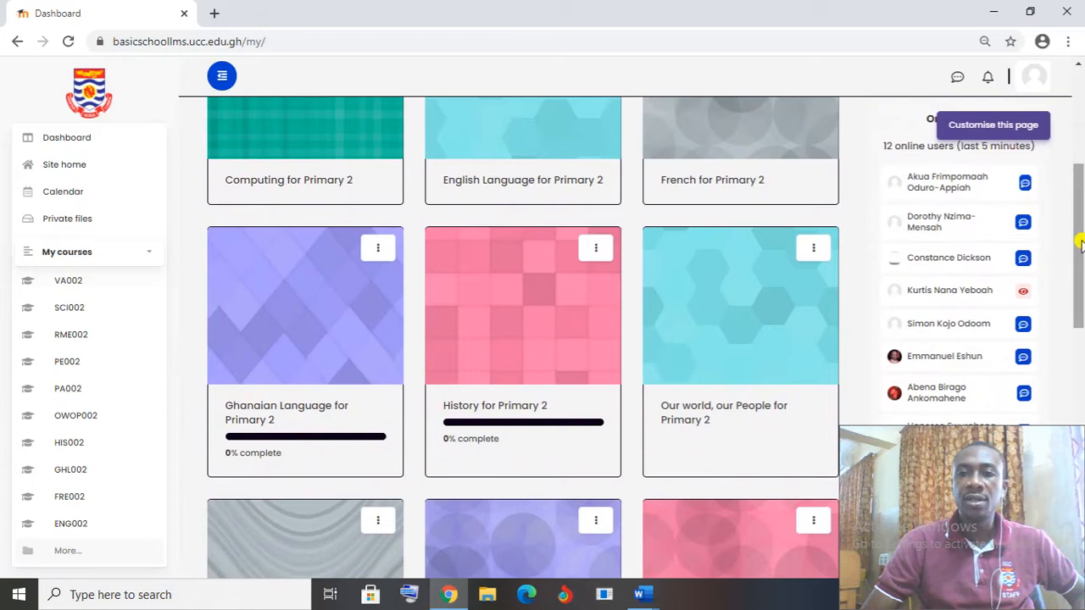
scroll("down", 3)
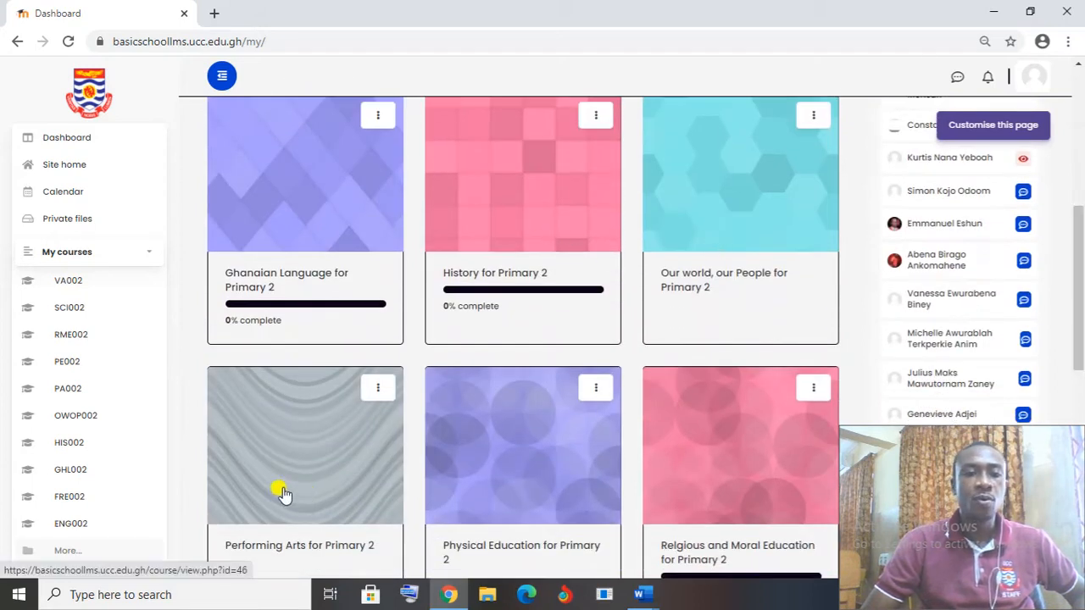
scroll("down", 3)
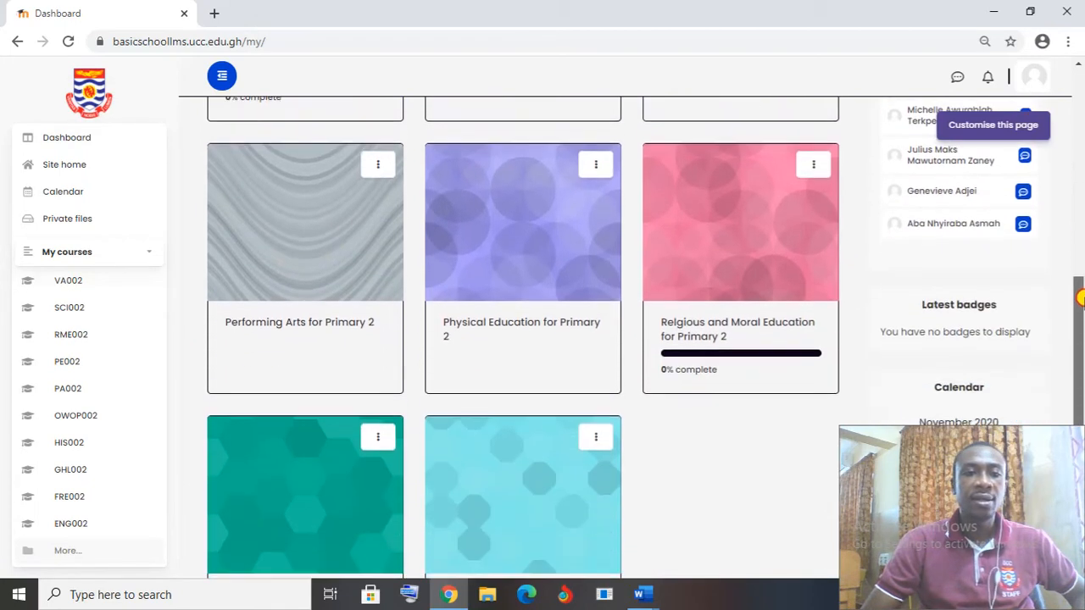
mouse_move(497, 259)
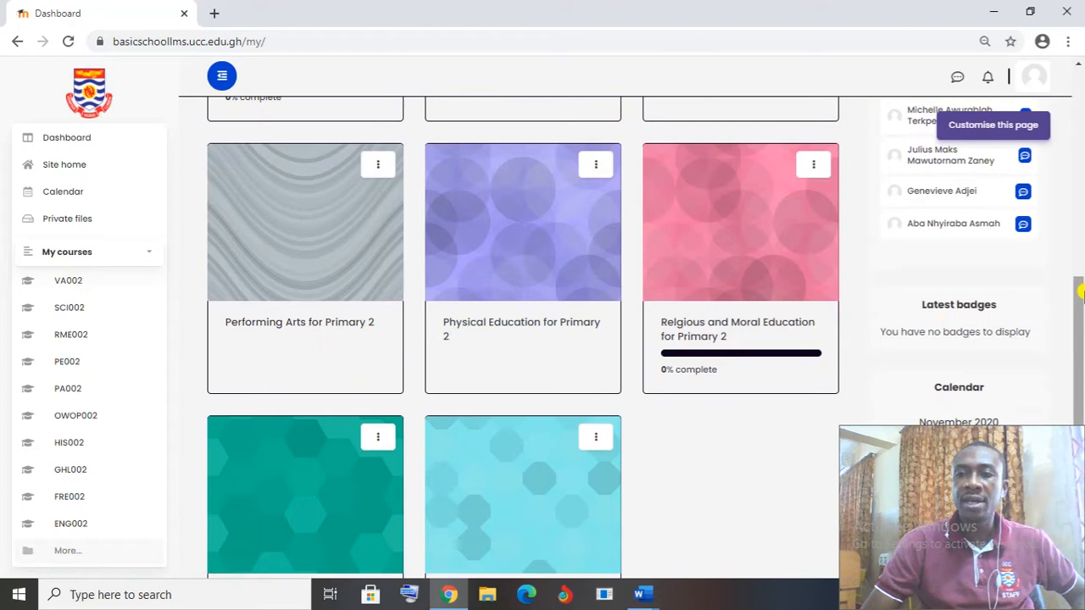
scroll("down", 3)
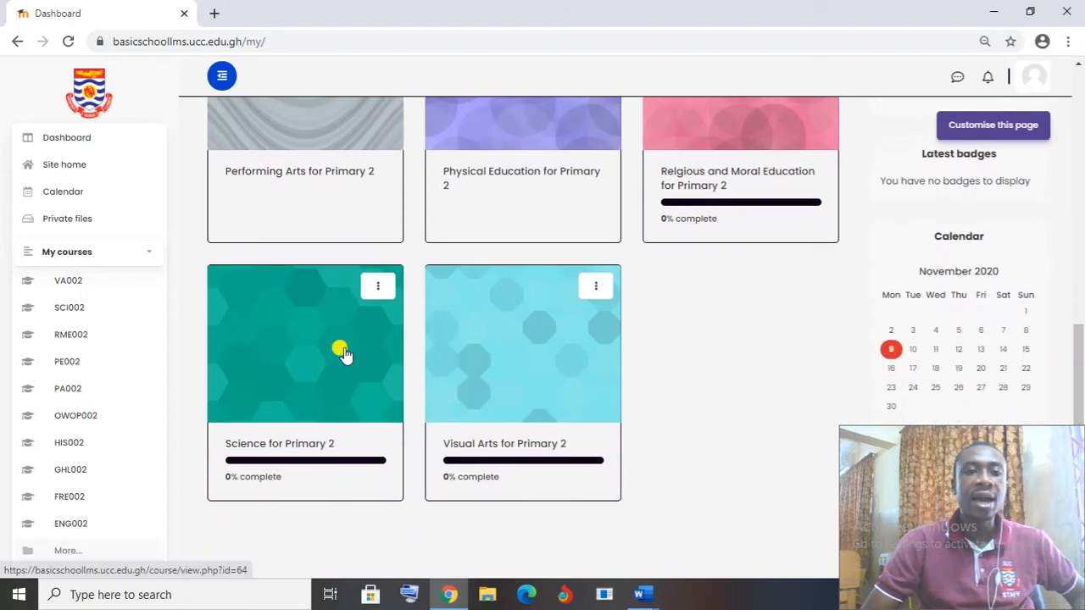
mouse_move(483, 383)
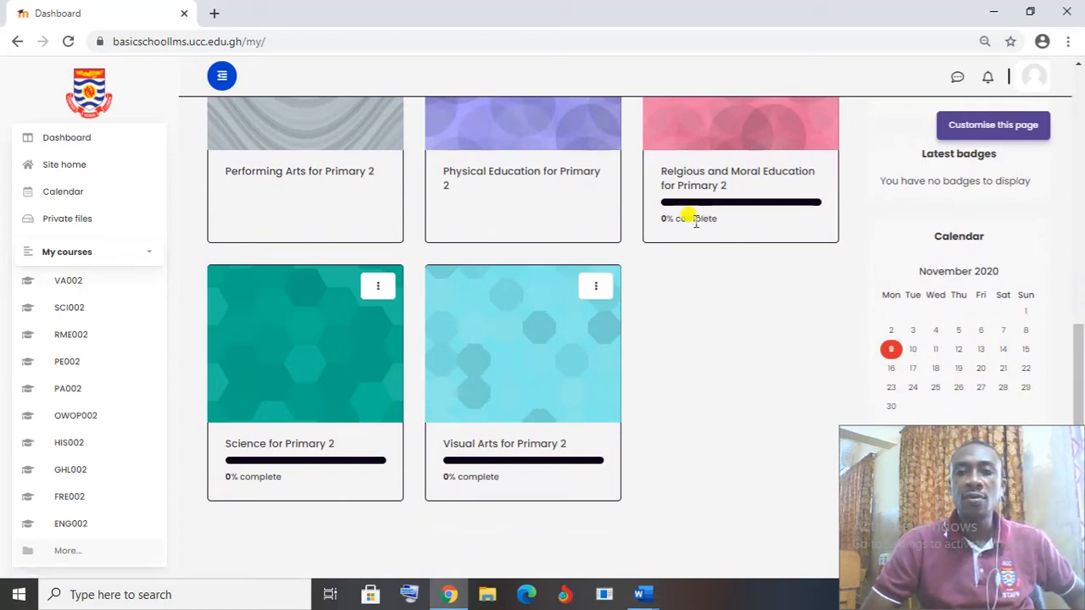
mouse_move(696, 229)
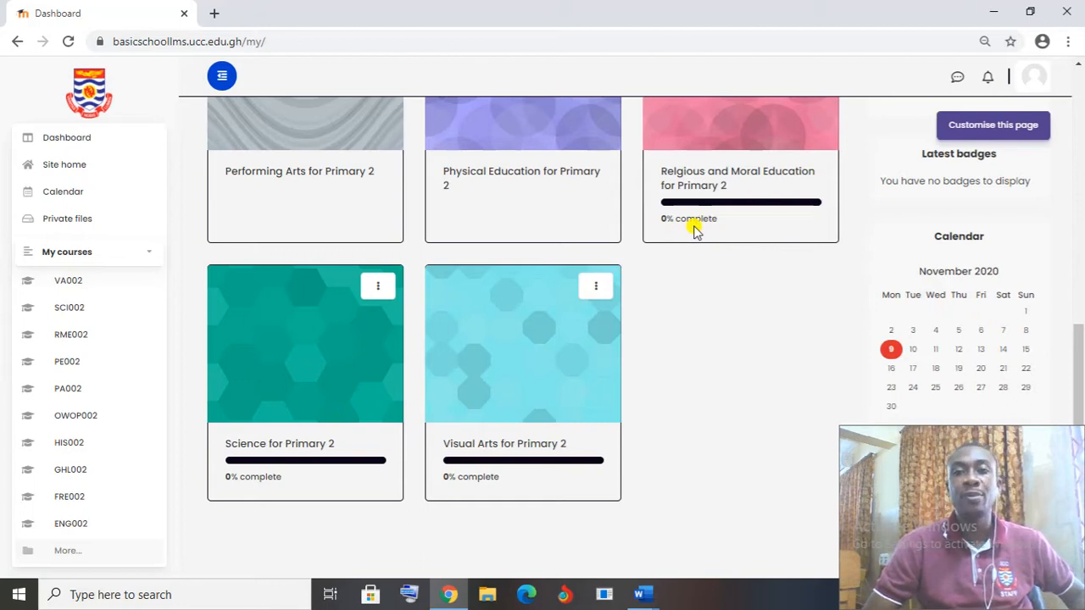
mouse_move(692, 240)
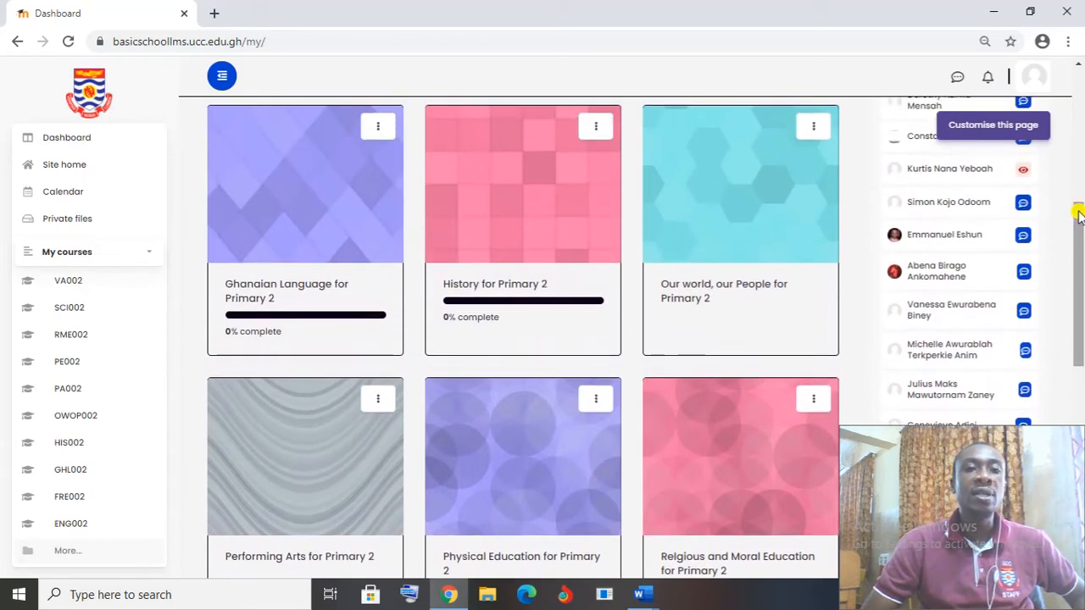
mouse_move(505, 212)
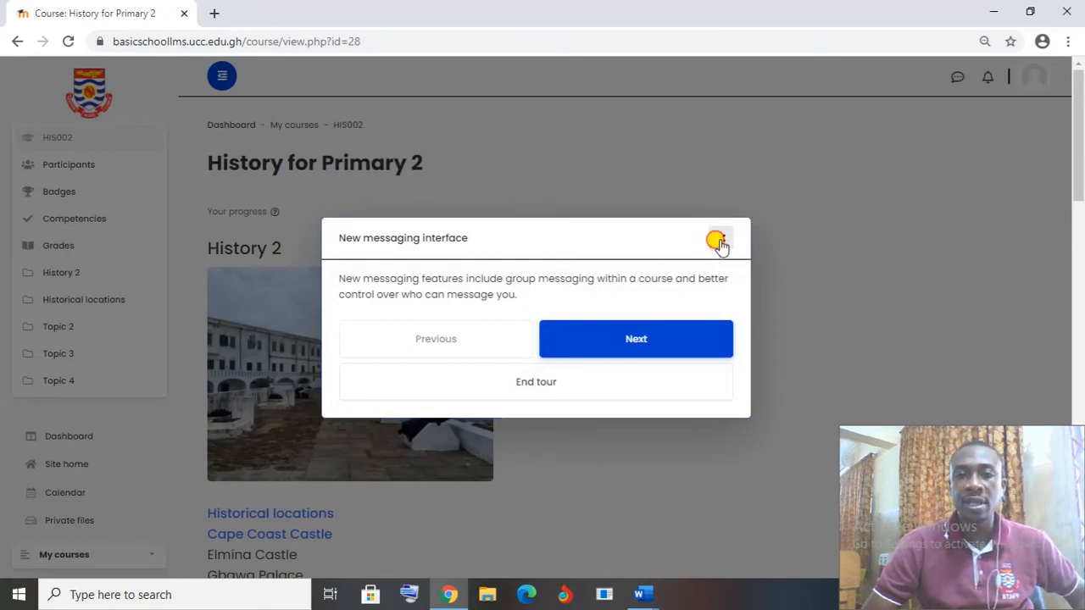
left_click(716, 242)
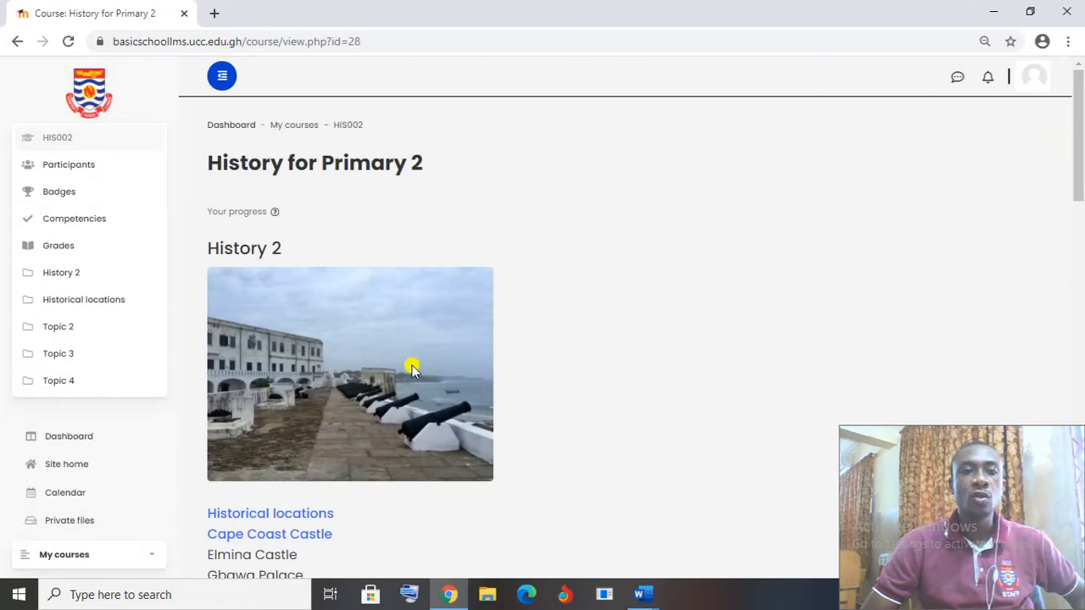
scroll("down", 3)
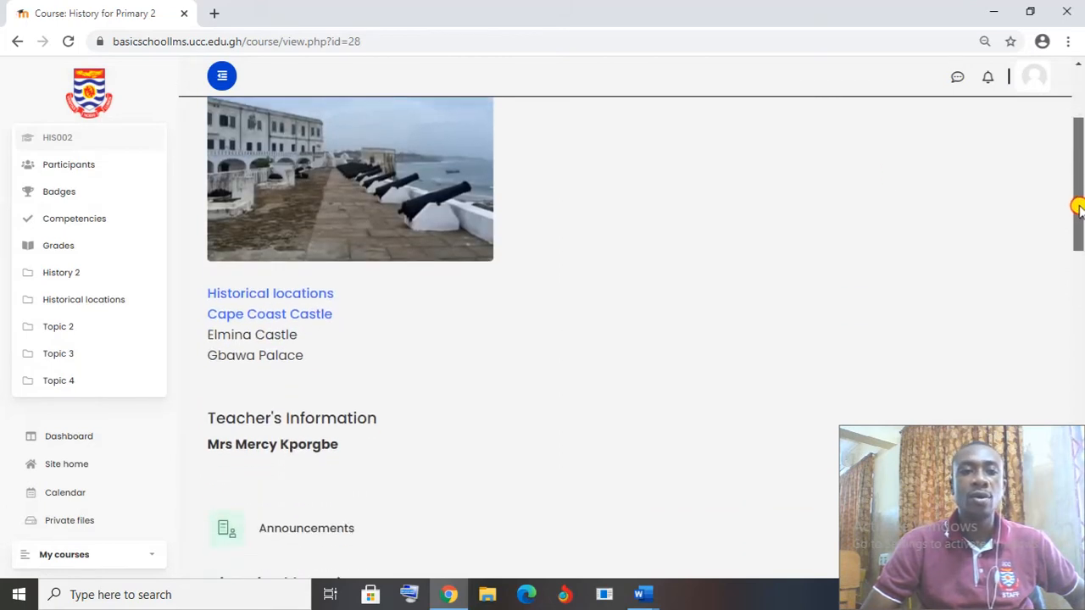
scroll("down", 3)
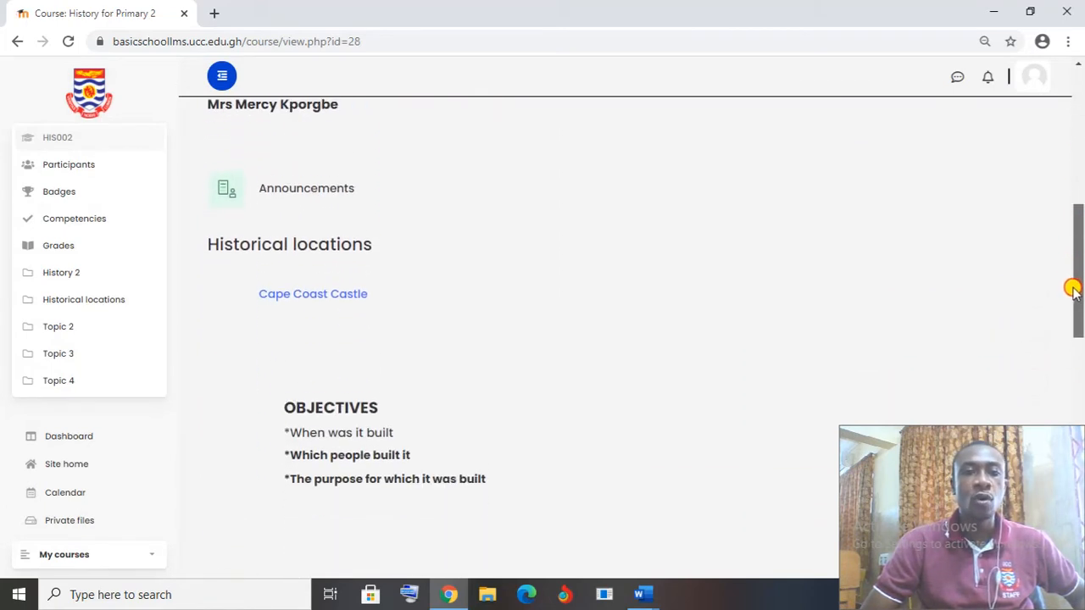
scroll("down", 3)
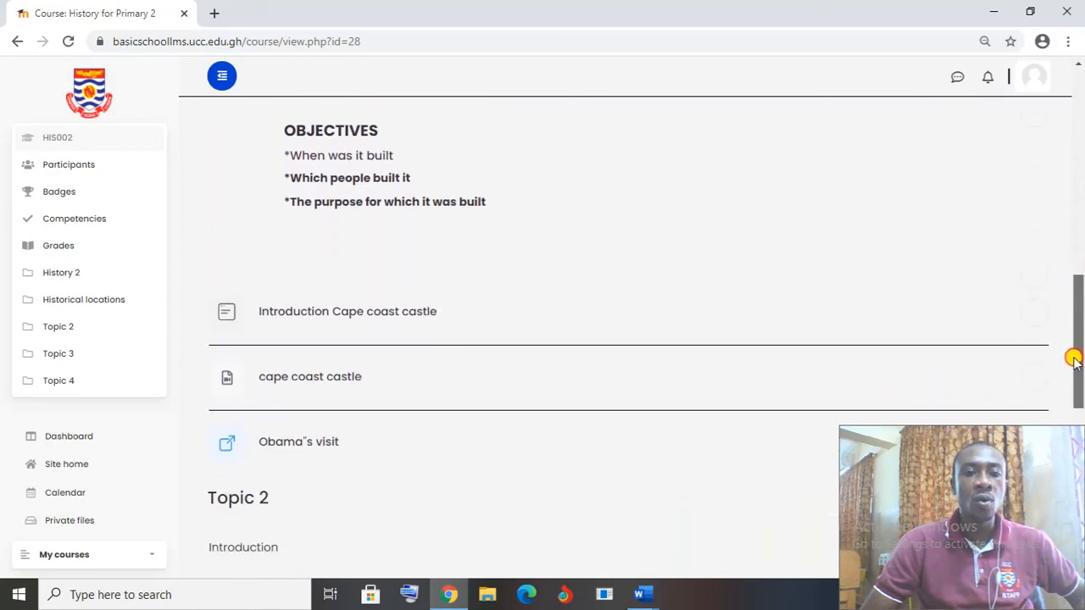
scroll("down", 3)
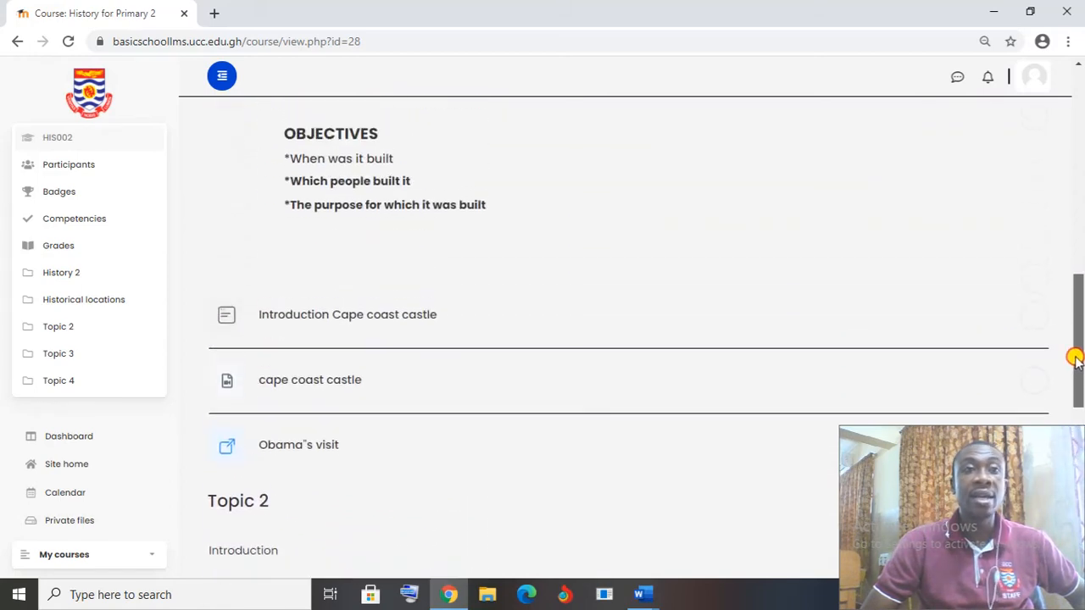
scroll("down", 3)
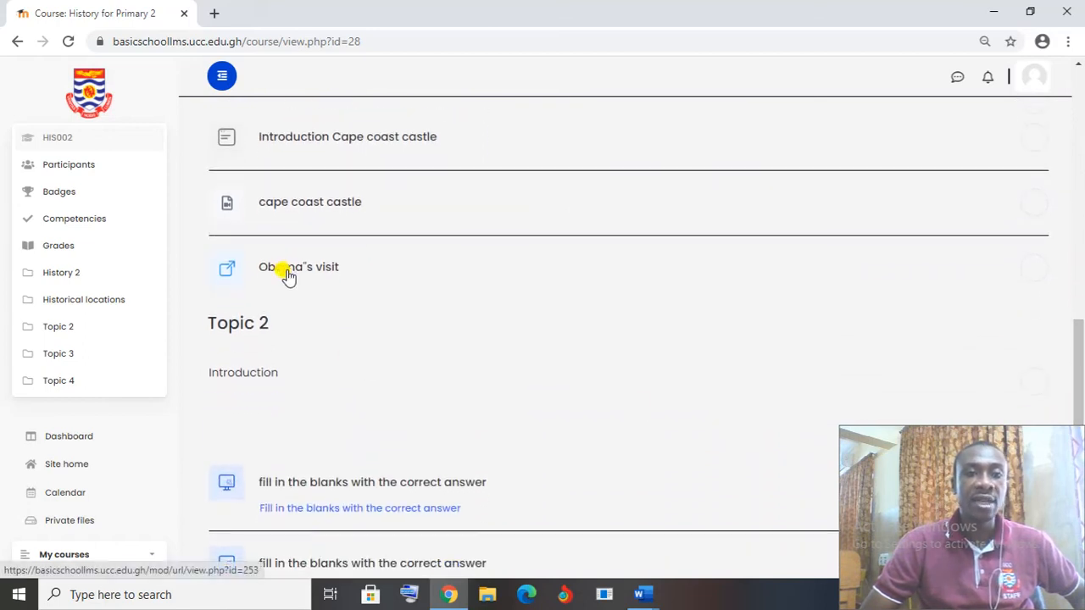
mouse_move(469, 295)
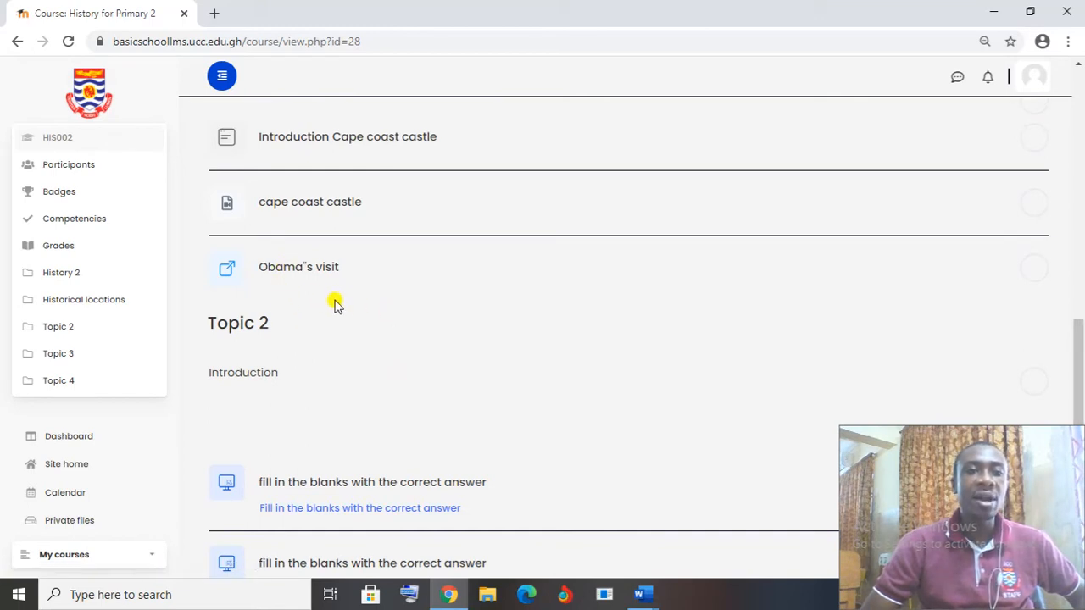
mouse_move(284, 272)
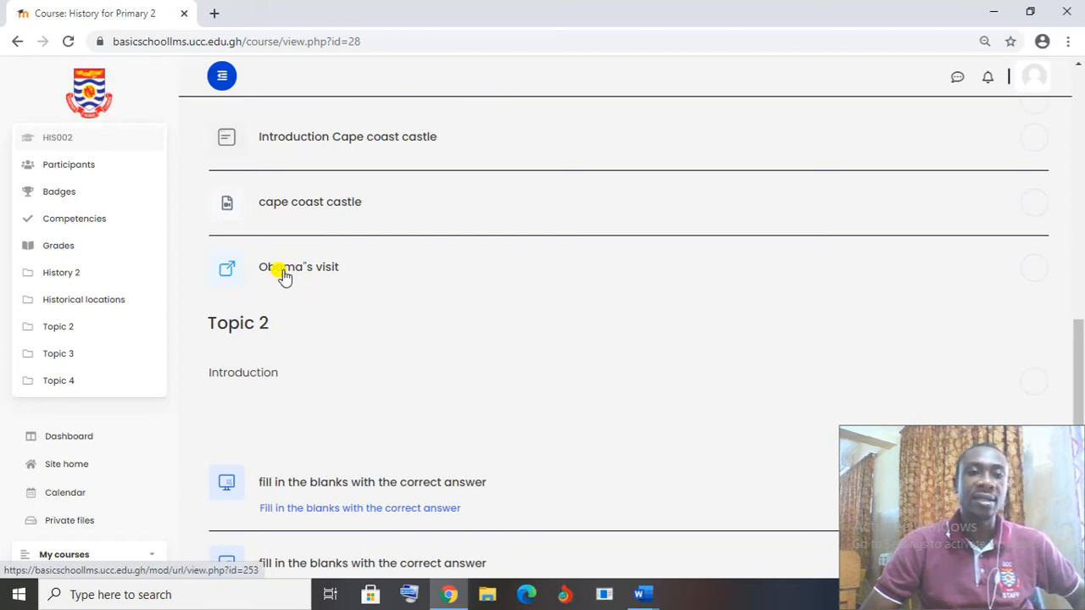
Play part of the Obama's visit video, then pause it.
left_click(298, 266)
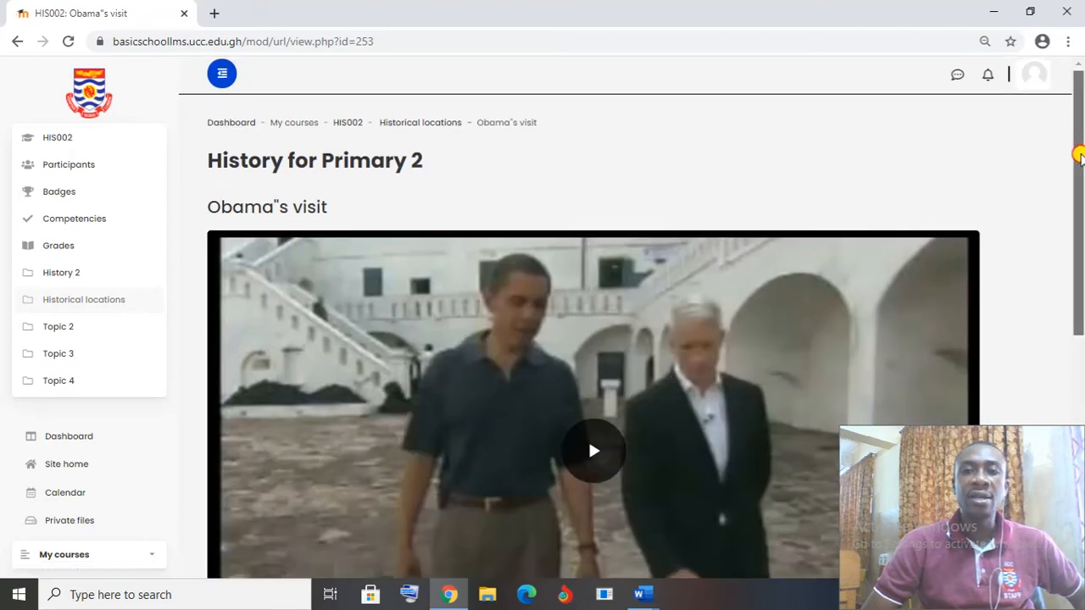
scroll("down", 3)
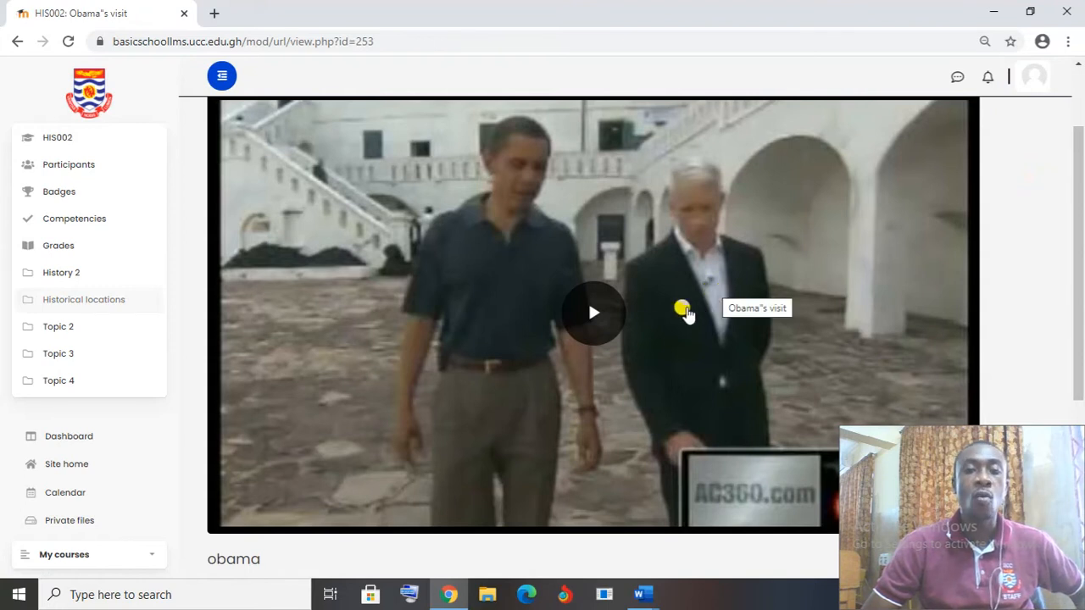
left_click(595, 315)
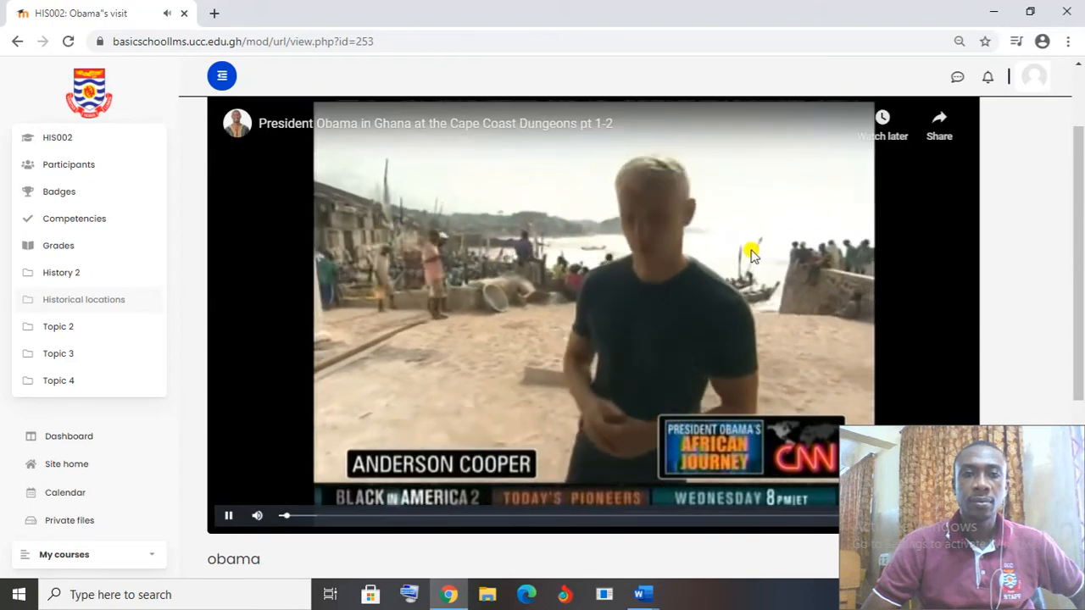
mouse_move(557, 271)
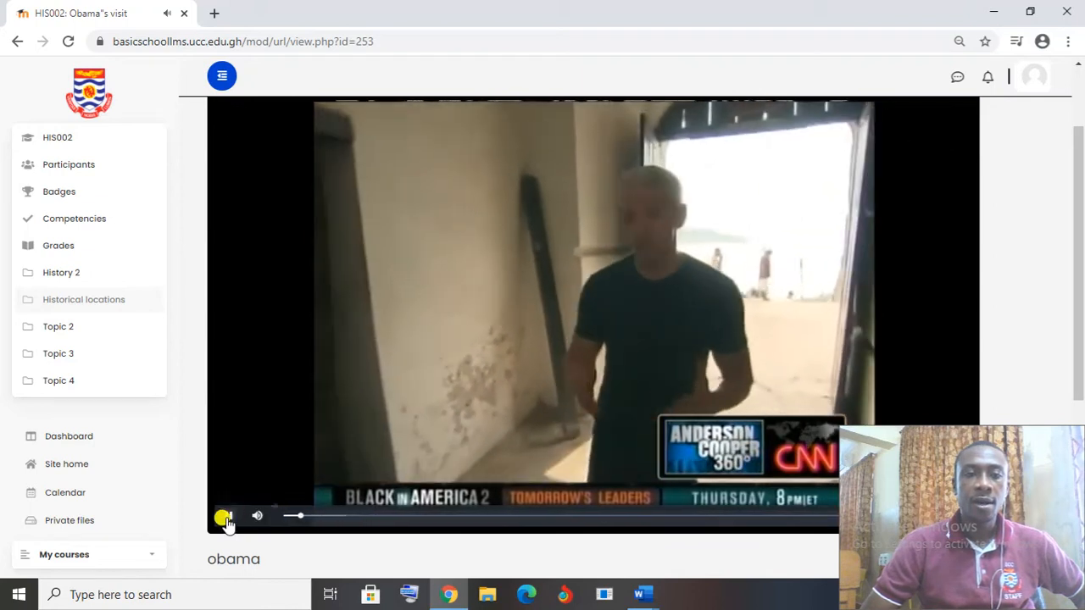
left_click(226, 517)
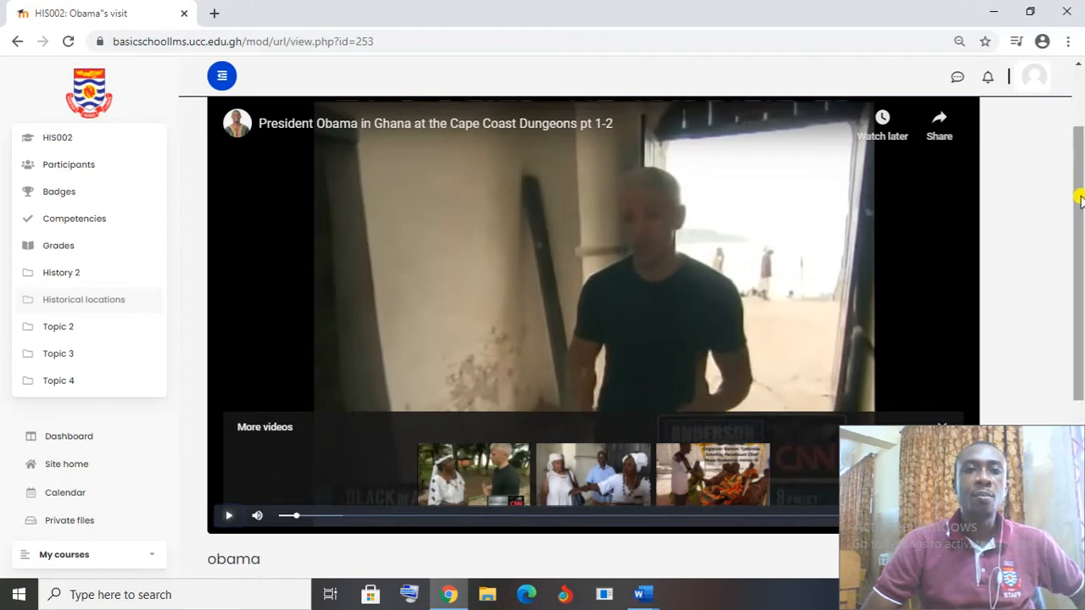
mouse_move(496, 138)
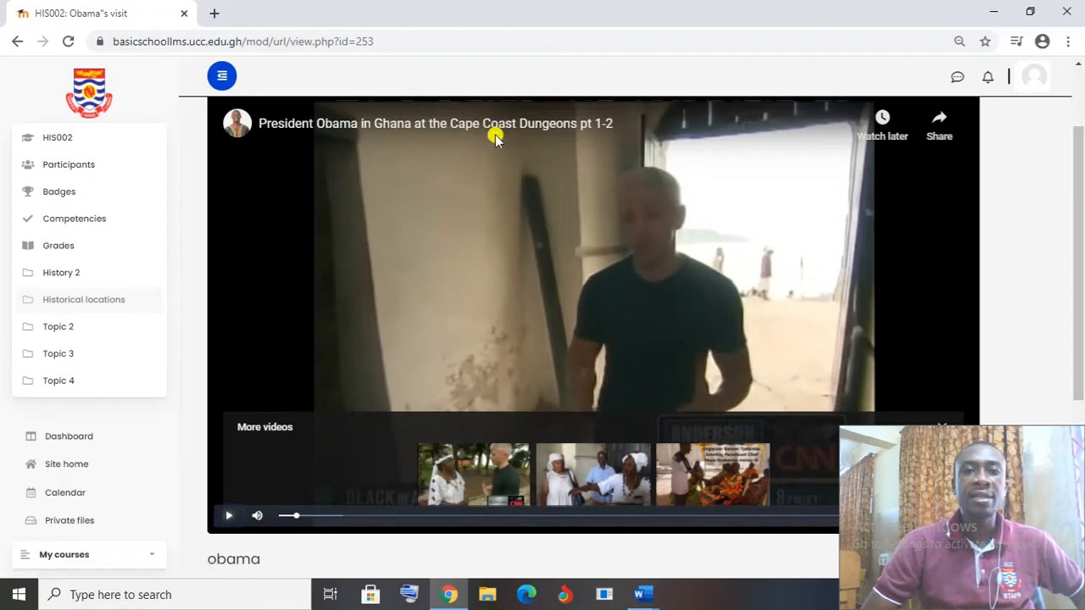
mouse_move(1030, 200)
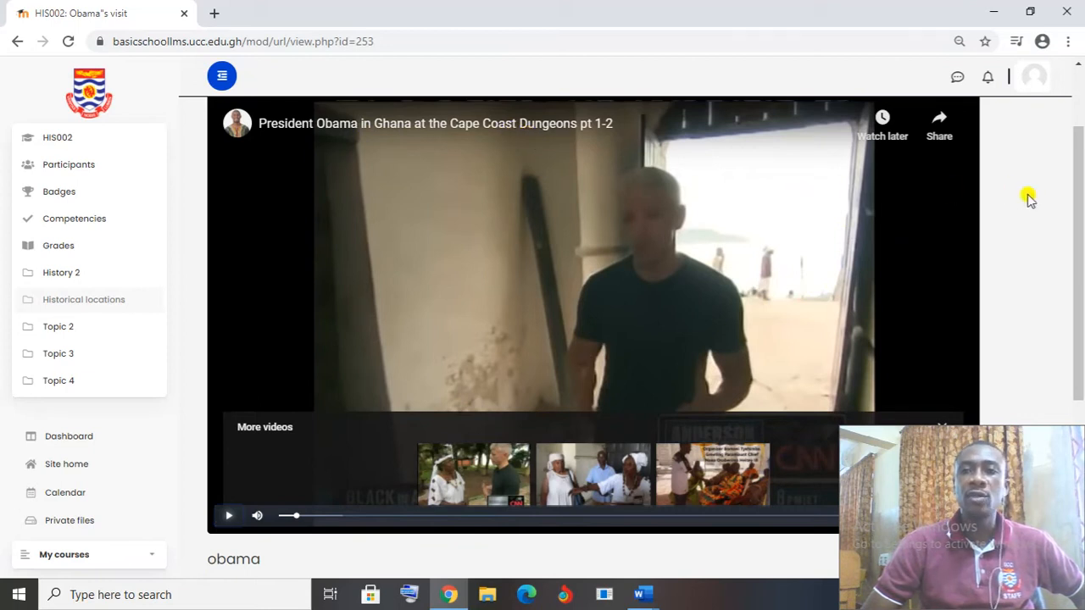
Return to History for Primary 2 and start the first fill-in-the-blanks activity.
scroll("down", 3)
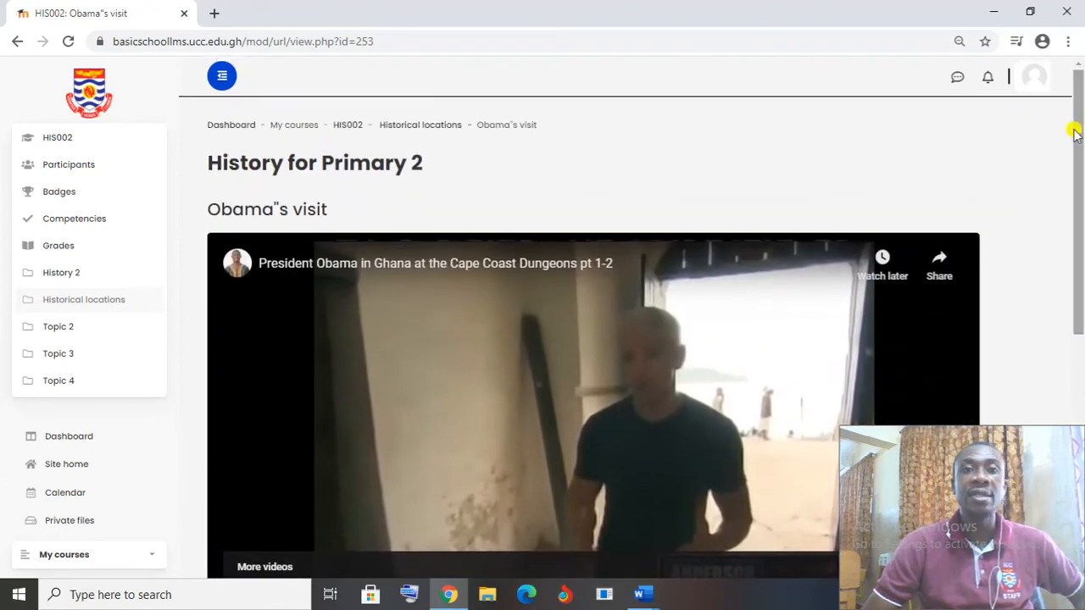
mouse_move(607, 281)
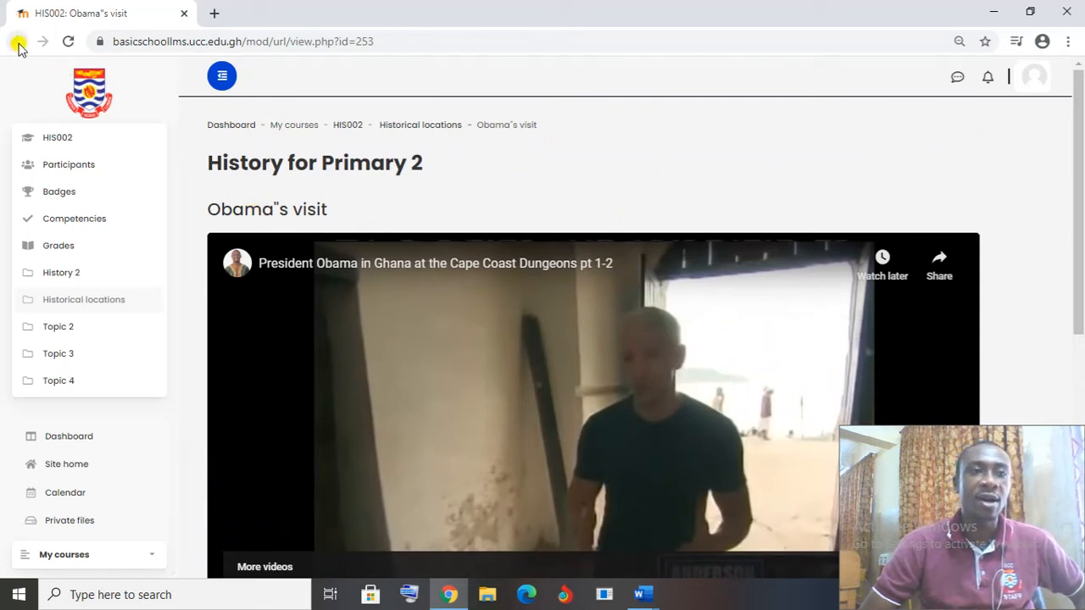
mouse_move(17, 41)
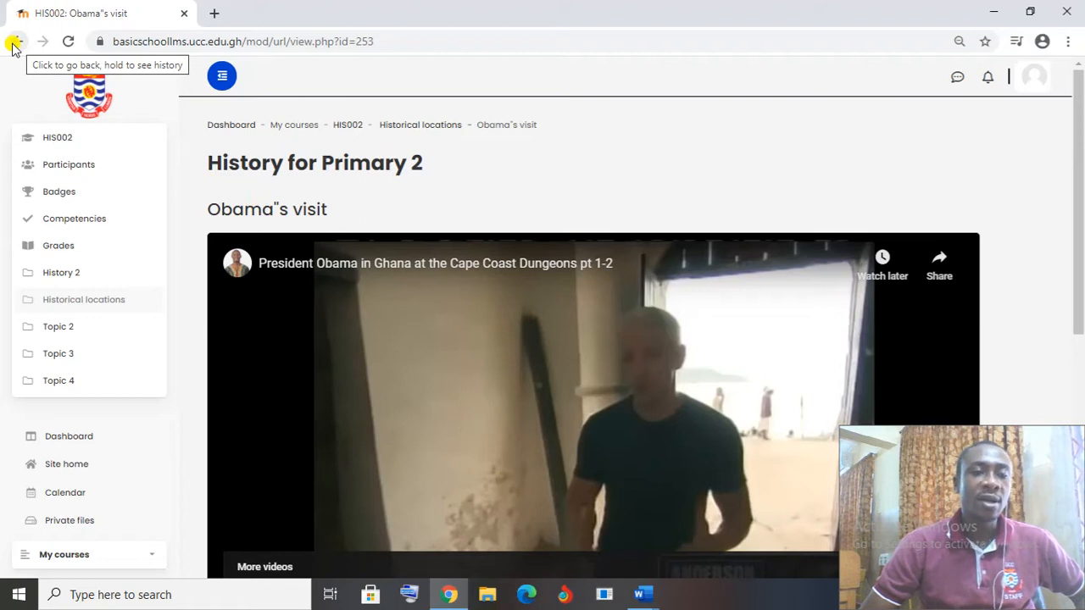
left_click(17, 41)
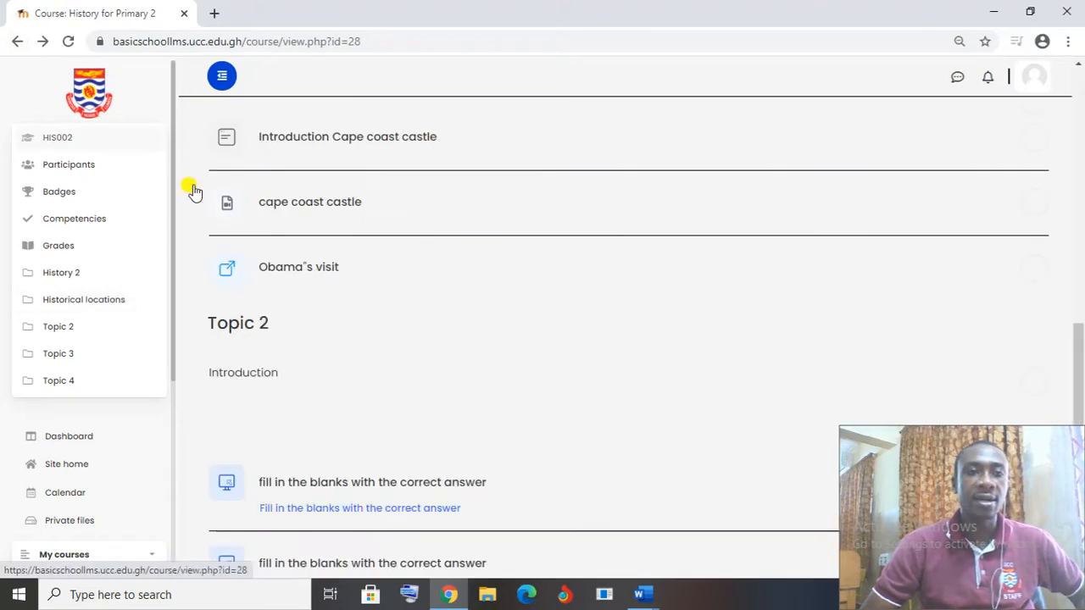
mouse_move(321, 269)
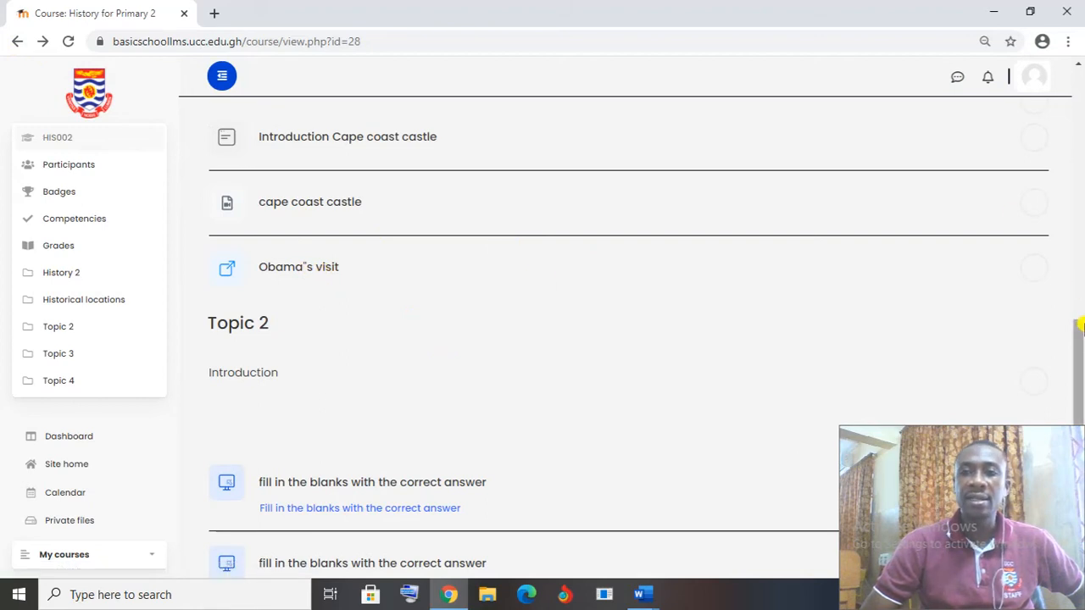
scroll("down", 3)
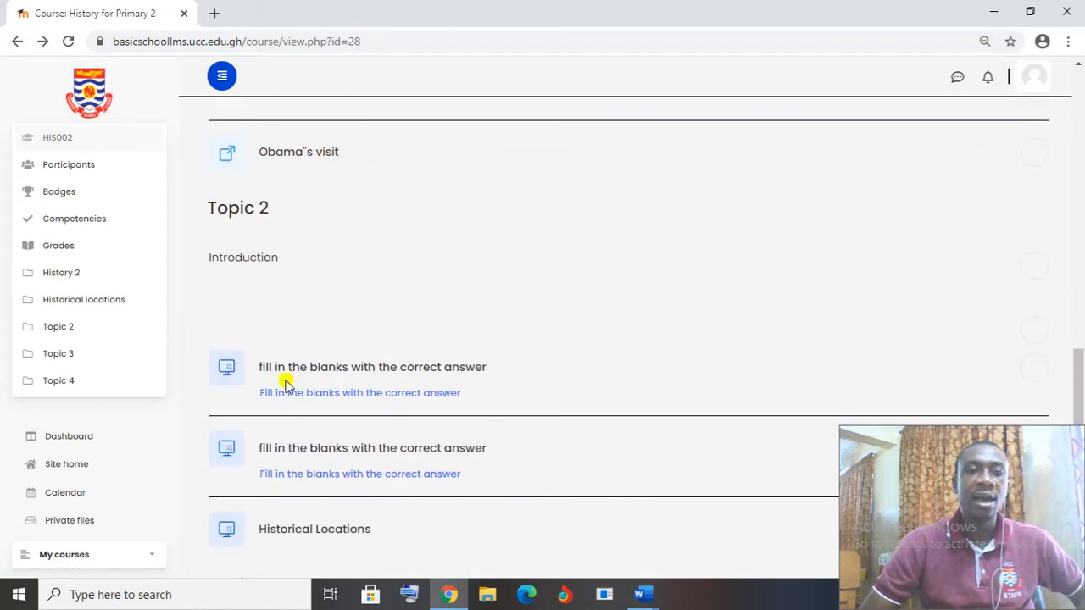
mouse_move(363, 371)
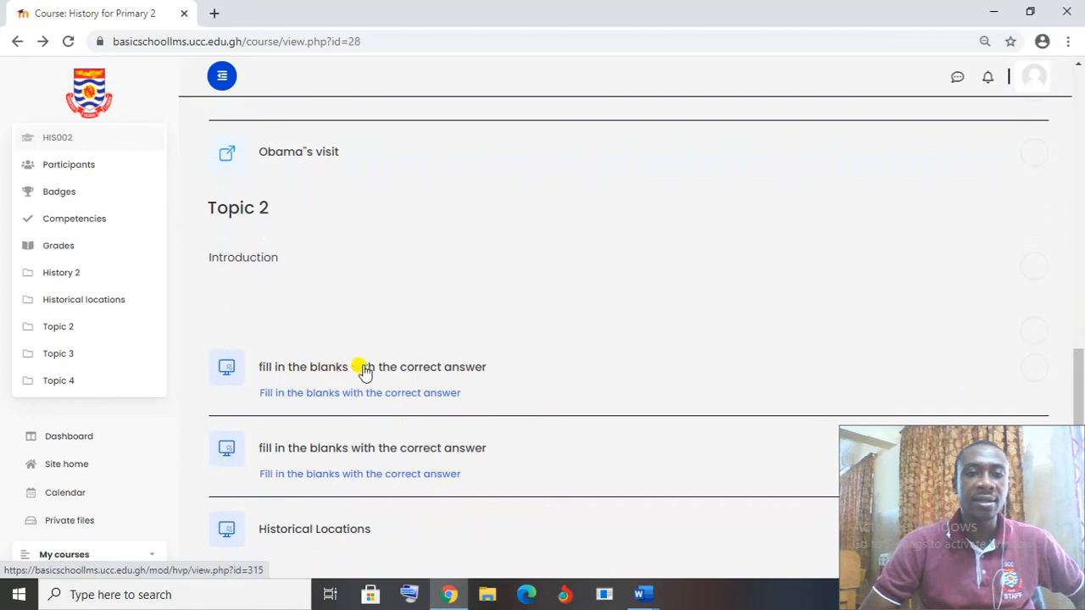
mouse_move(497, 362)
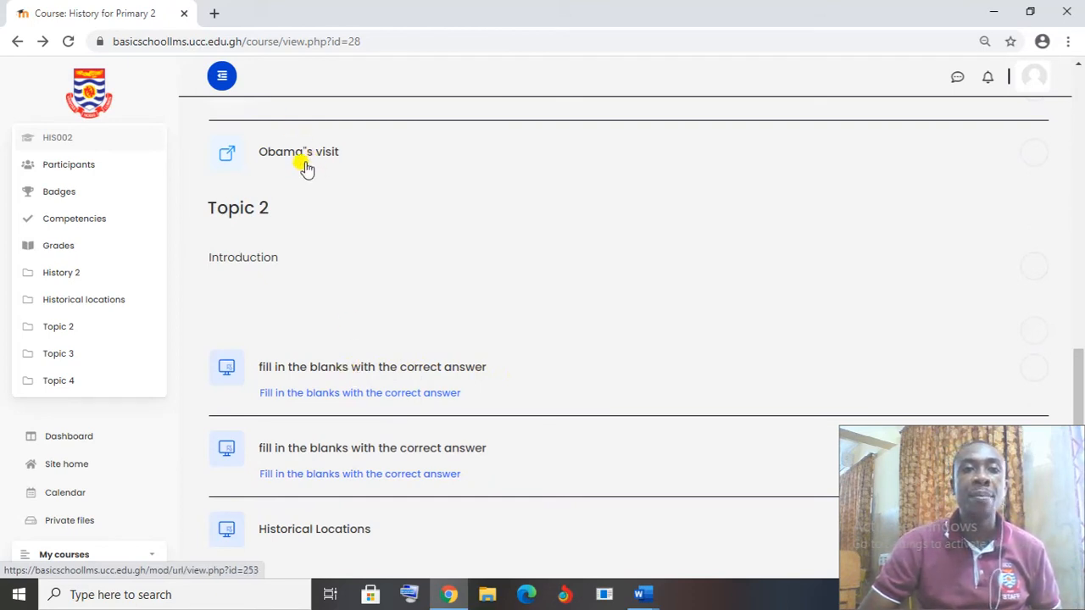
mouse_move(356, 373)
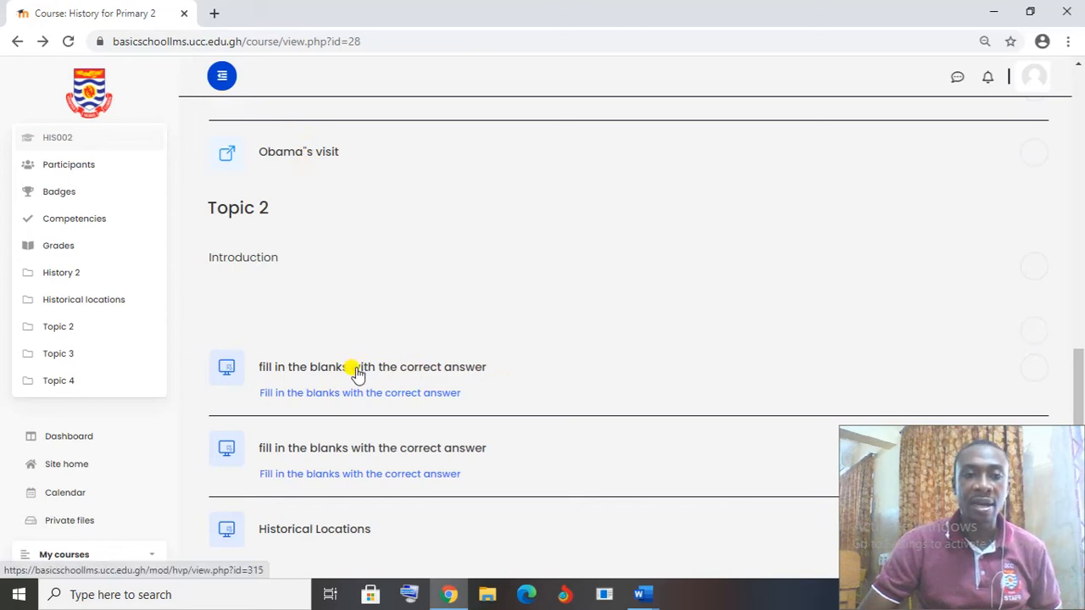
left_click(359, 367)
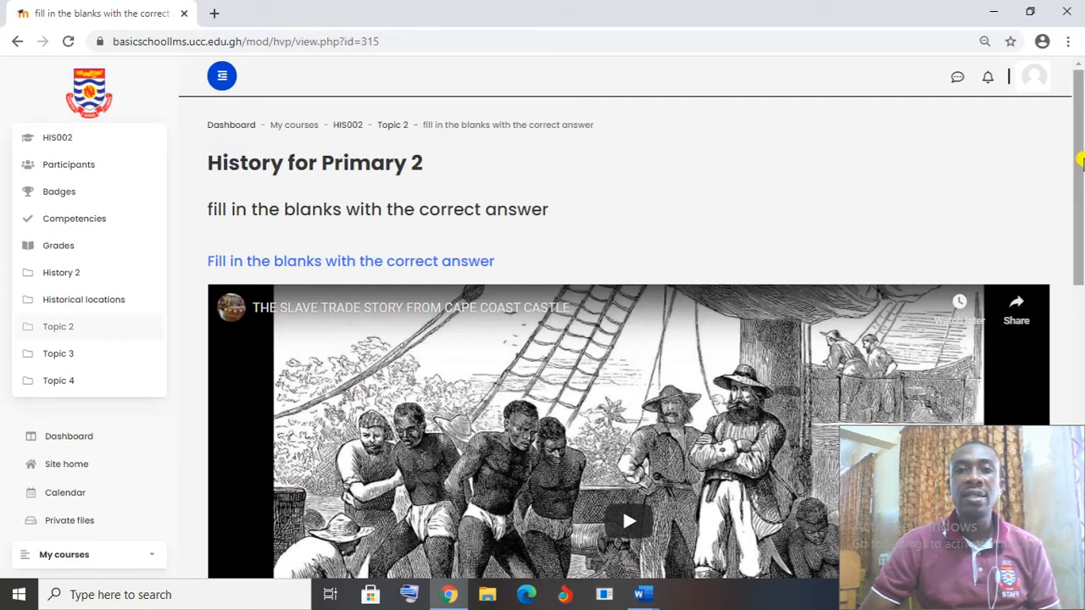
scroll("down", 3)
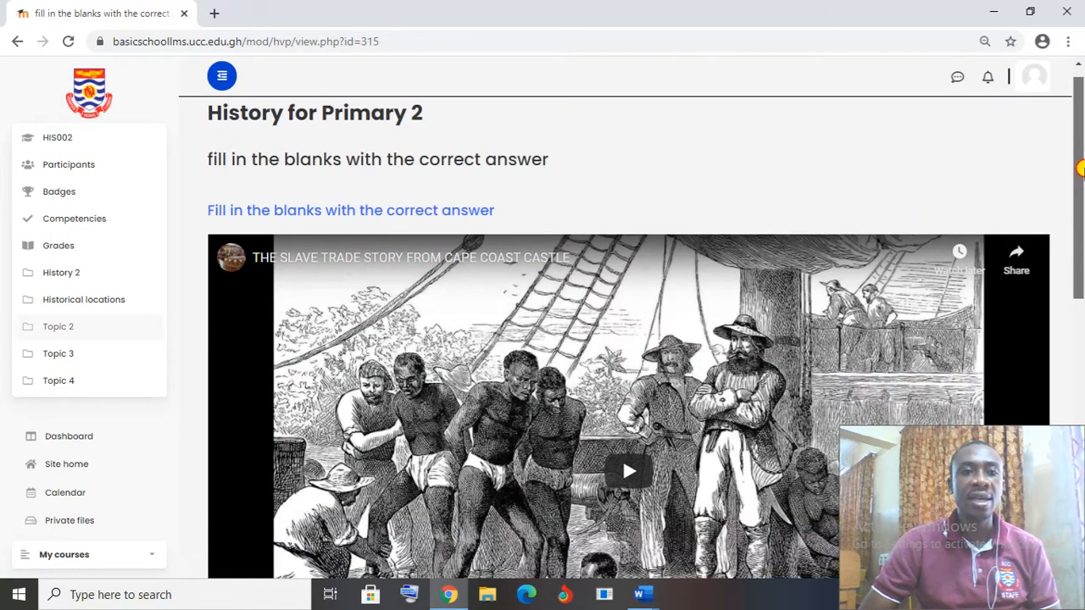
mouse_move(324, 295)
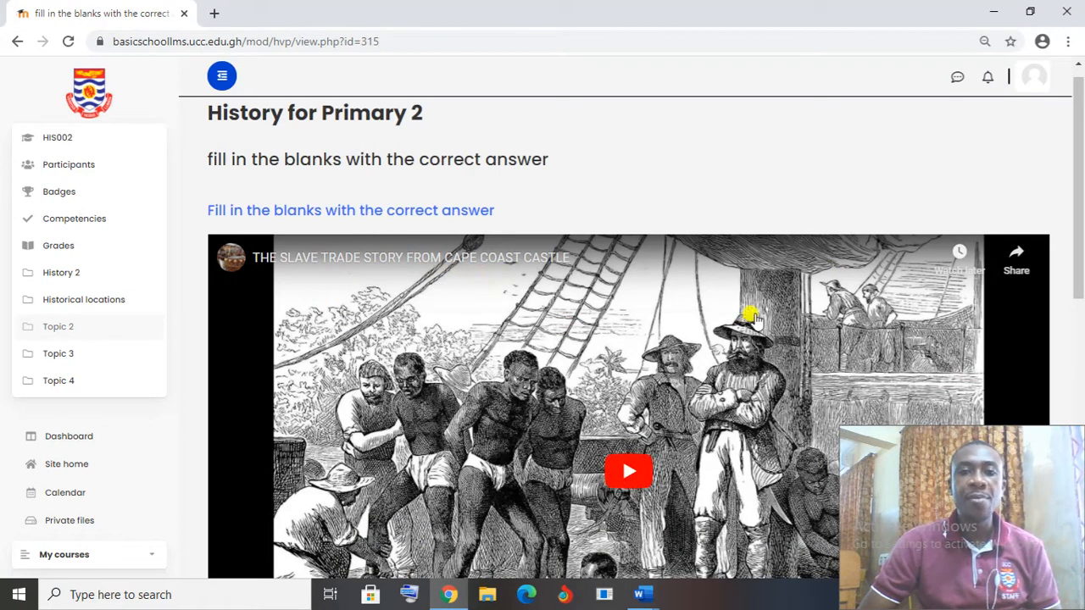
scroll("down", 3)
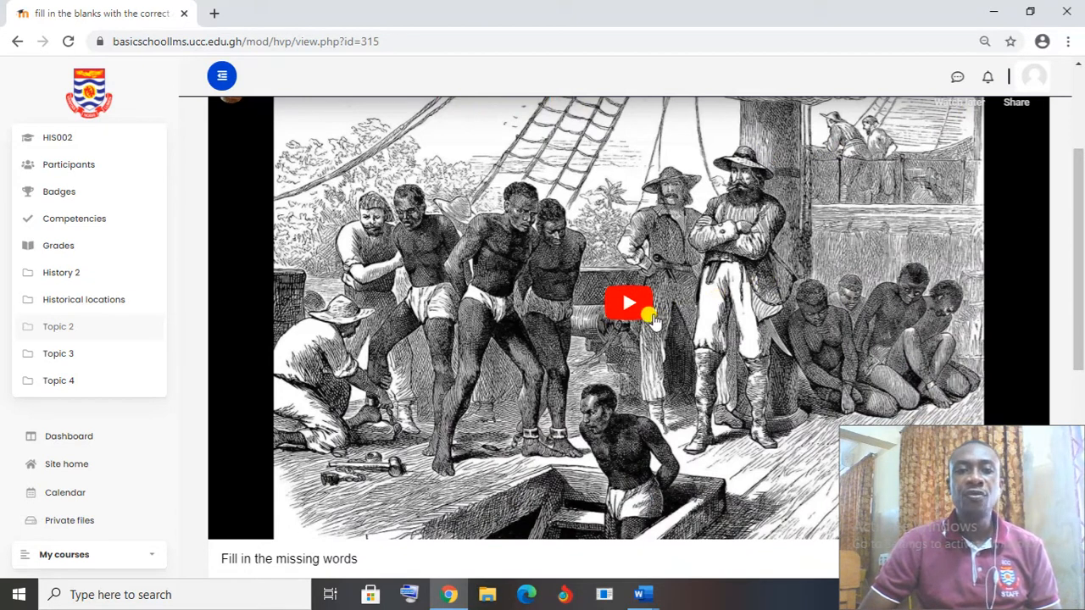
scroll("down", 3)
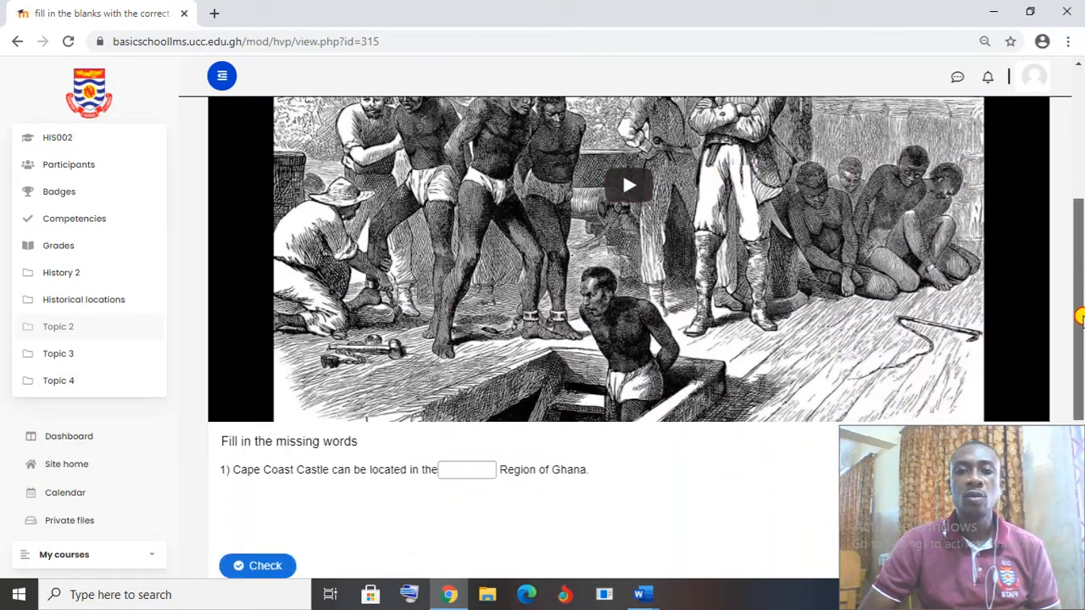
scroll("down", 3)
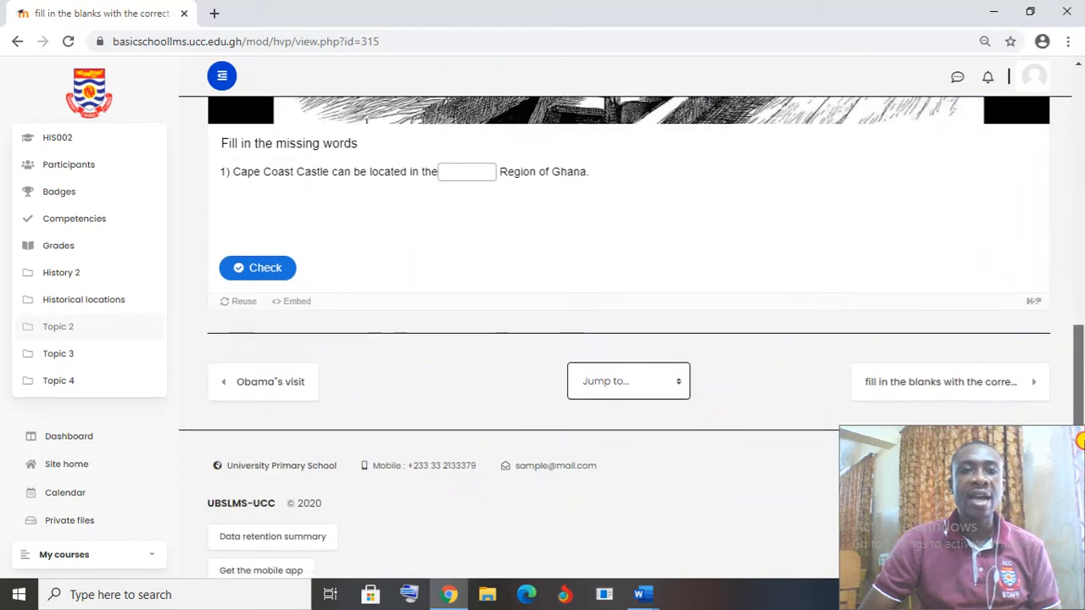
left_click(462, 166)
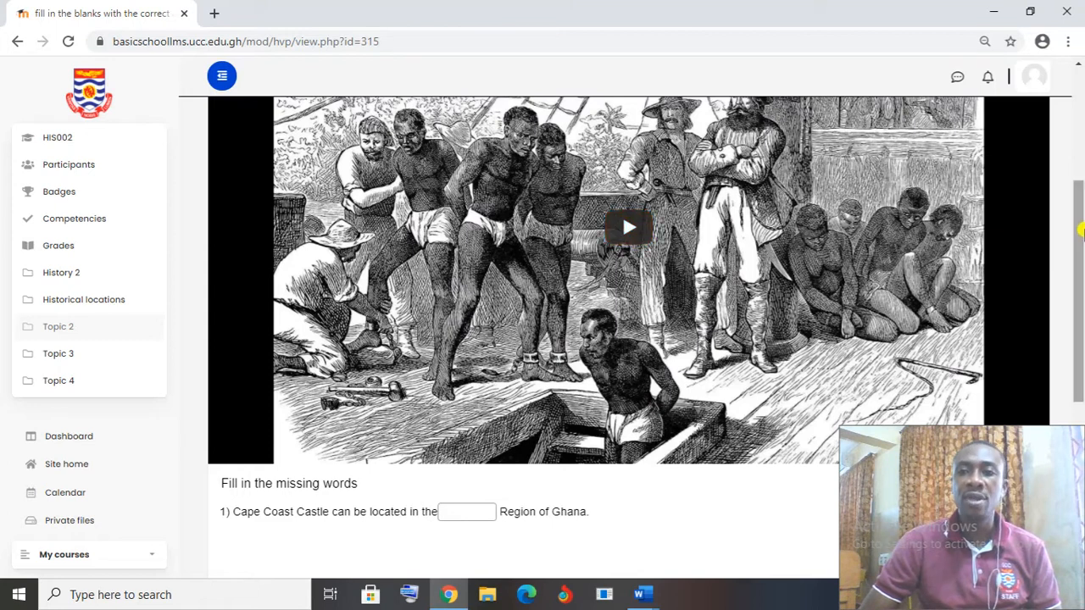
scroll("down", 3)
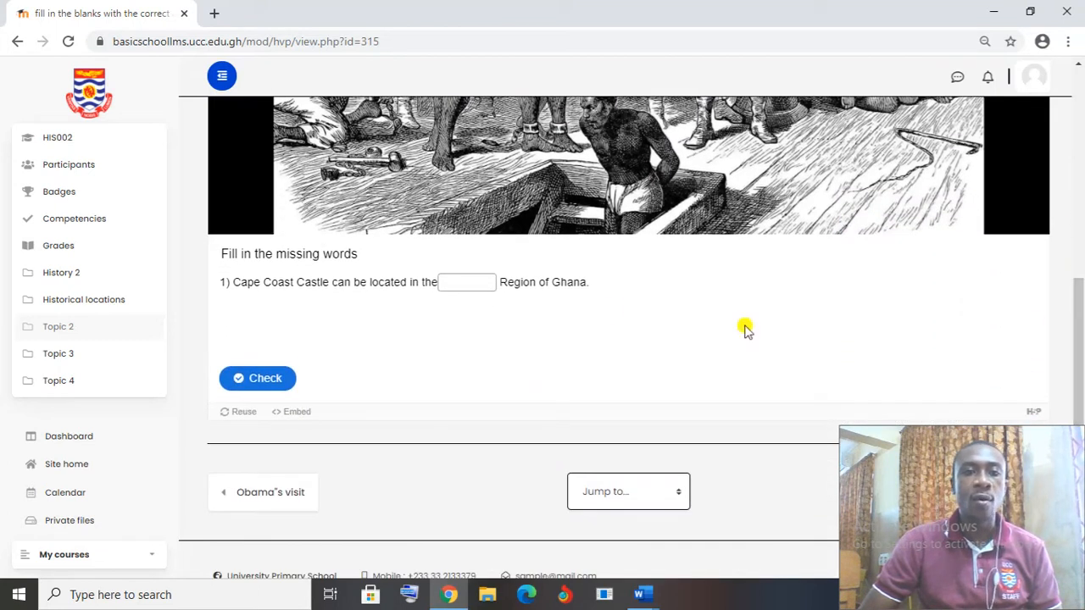
Answer the Cape Coast Castle region blank with 'come' and check it (0/1).
left_click(466, 282)
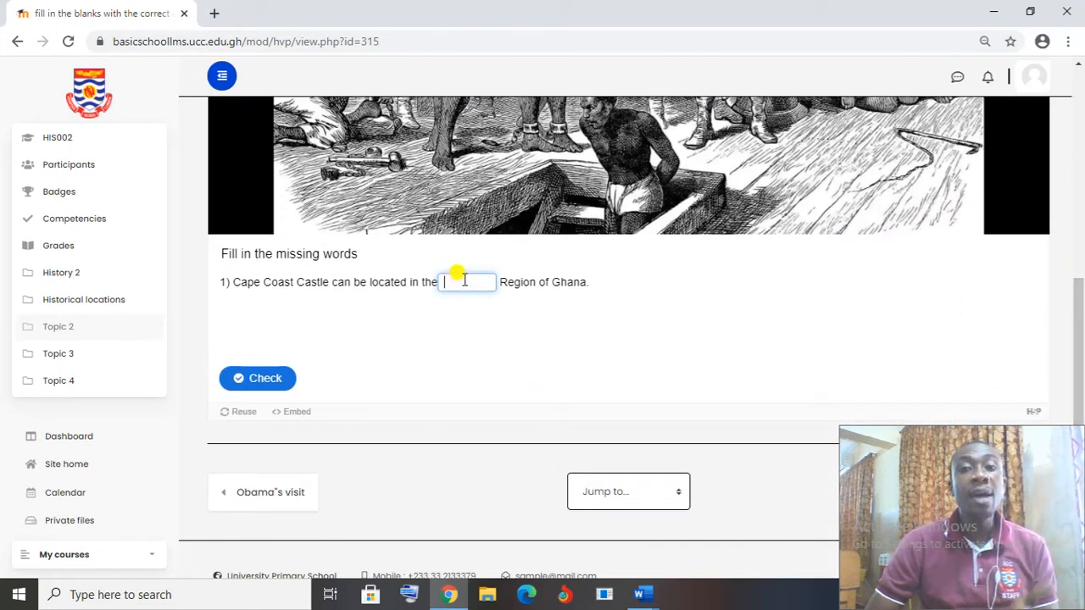
mouse_move(495, 260)
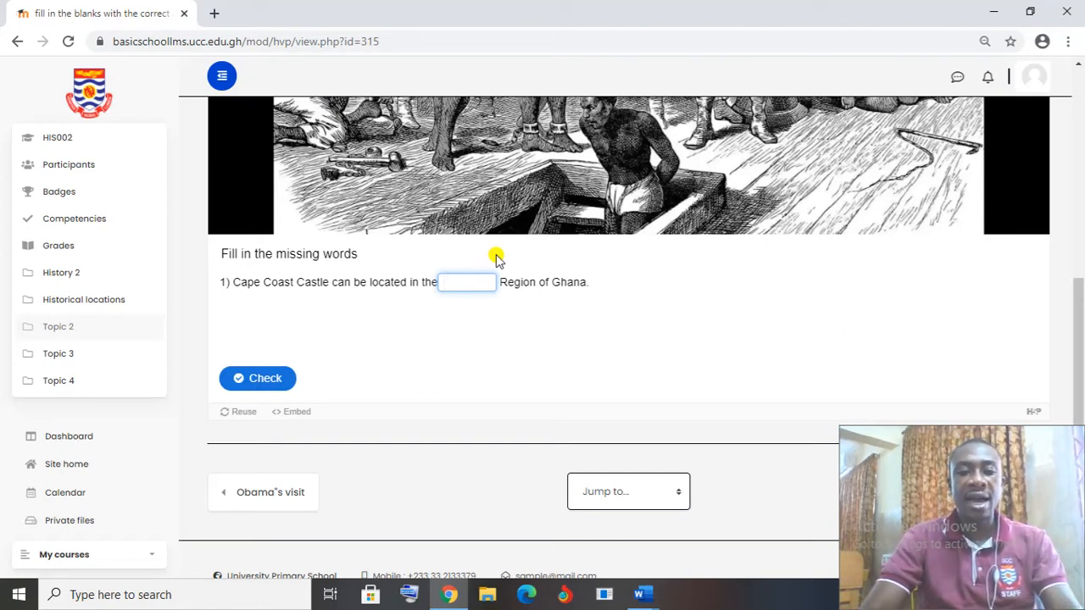
type("come")
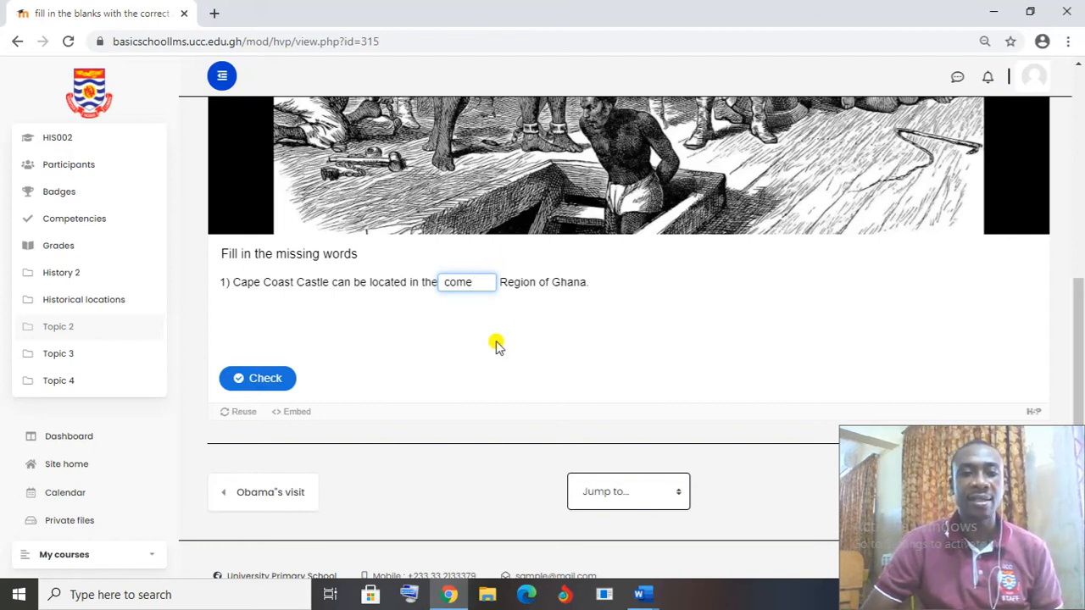
left_click(257, 378)
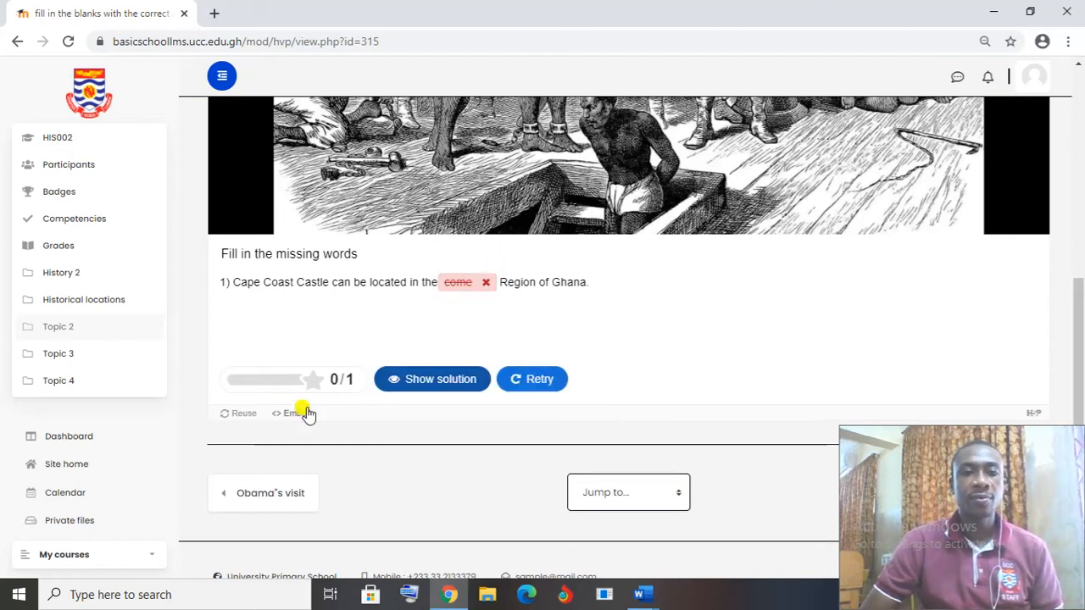
mouse_move(519, 304)
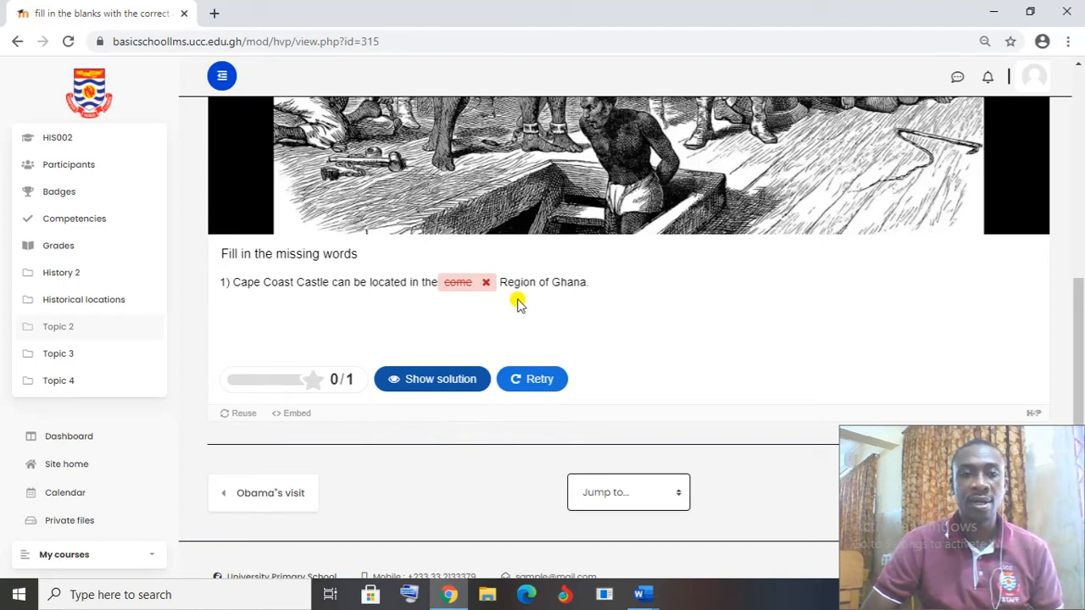
mouse_move(515, 316)
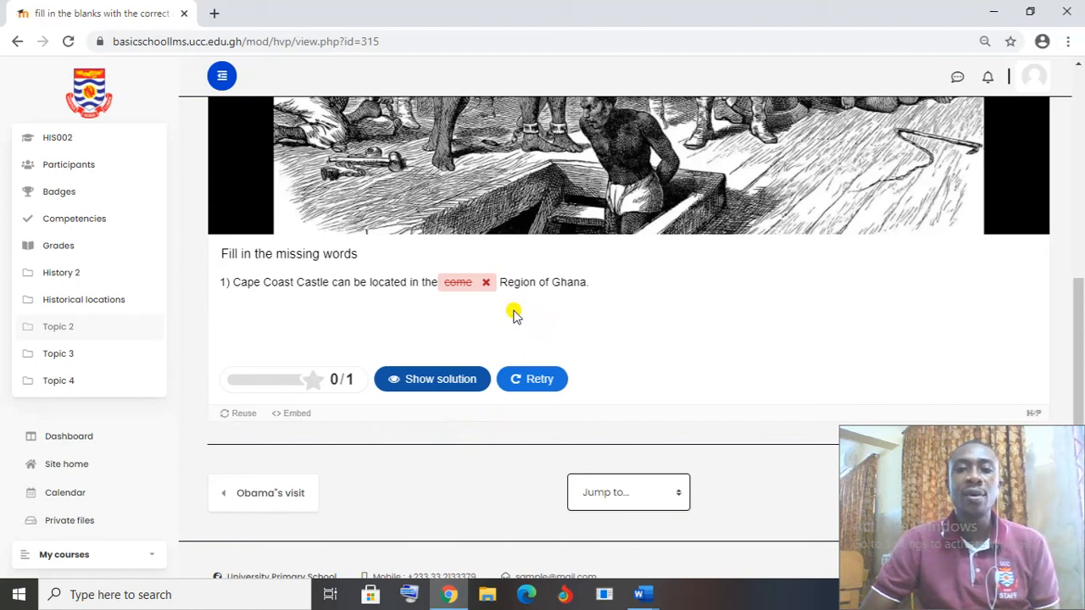
mouse_move(431, 385)
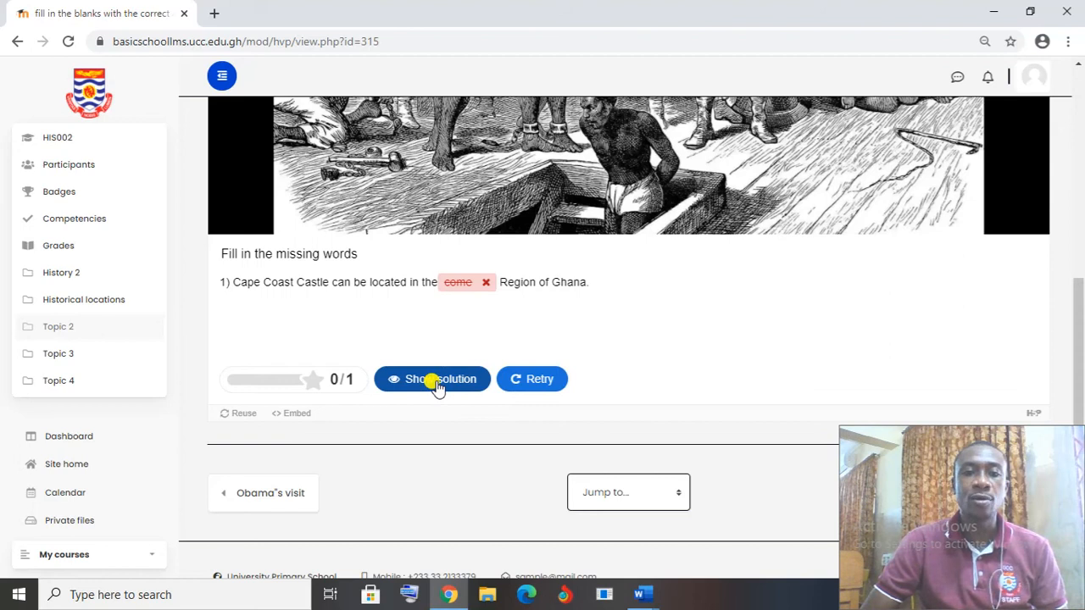
Show the solution, retry, and answer 'central' to score 1/1.
left_click(433, 378)
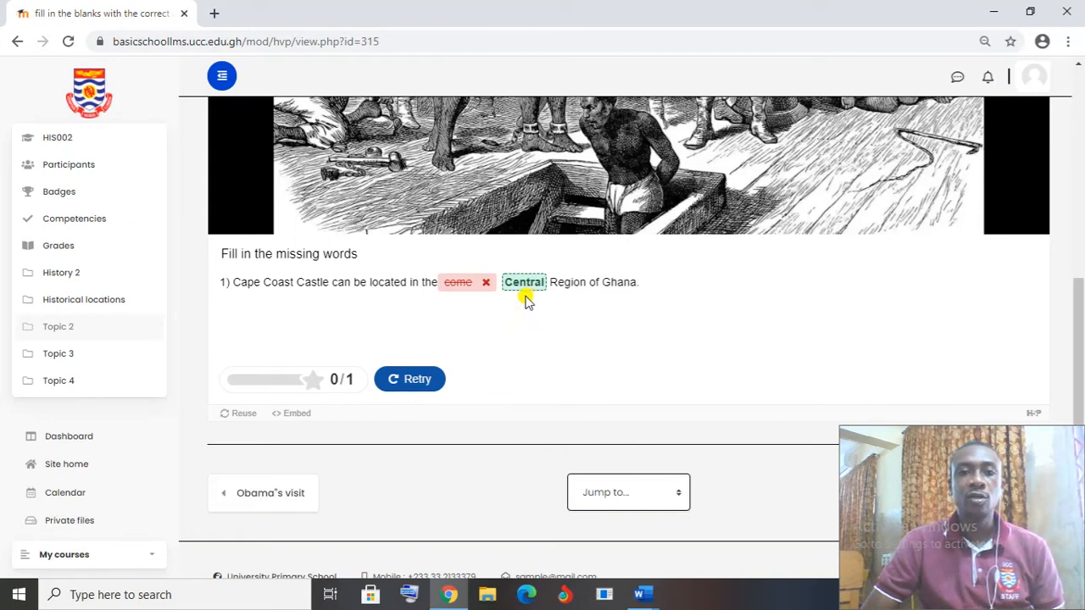
left_click(410, 379)
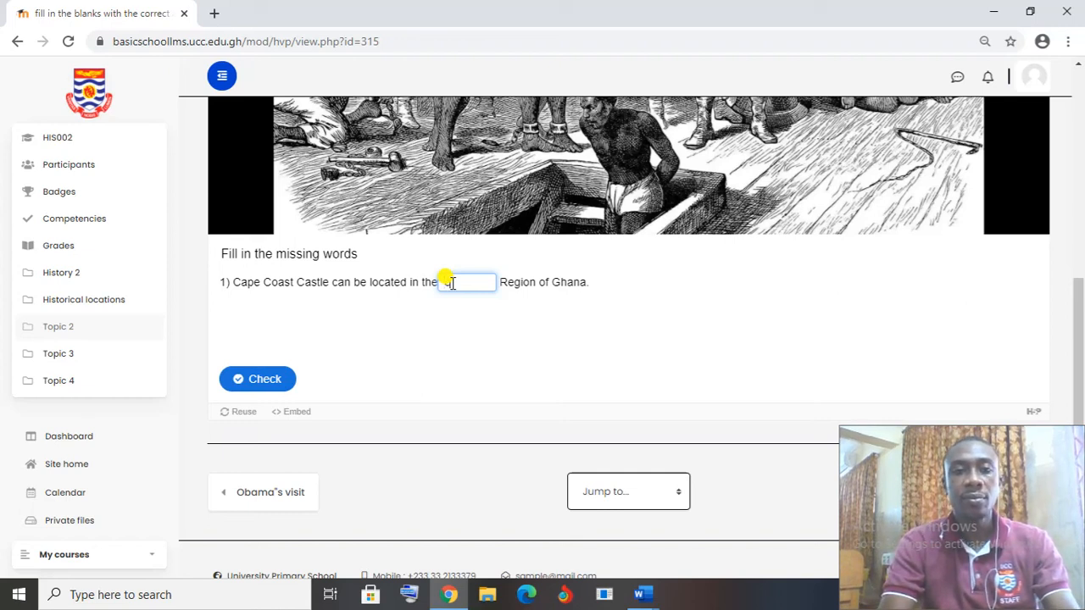
type("Central")
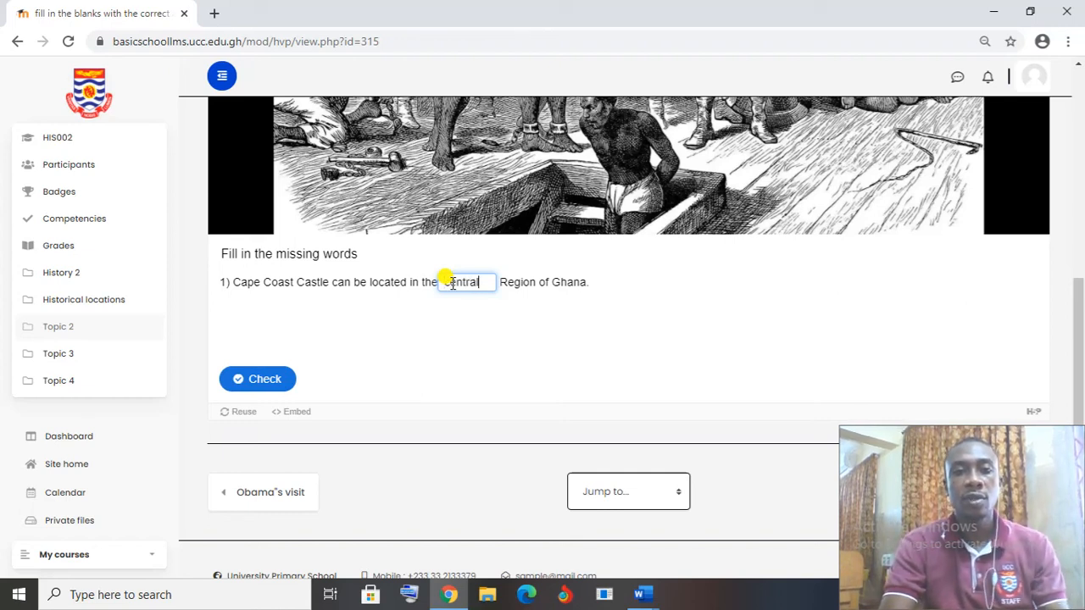
type("central")
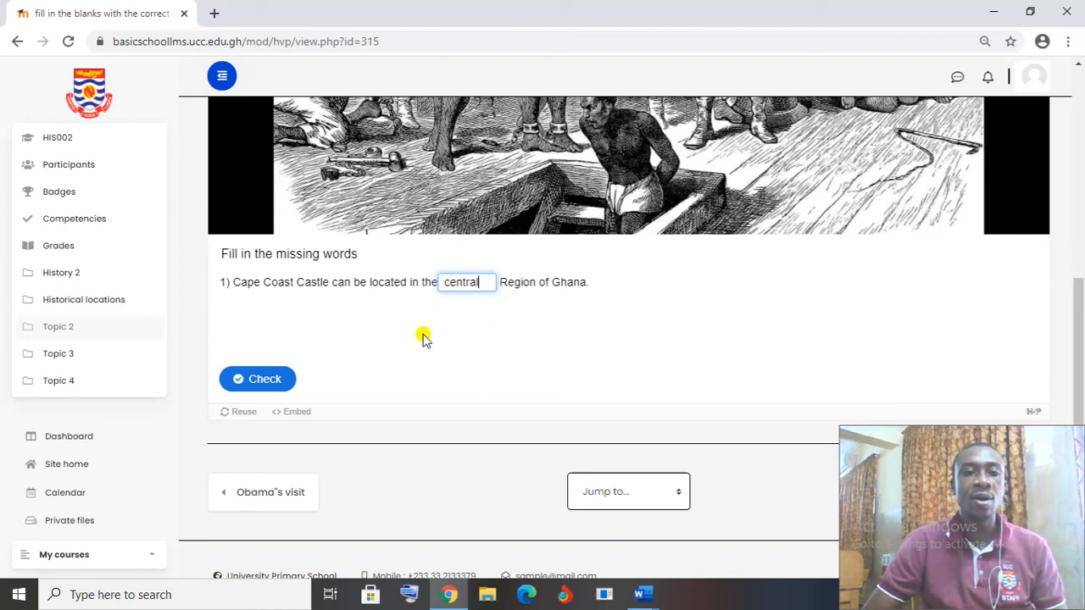
left_click(257, 378)
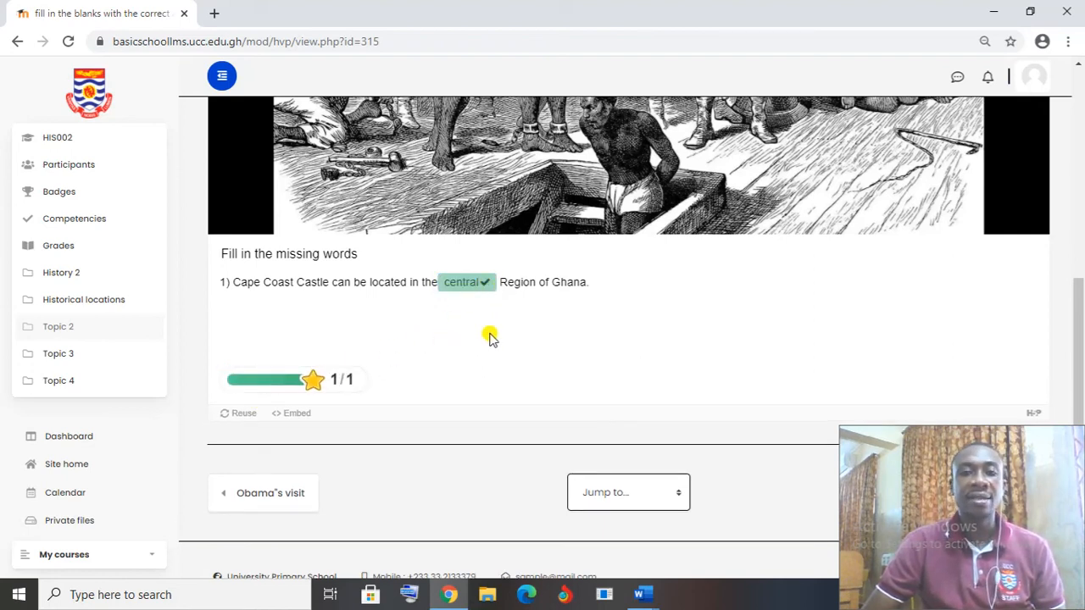
mouse_move(866, 444)
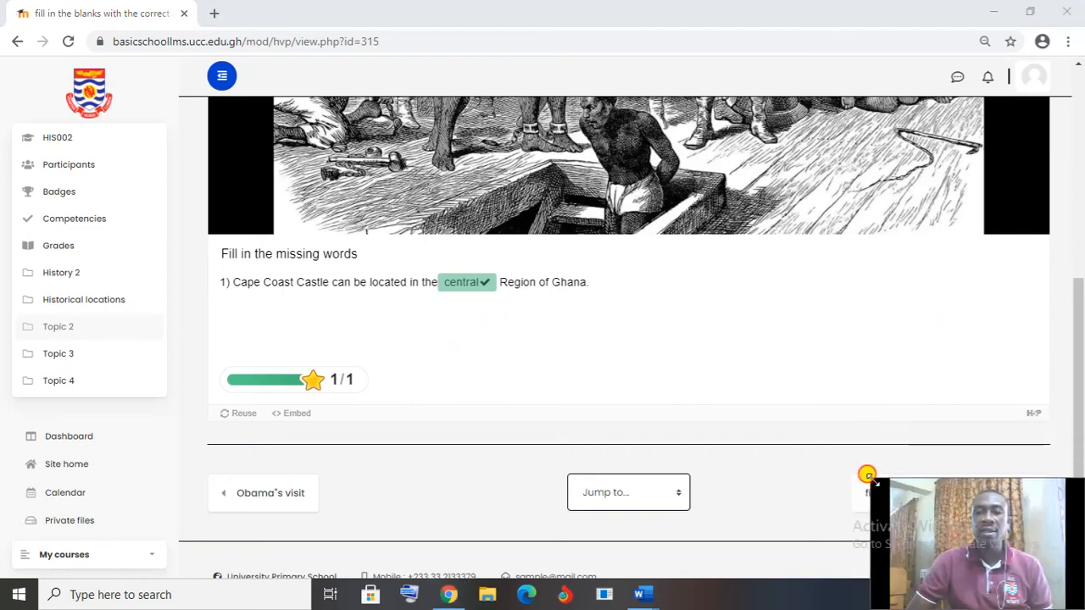
mouse_move(319, 388)
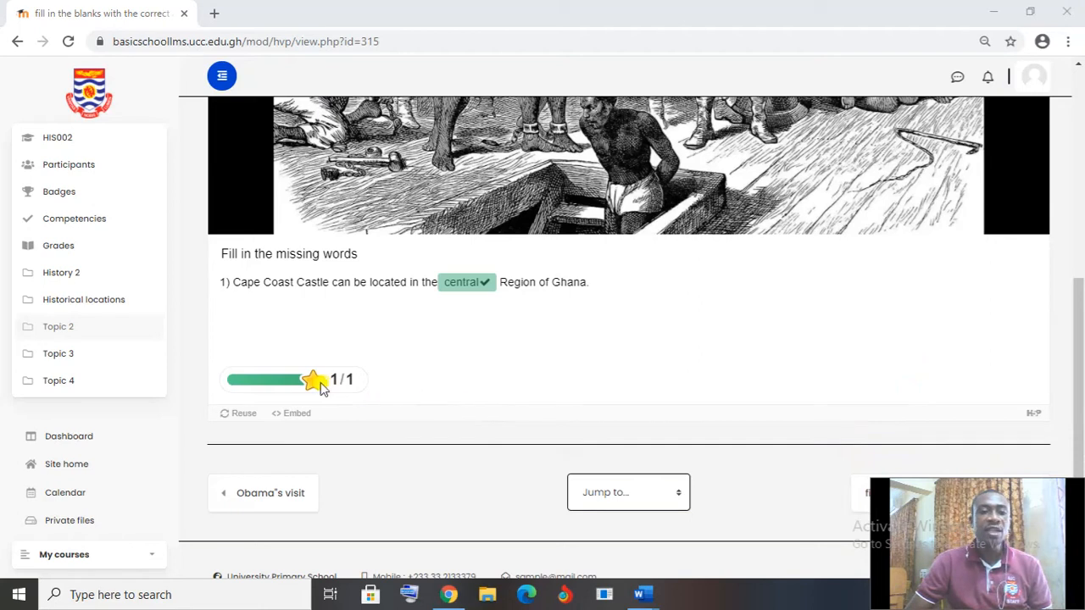
mouse_move(407, 382)
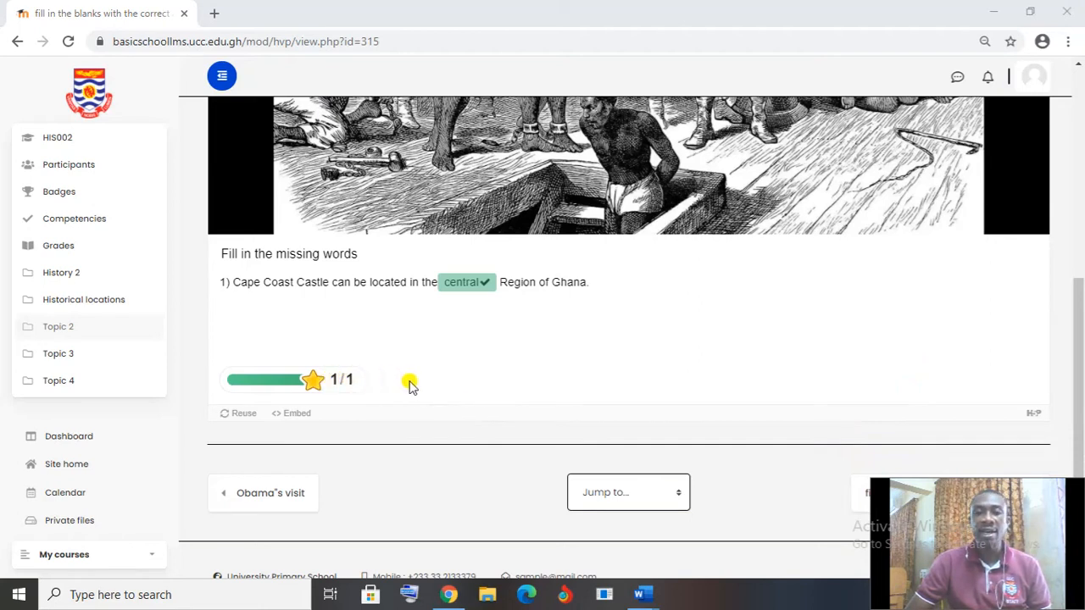
mouse_move(542, 275)
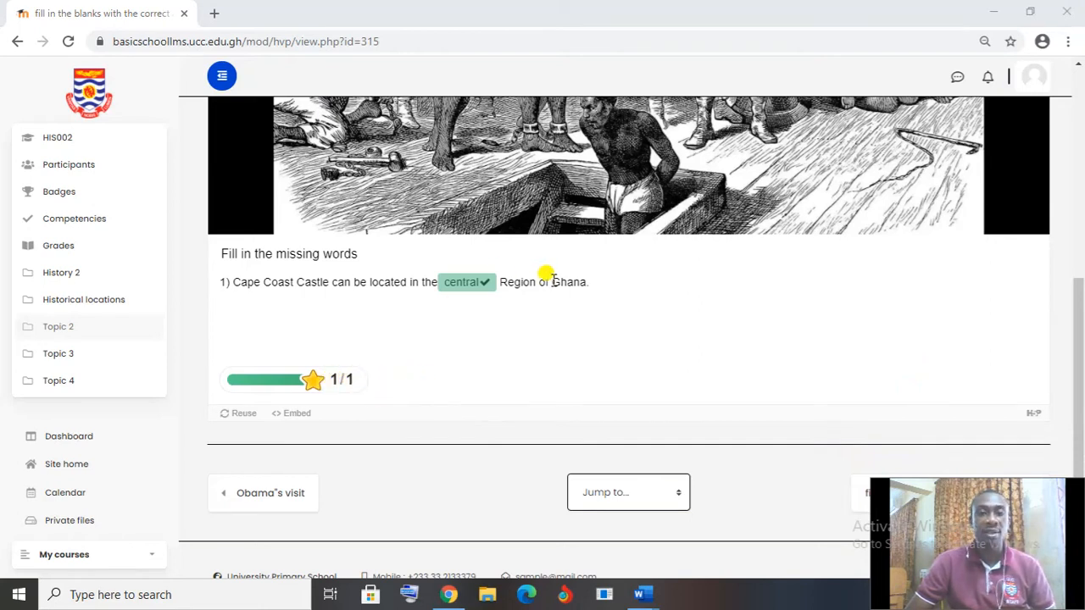
mouse_move(551, 329)
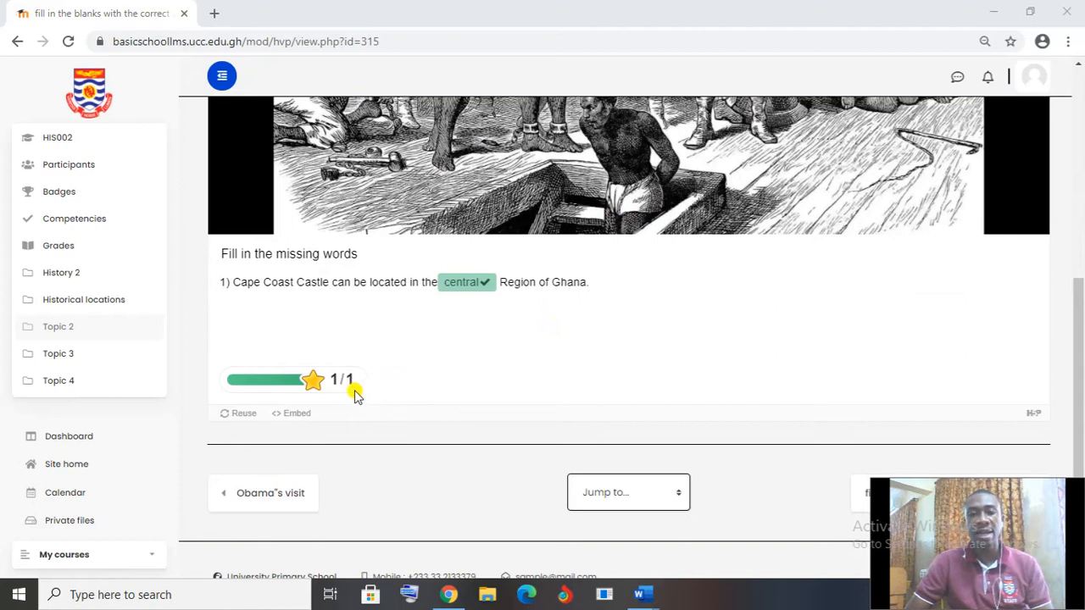
mouse_move(454, 374)
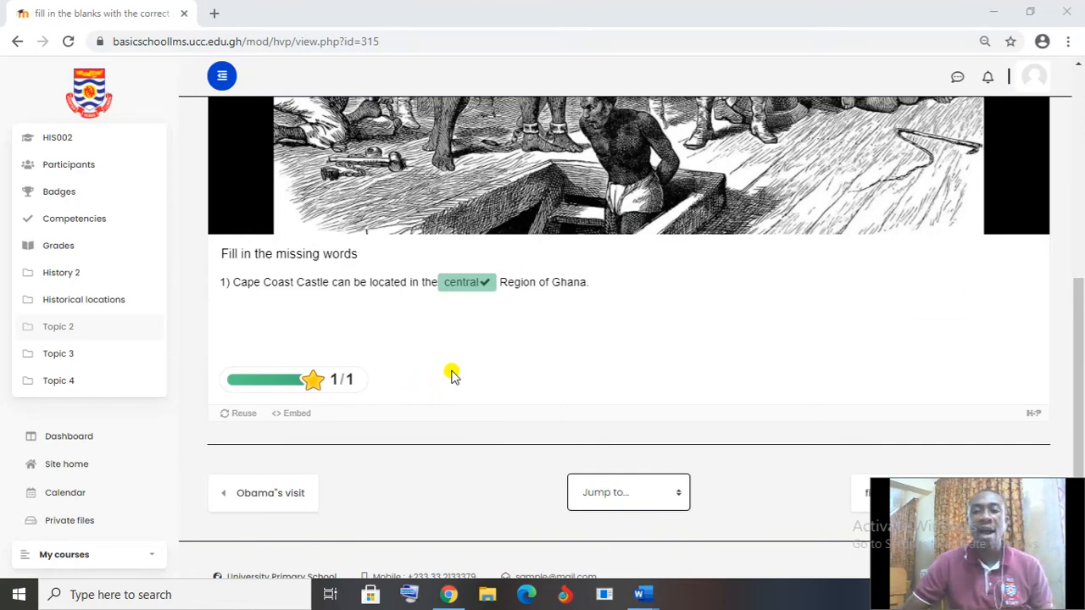
mouse_move(464, 375)
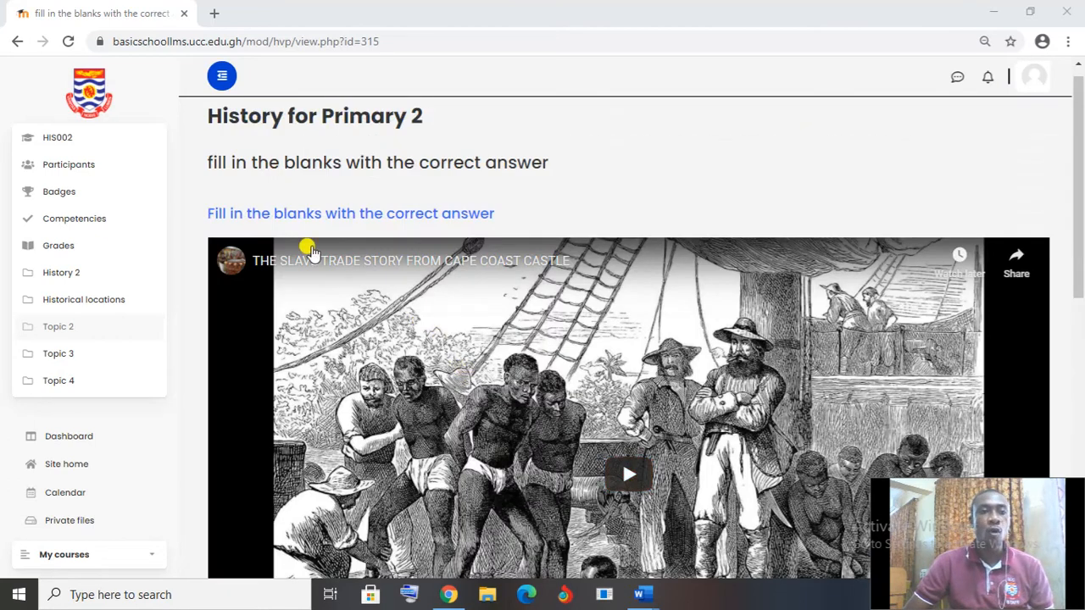
mouse_move(74, 163)
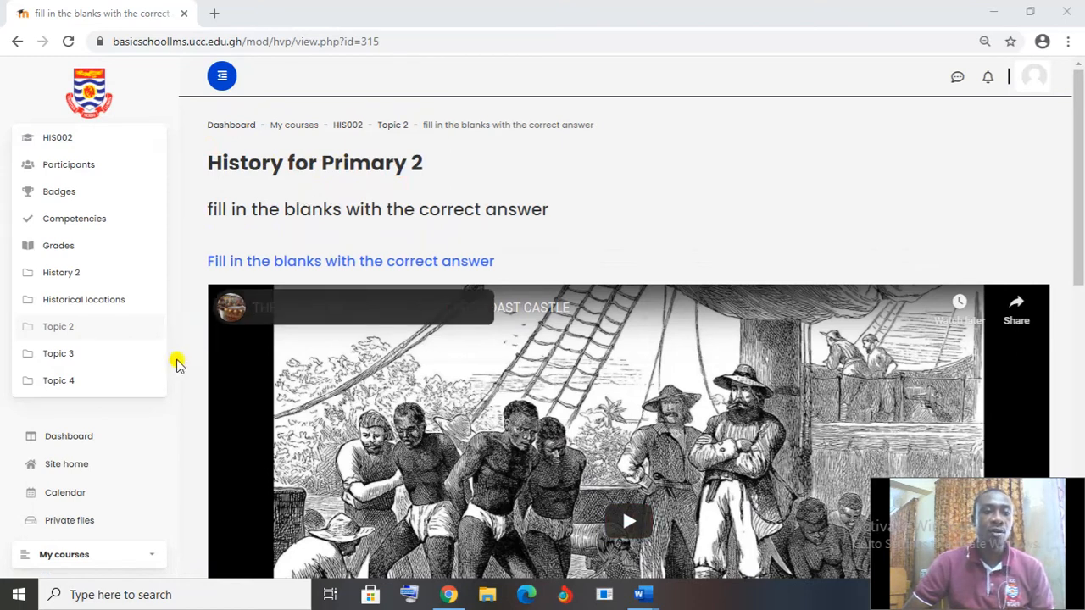
Select Dashboard in the left navigation to leave the history quiz.
left_click(68, 436)
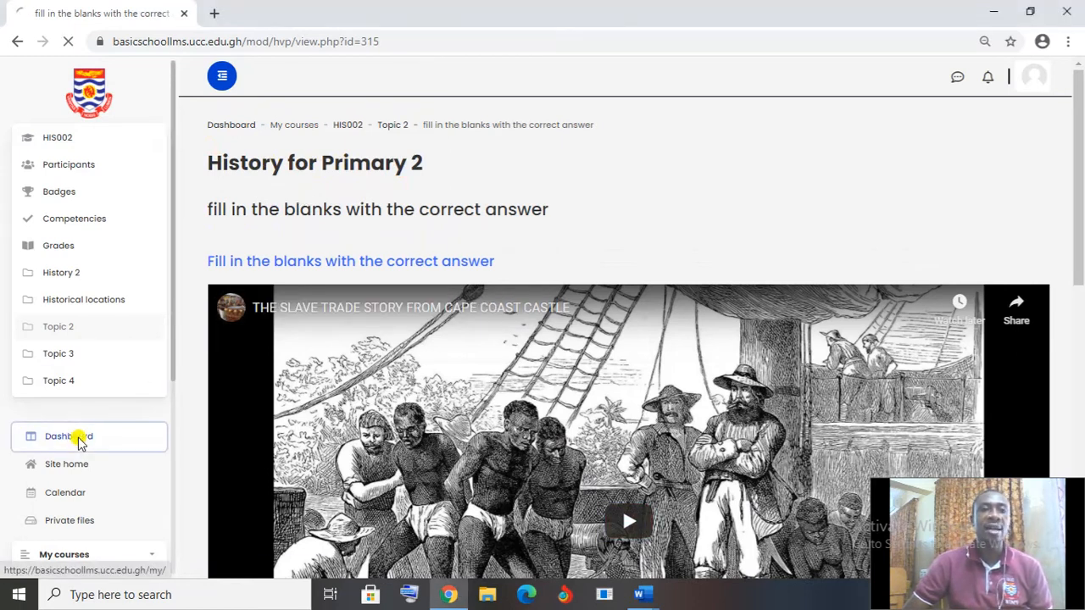
Scroll through the dashboard's course progress bars, then enter Religious and Moral Education for Primary 2.
left_click(68, 437)
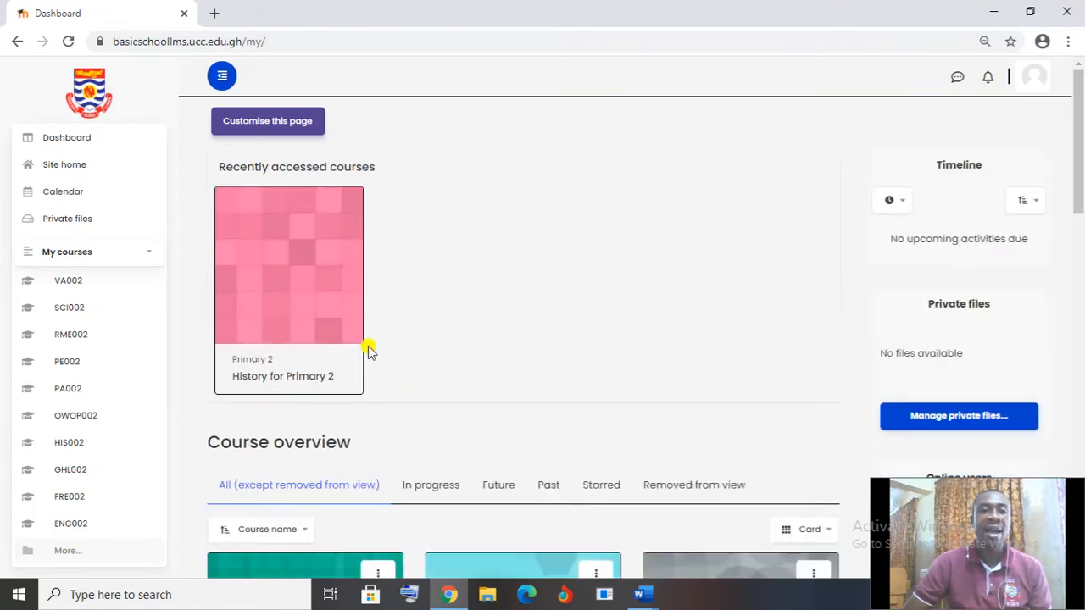
mouse_move(316, 327)
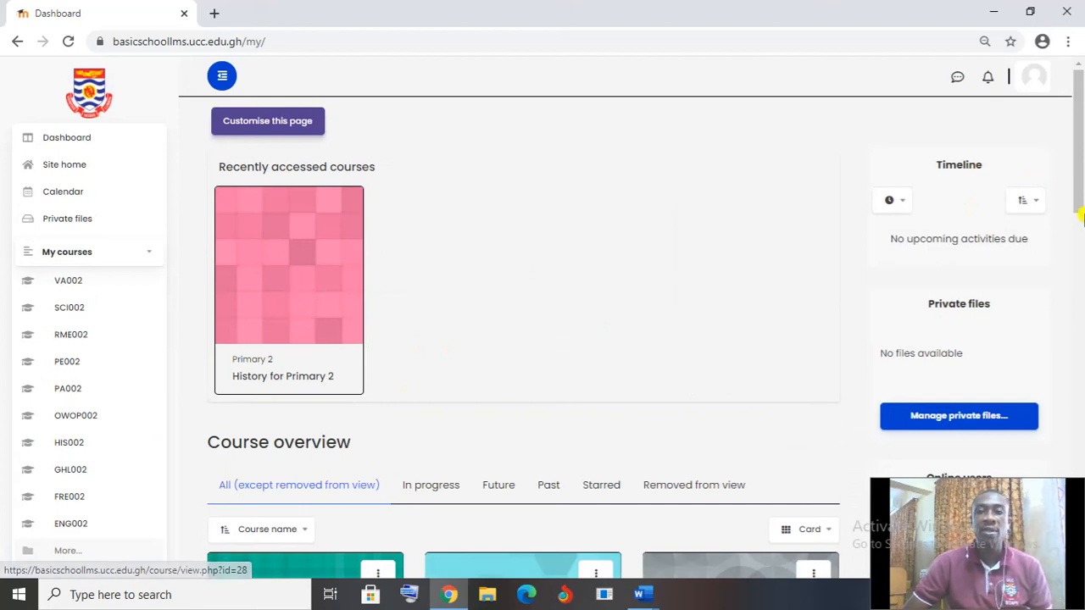
mouse_move(345, 283)
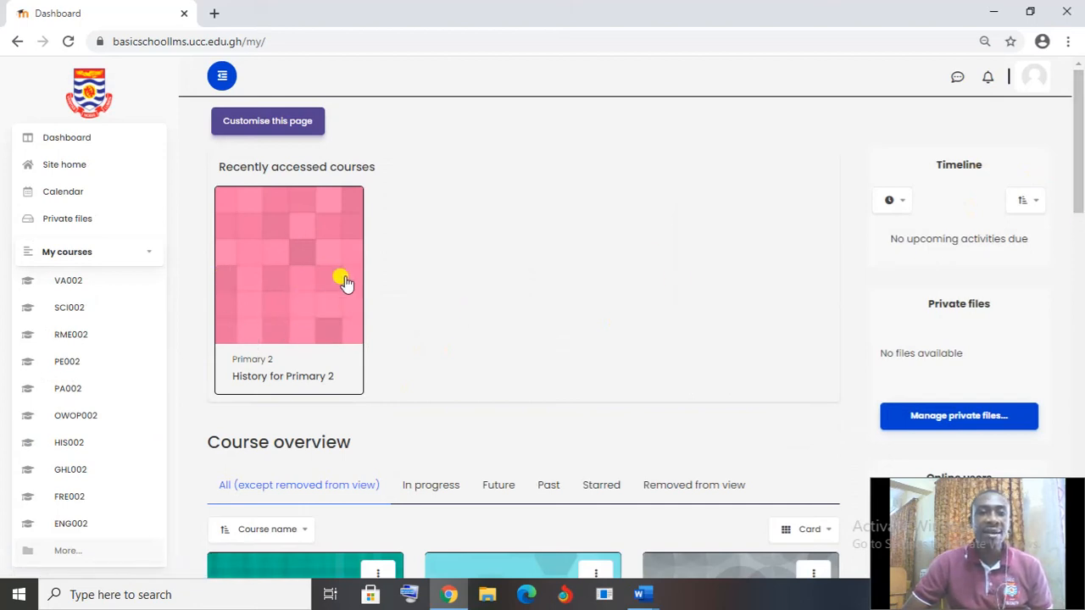
mouse_move(220, 329)
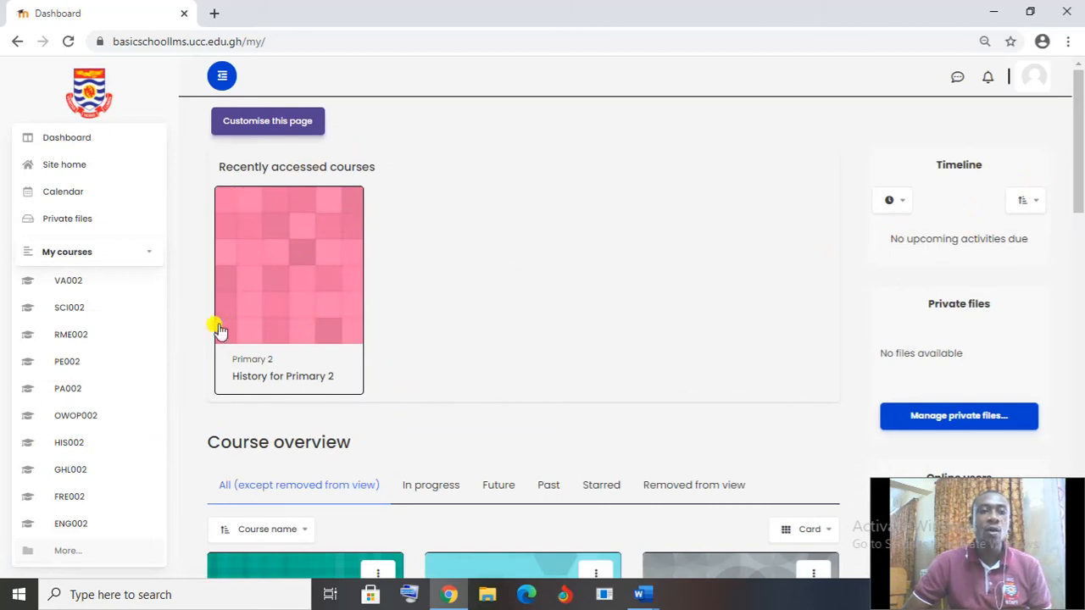
scroll("down", 3)
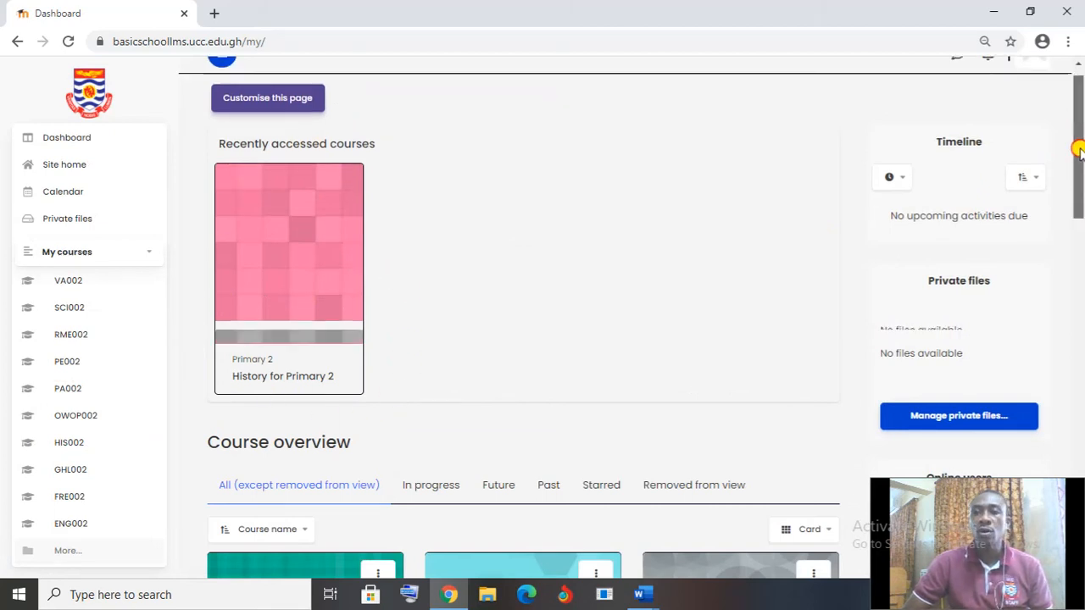
scroll("down", 3)
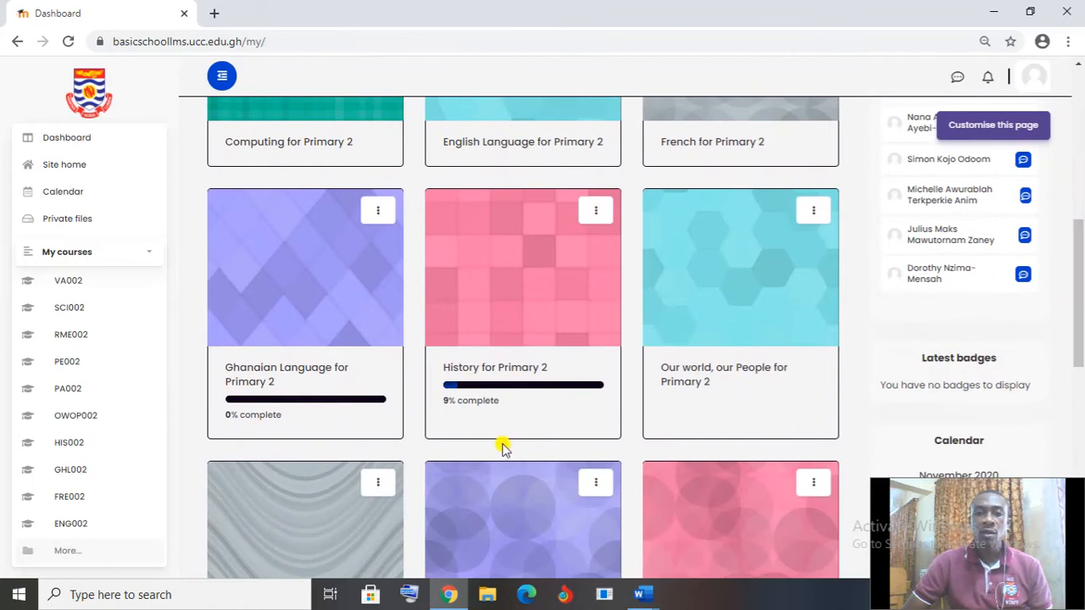
mouse_move(519, 306)
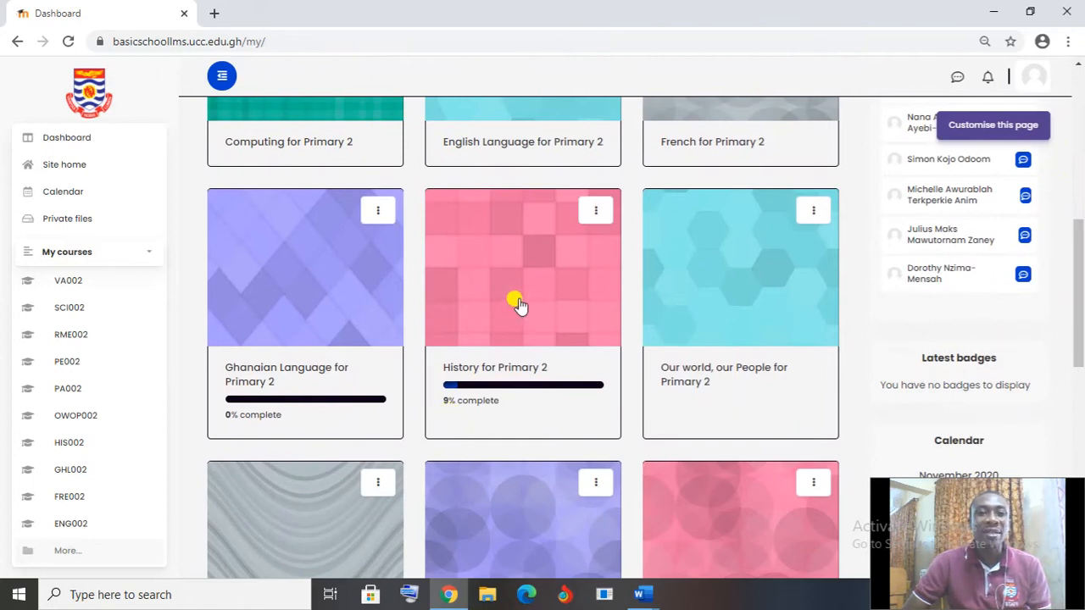
mouse_move(519, 306)
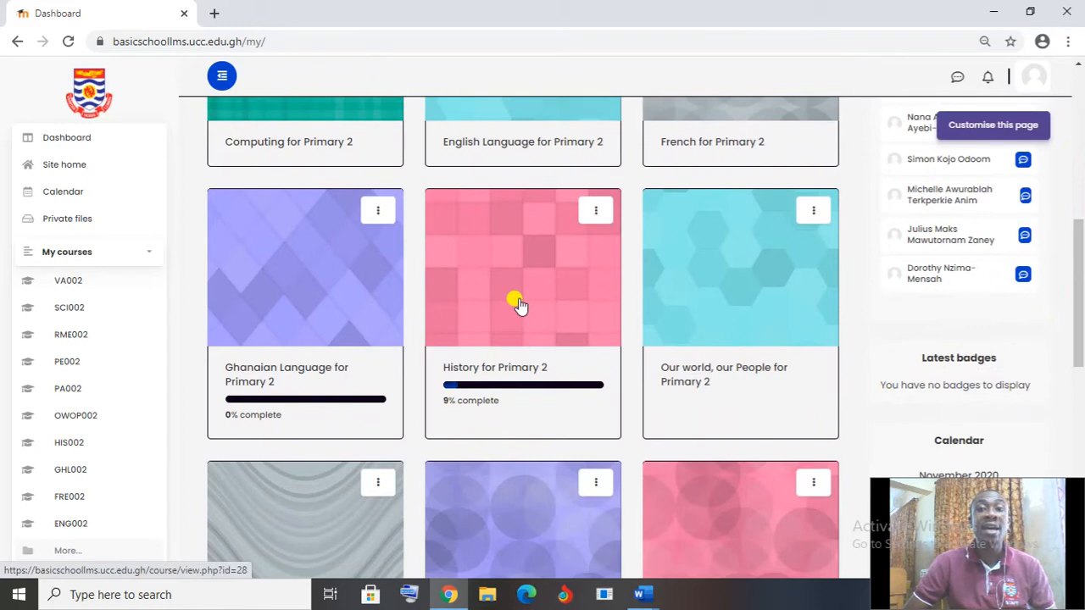
scroll("down", 3)
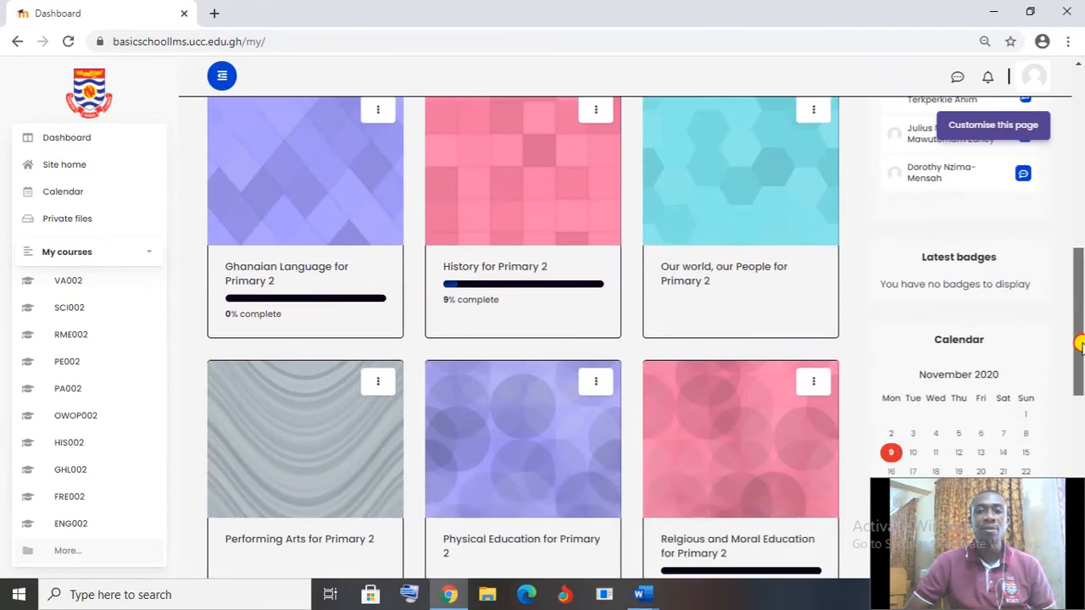
scroll("down", 3)
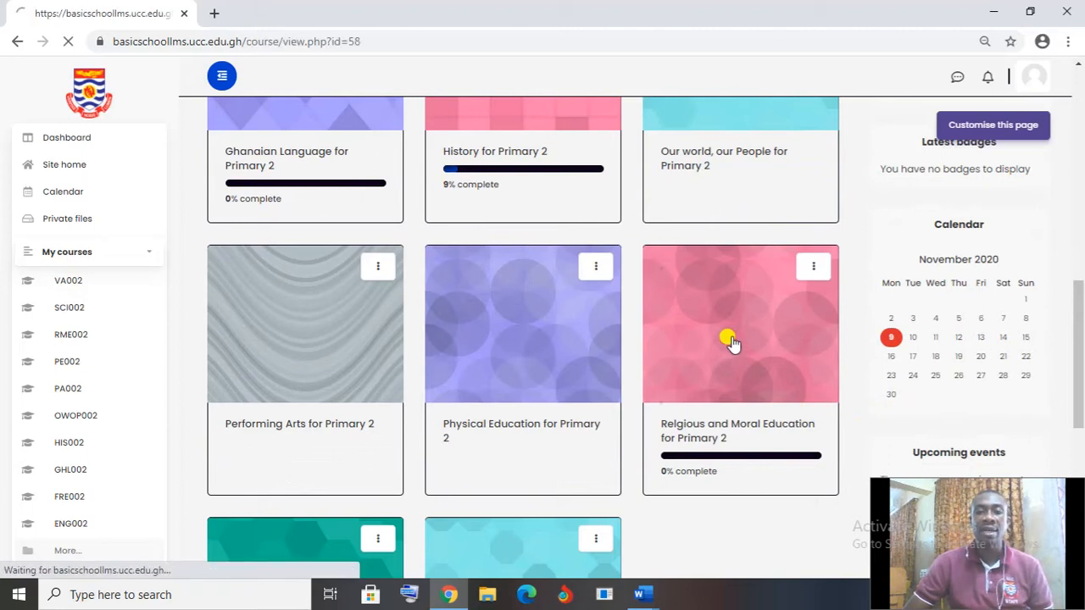
left_click(729, 341)
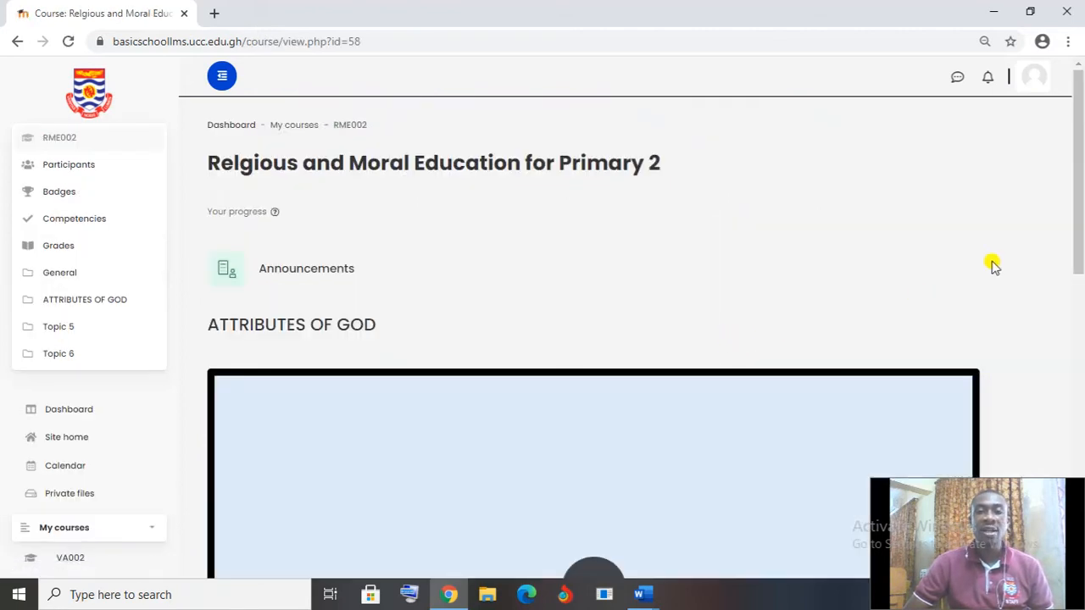
Scroll to ATTRIBUTES OF GOD and launch the Attribute of God H5P activity.
scroll("down", 3)
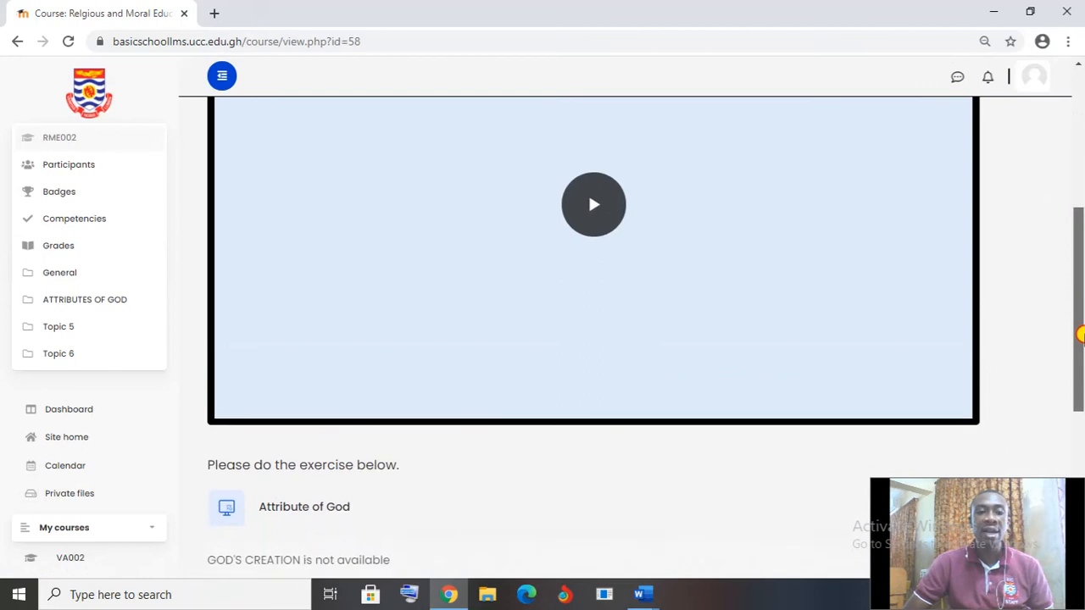
scroll("down", 3)
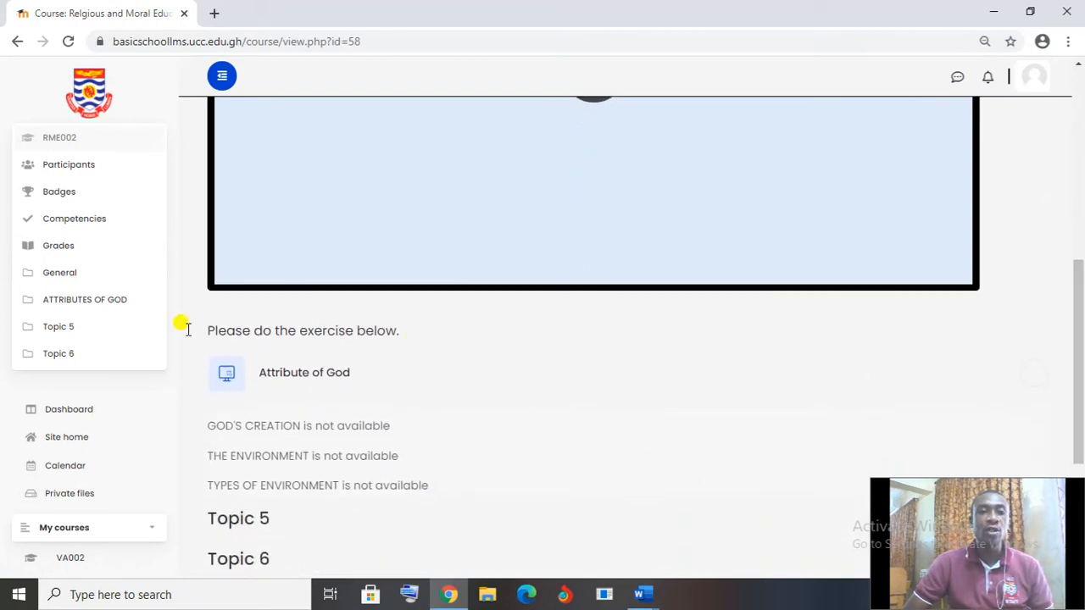
mouse_move(306, 365)
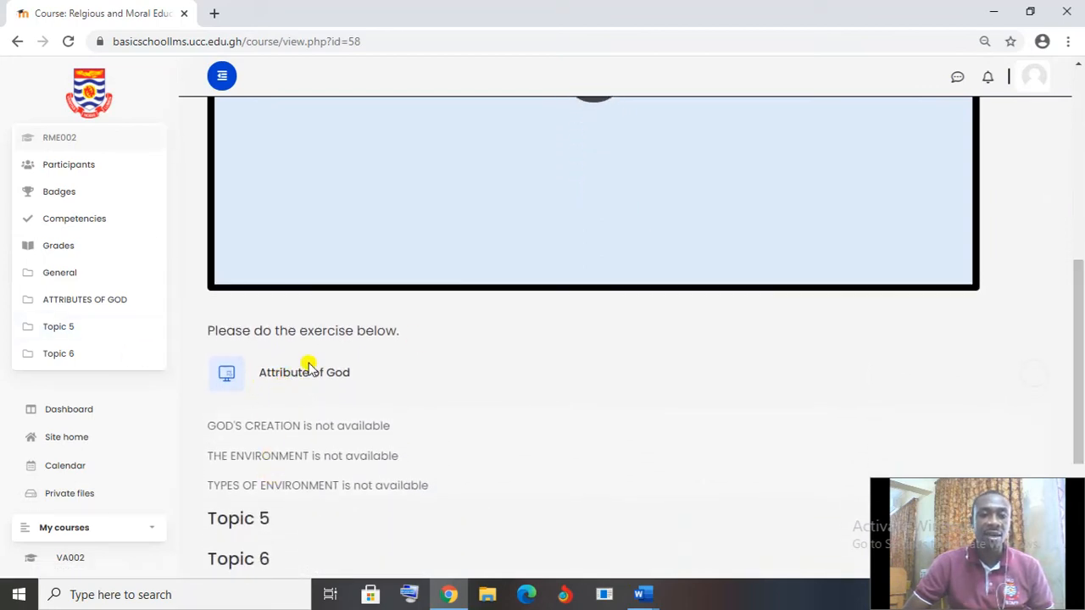
left_click(304, 373)
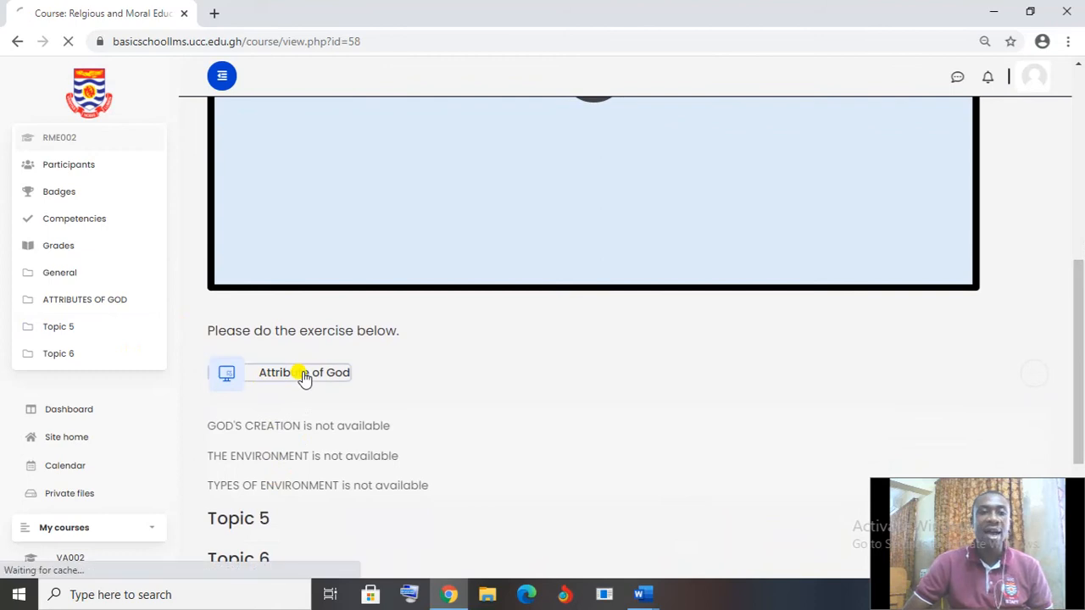
left_click(304, 373)
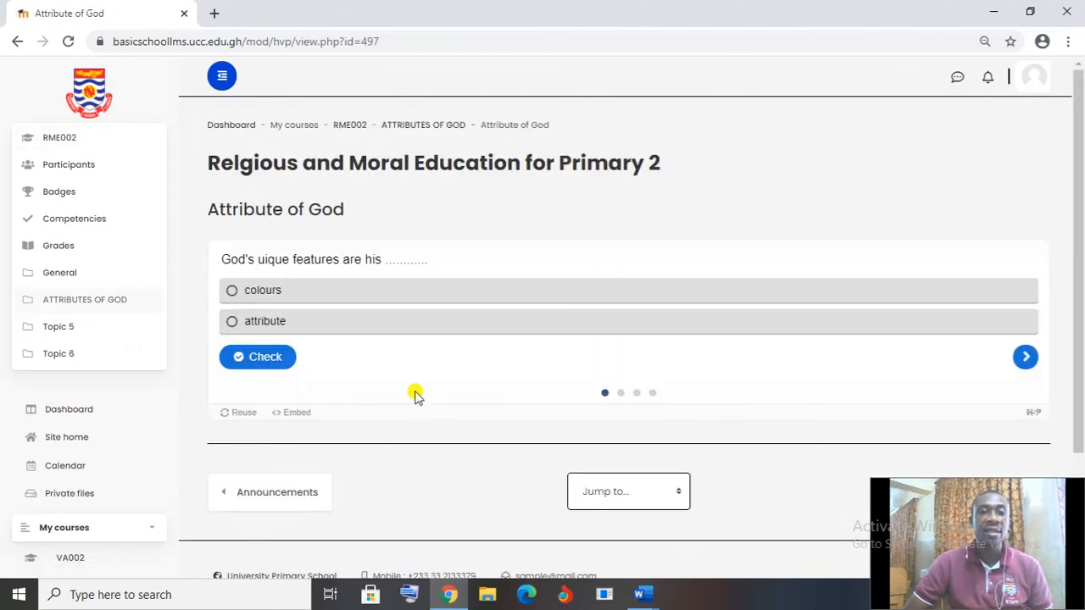
mouse_move(274, 267)
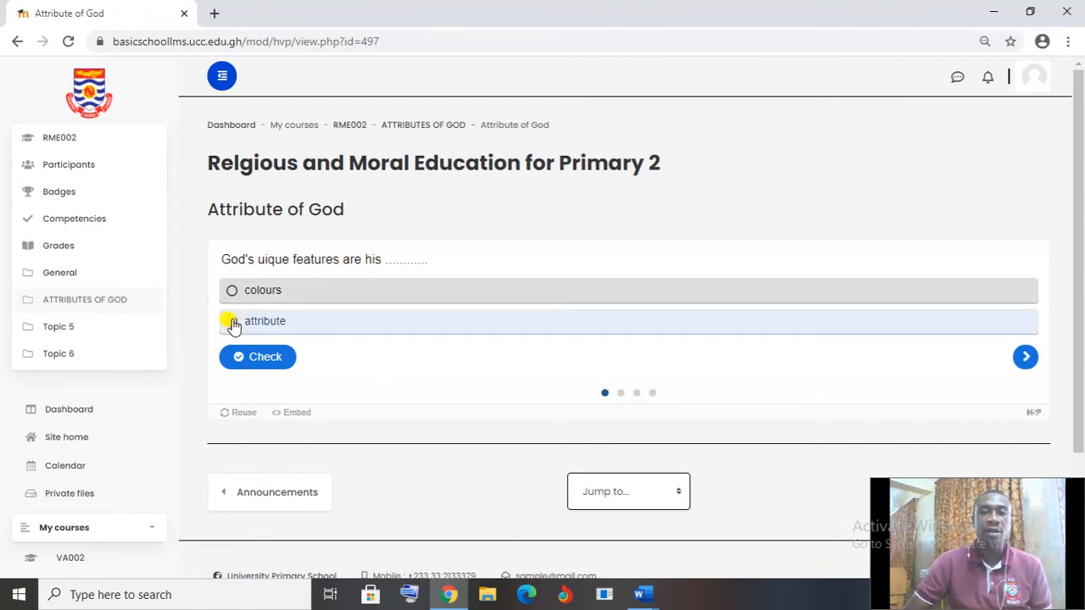
Answer 'attribute' on question one for 1/1, then advance to question two.
left_click(257, 357)
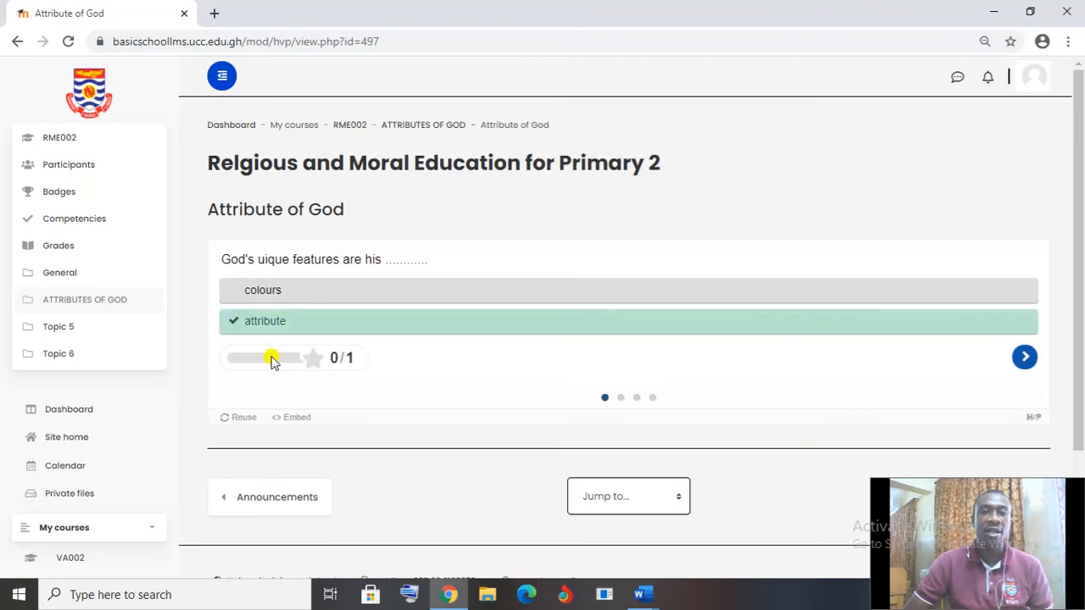
left_click(265, 322)
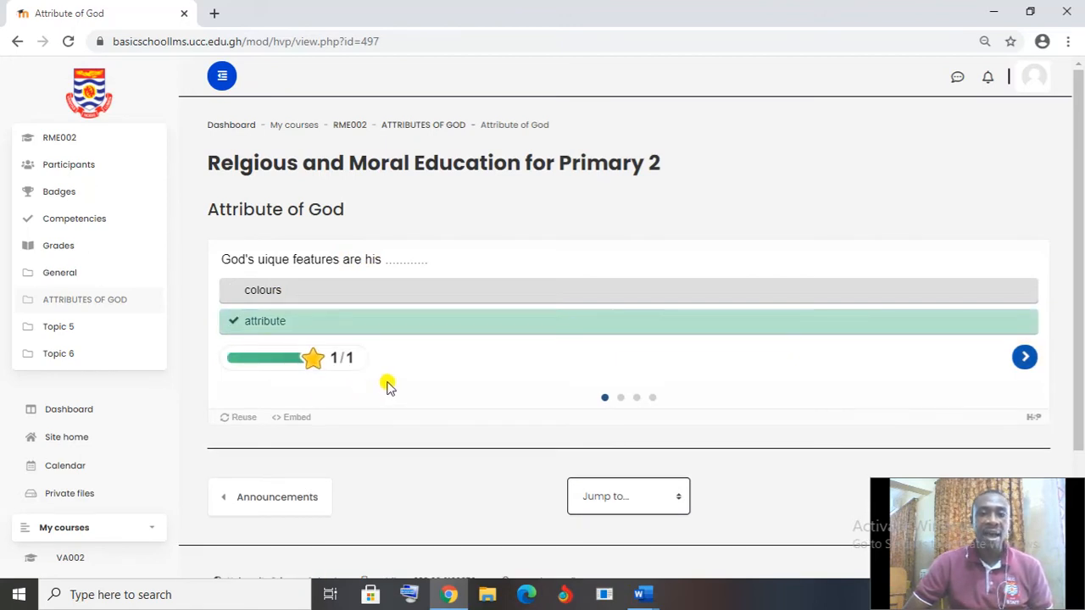
mouse_move(1021, 359)
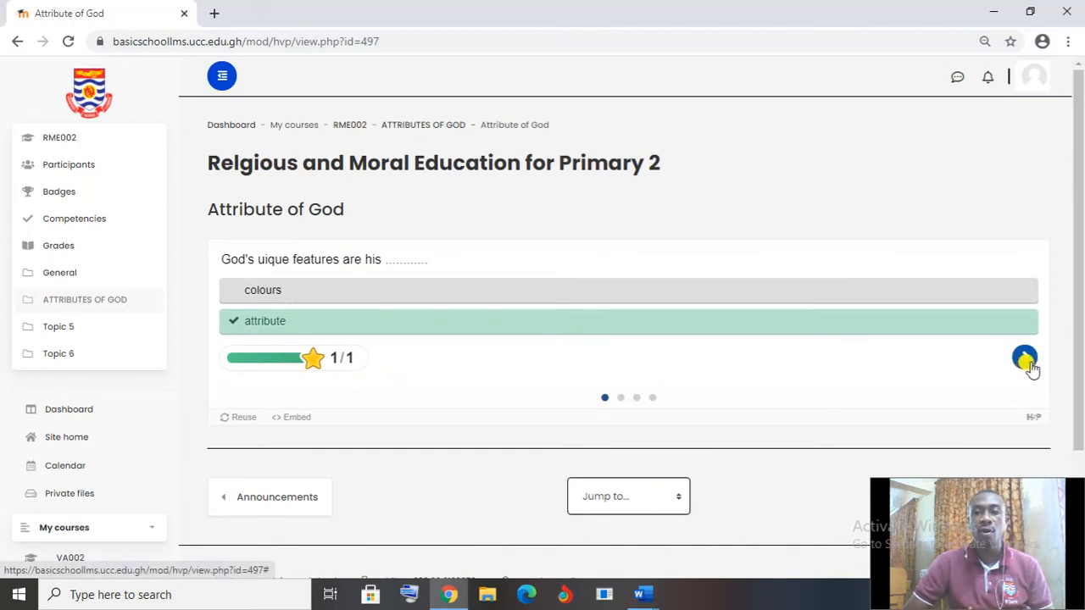
left_click(1023, 358)
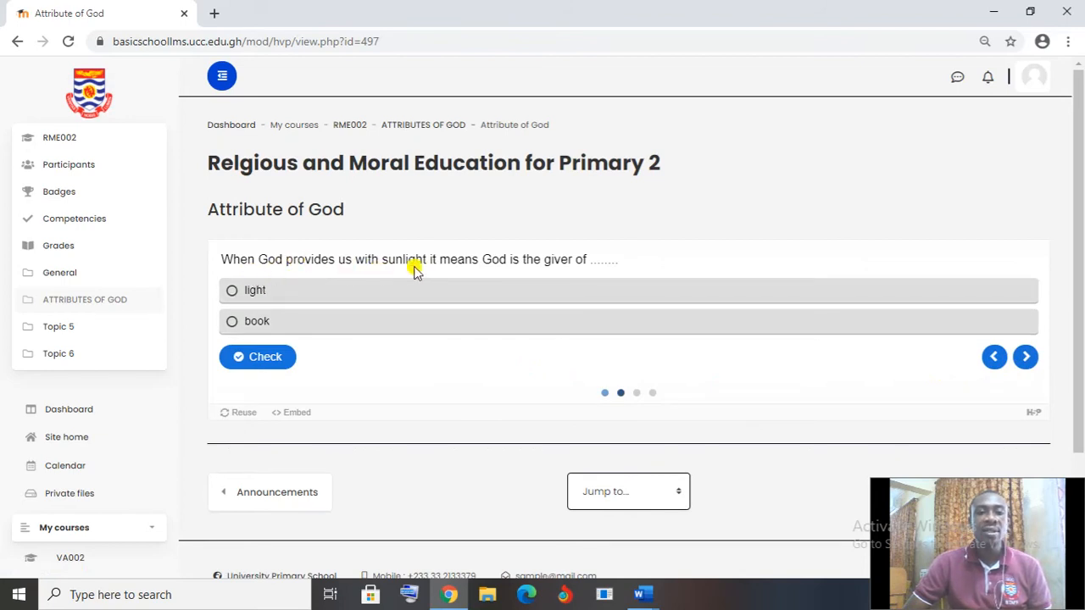
mouse_move(507, 276)
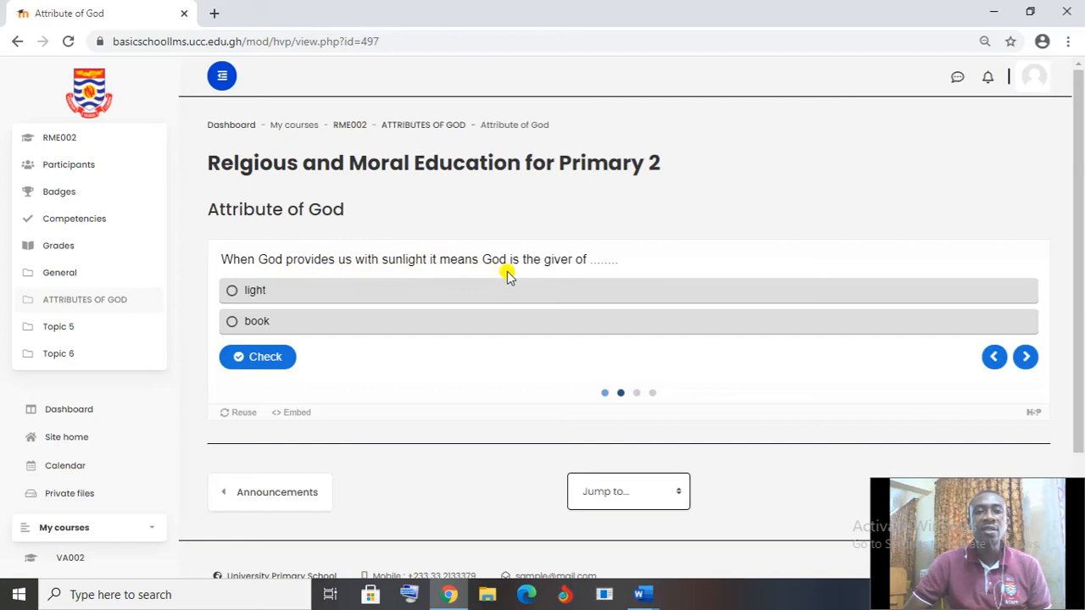
Answer 'light', check it for 1/1, and advance to the next question.
left_click(231, 290)
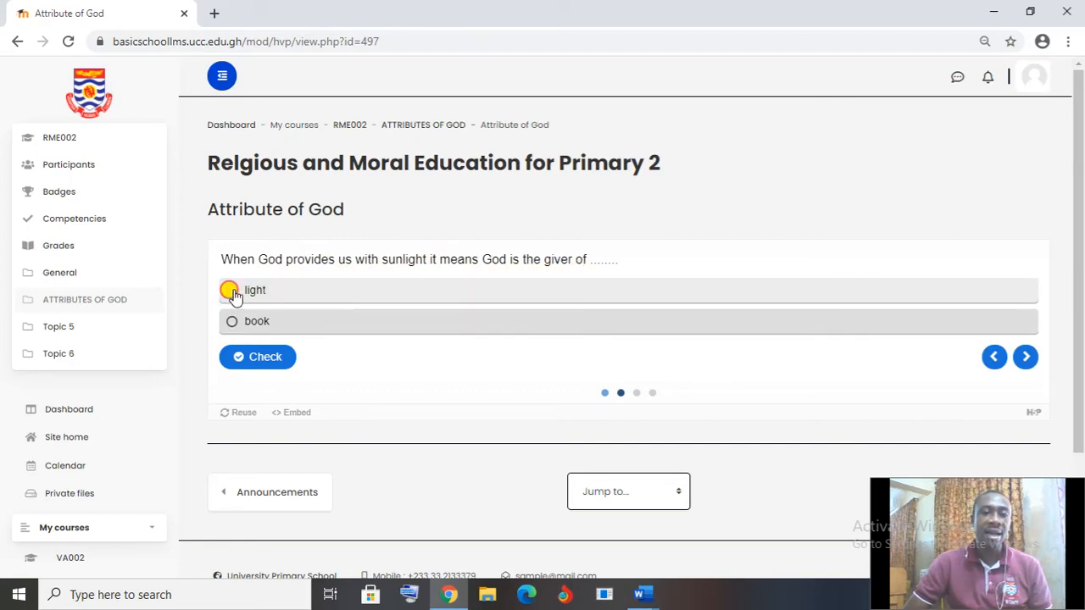
left_click(256, 357)
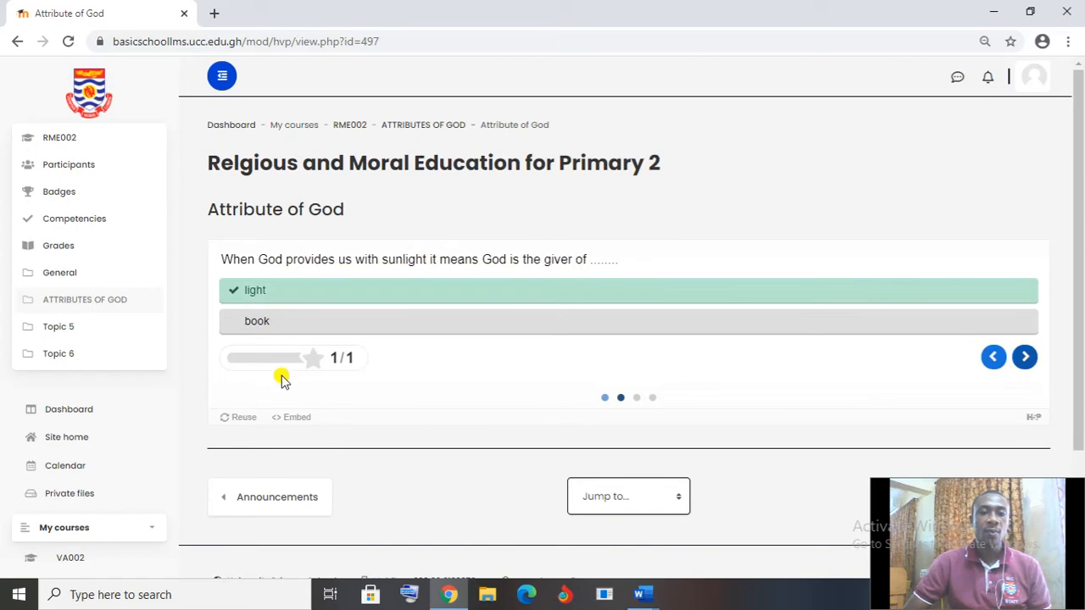
left_click(254, 291)
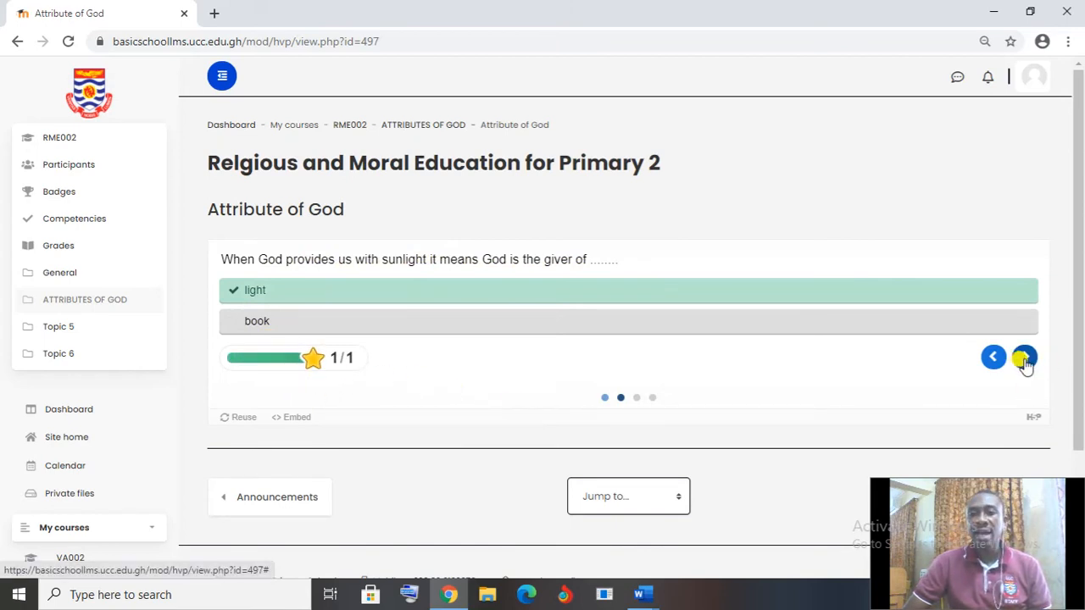
left_click(1021, 358)
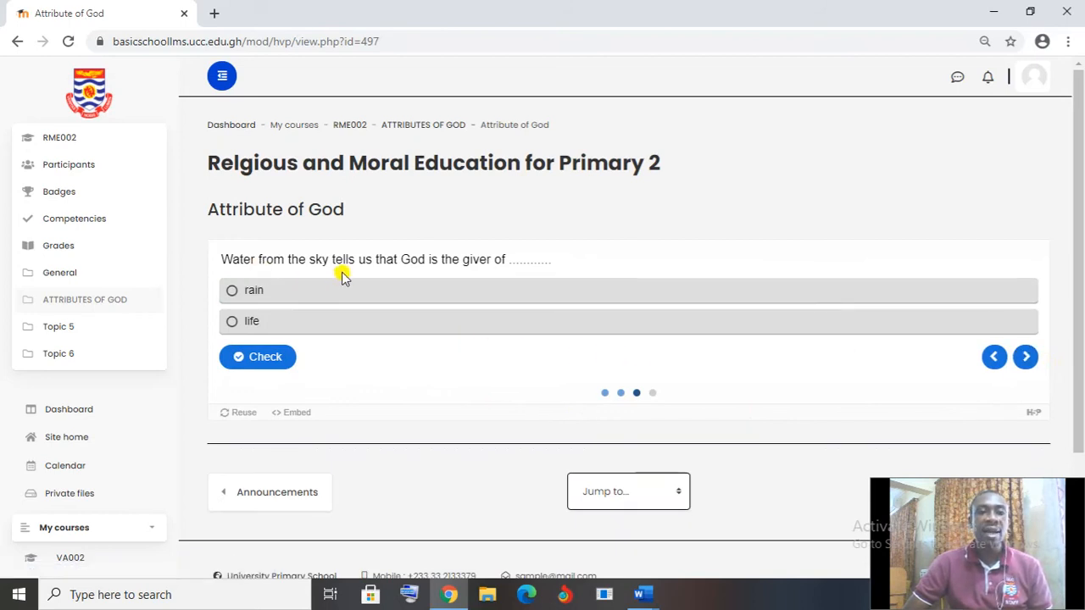
mouse_move(477, 276)
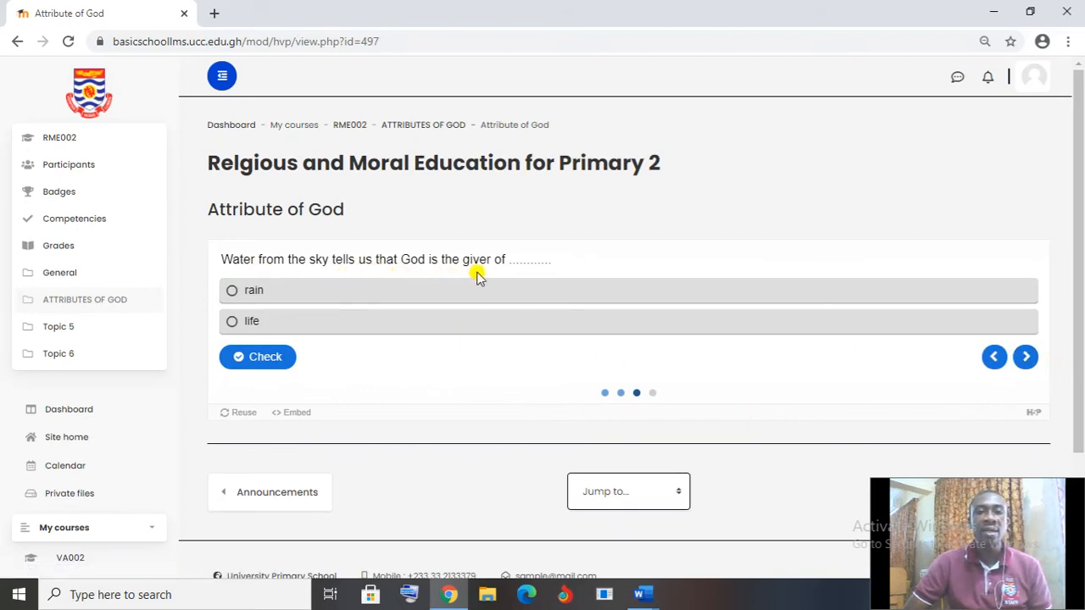
Answer 'rain', check it for 1/1, and advance to the fourth question.
left_click(232, 289)
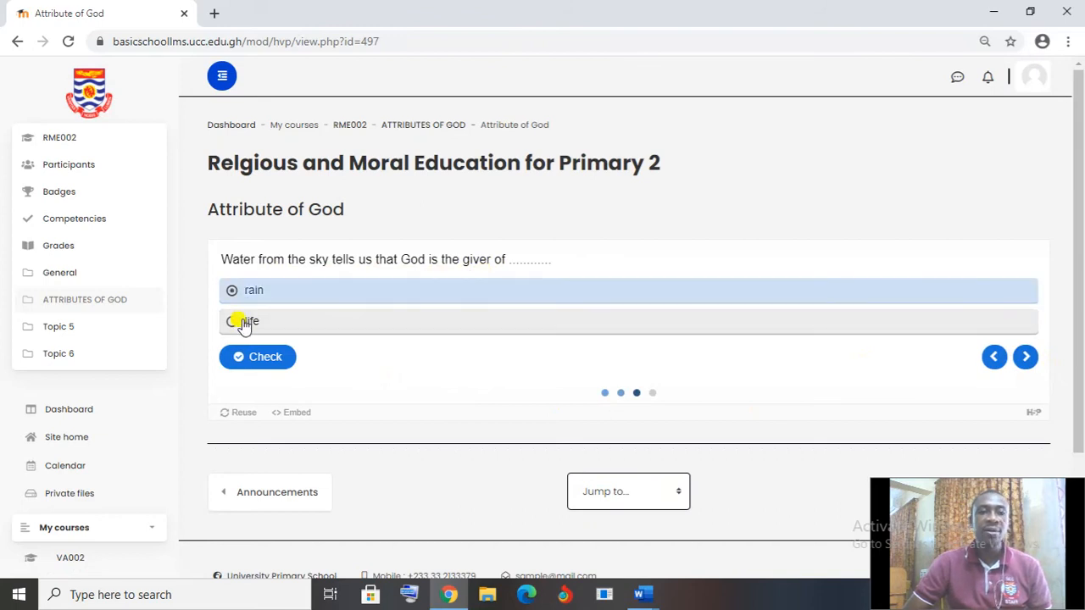
left_click(257, 357)
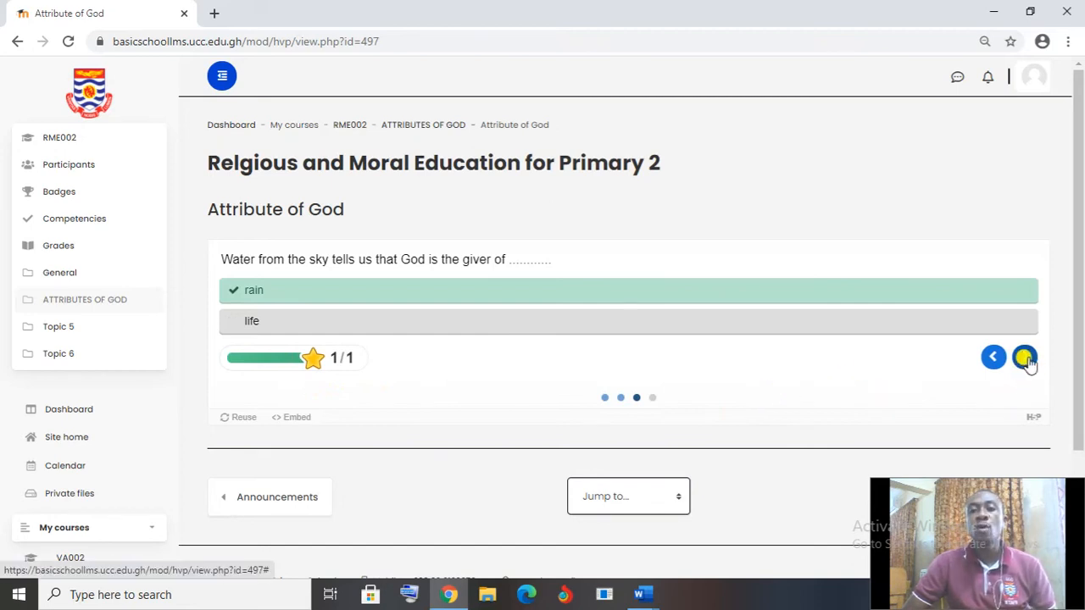
left_click(1024, 357)
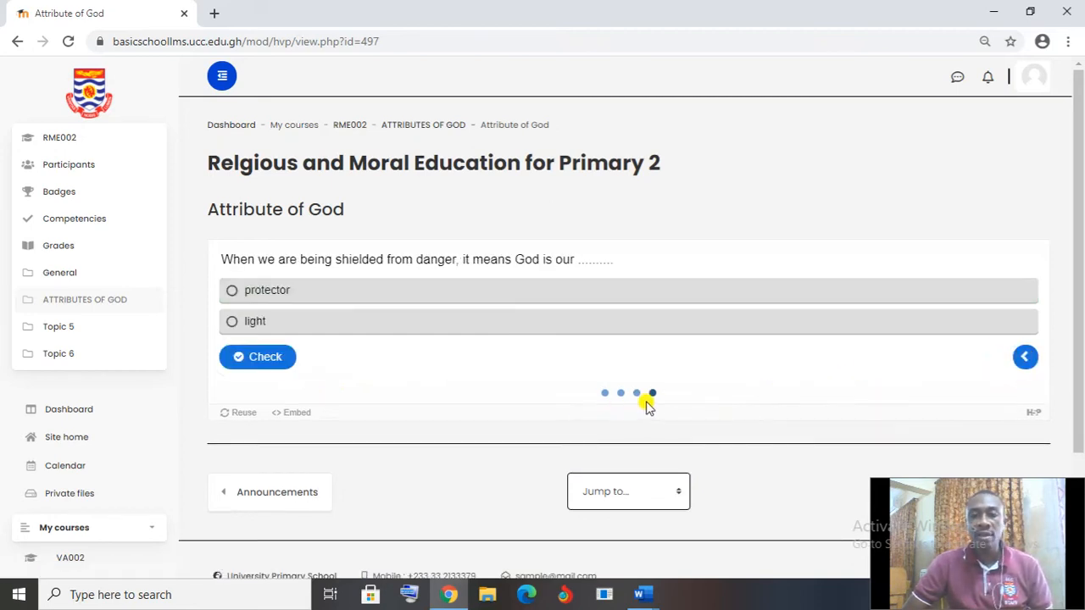
mouse_move(661, 409)
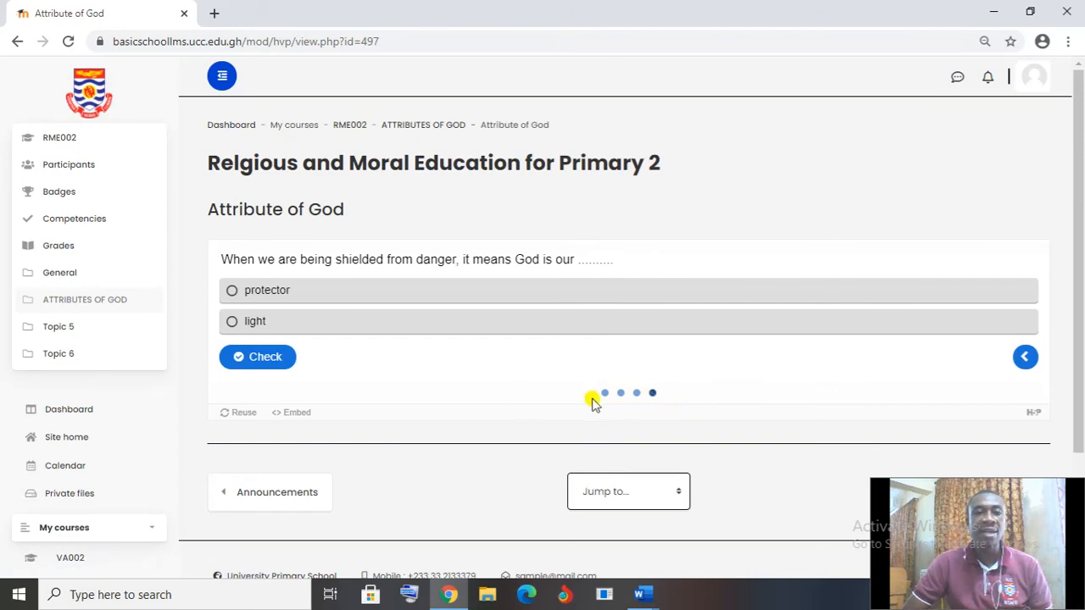
mouse_move(327, 278)
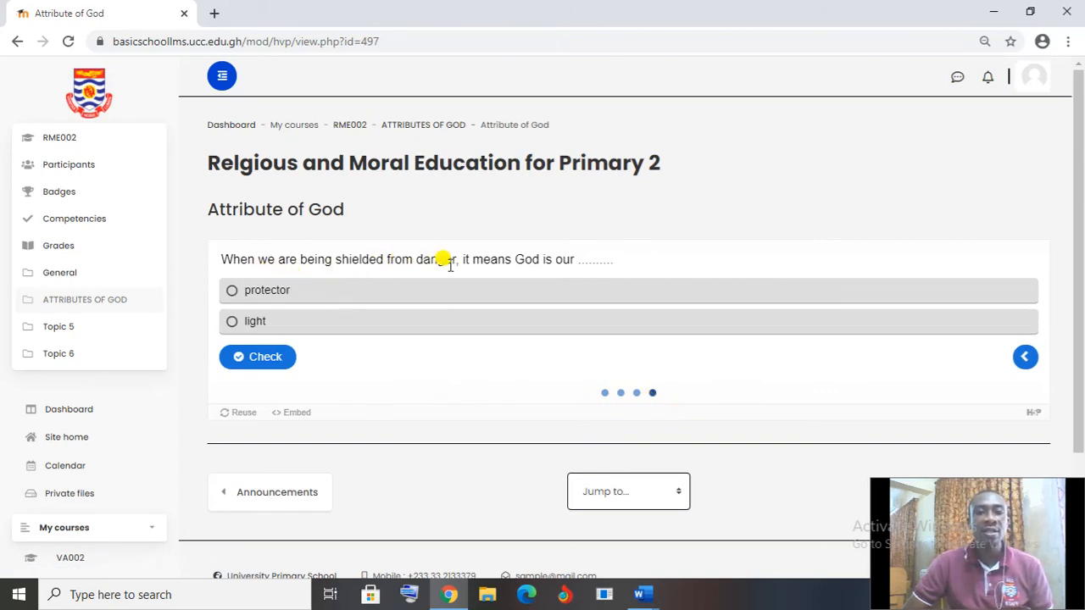
mouse_move(245, 289)
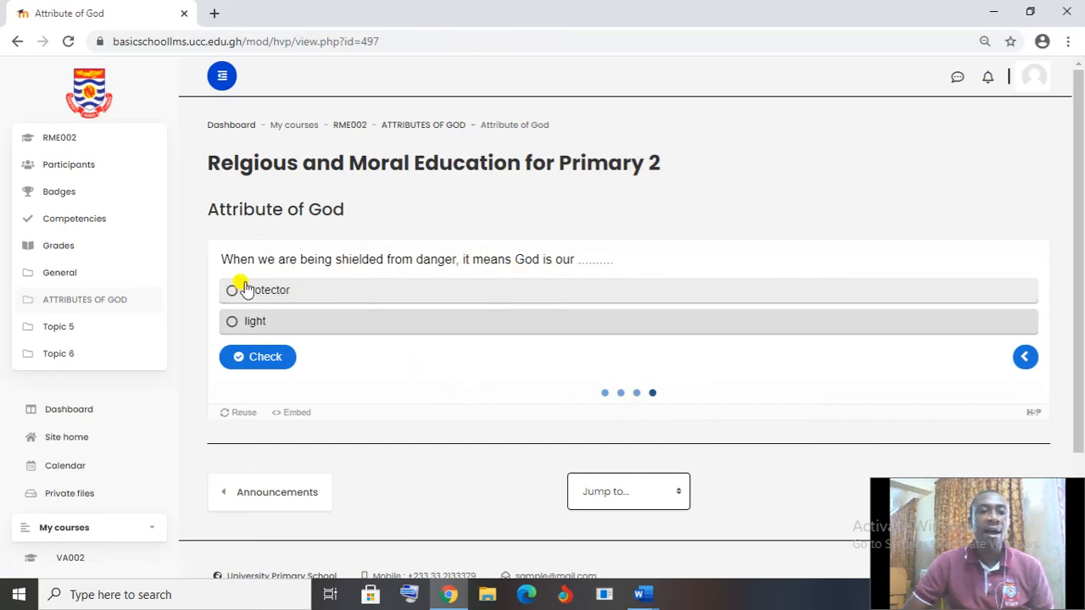
Select 'protector' and finish the Attribute of God quiz with a 4/4 result.
left_click(256, 356)
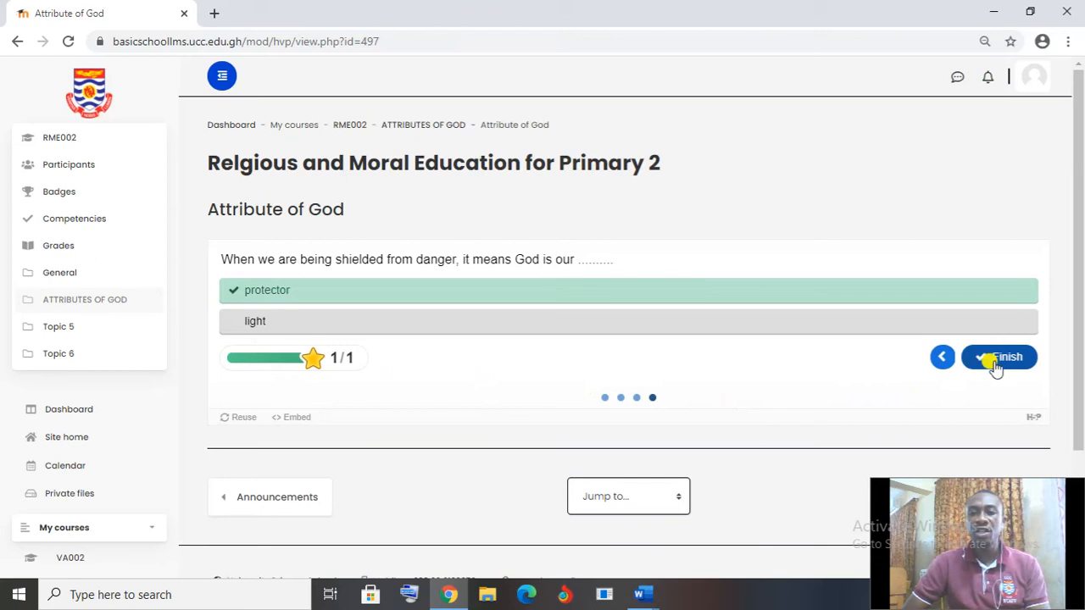
mouse_move(1000, 373)
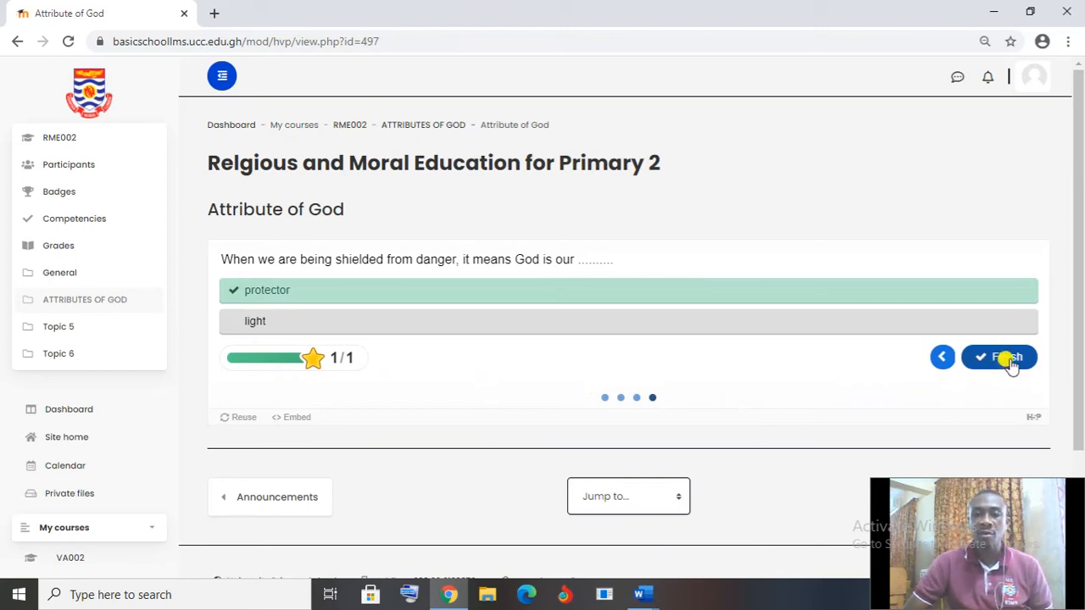
left_click(1005, 356)
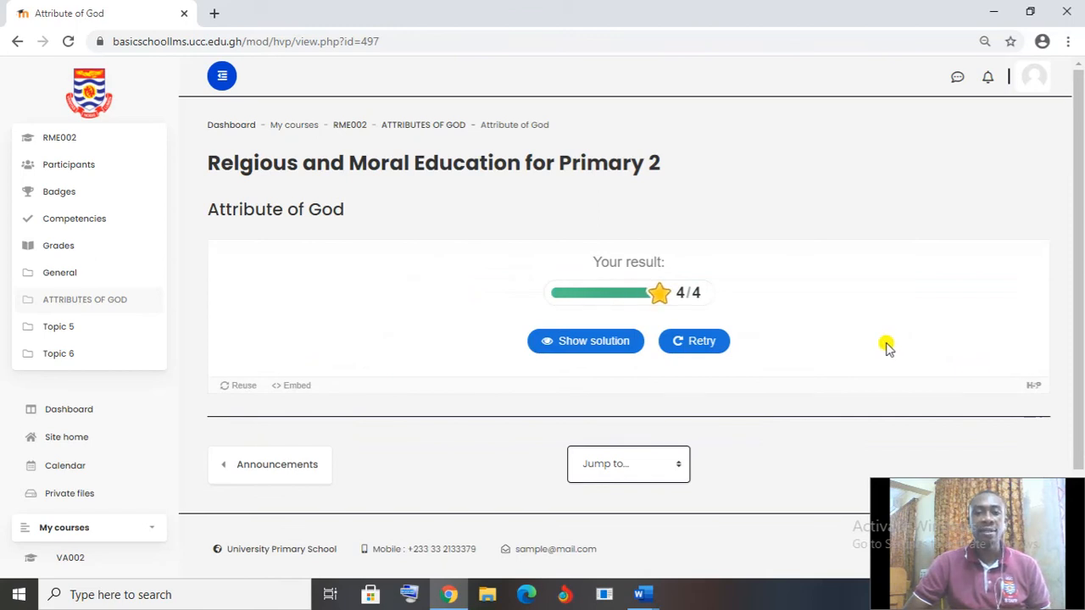
mouse_move(795, 329)
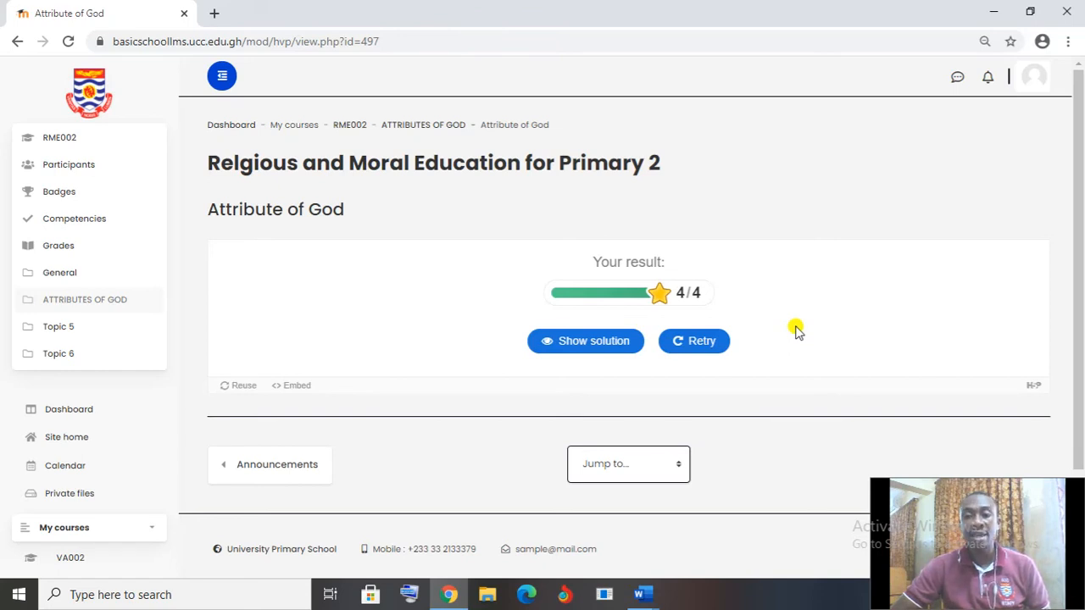
mouse_move(780, 332)
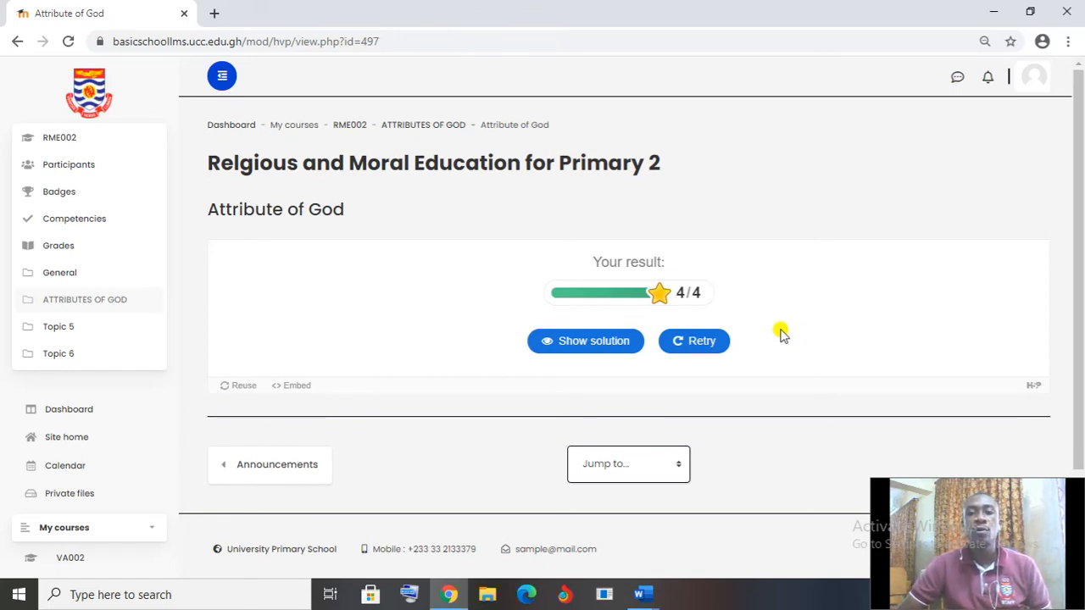
mouse_move(701, 343)
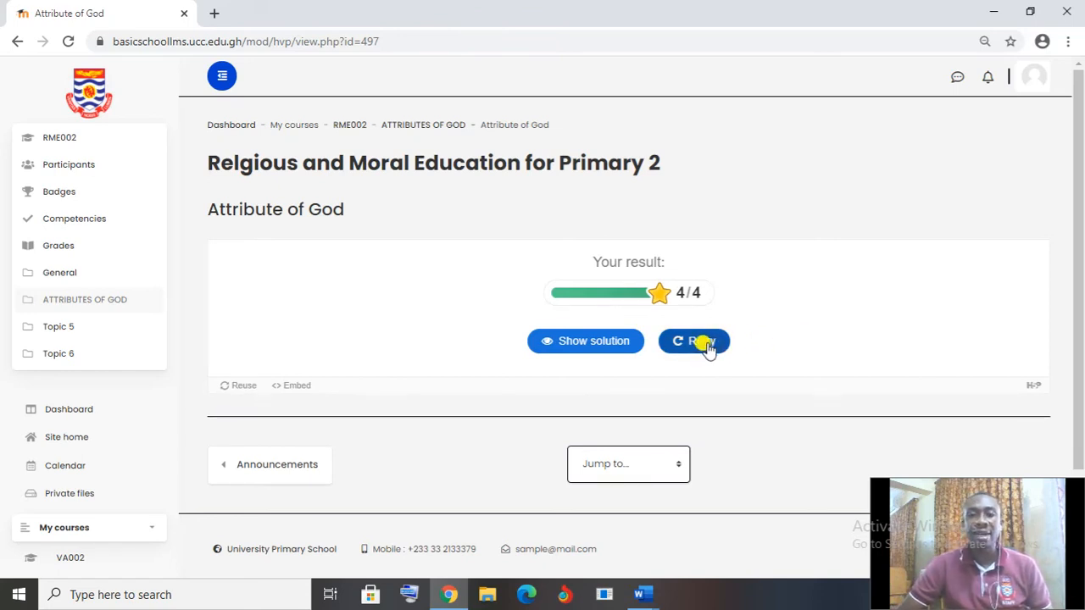
Retry the Attribute of God quiz, then return to the Dashboard via the breadcrumb.
left_click(701, 341)
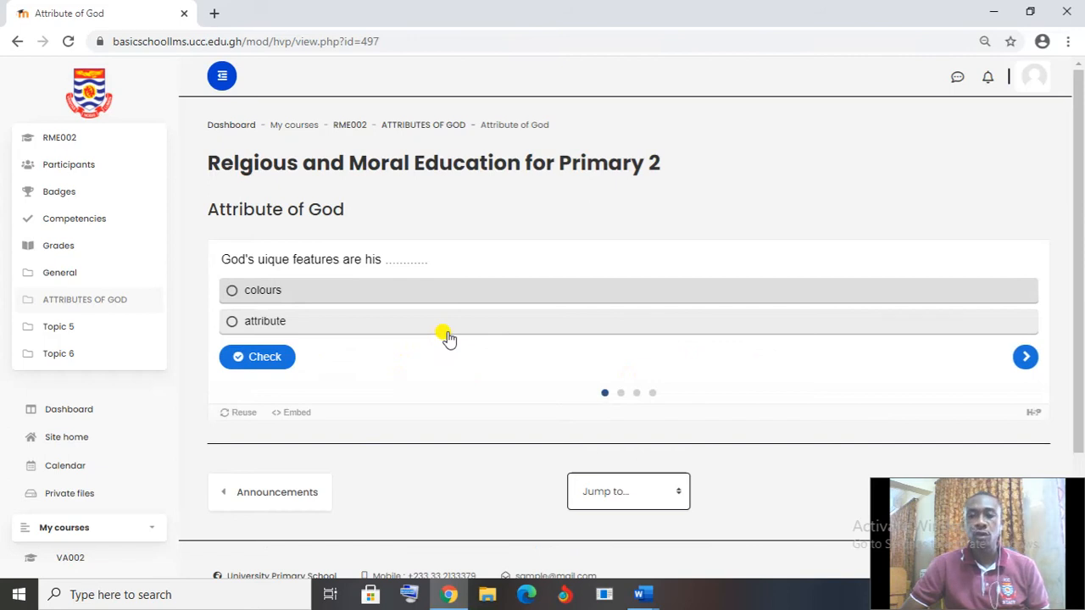
mouse_move(418, 294)
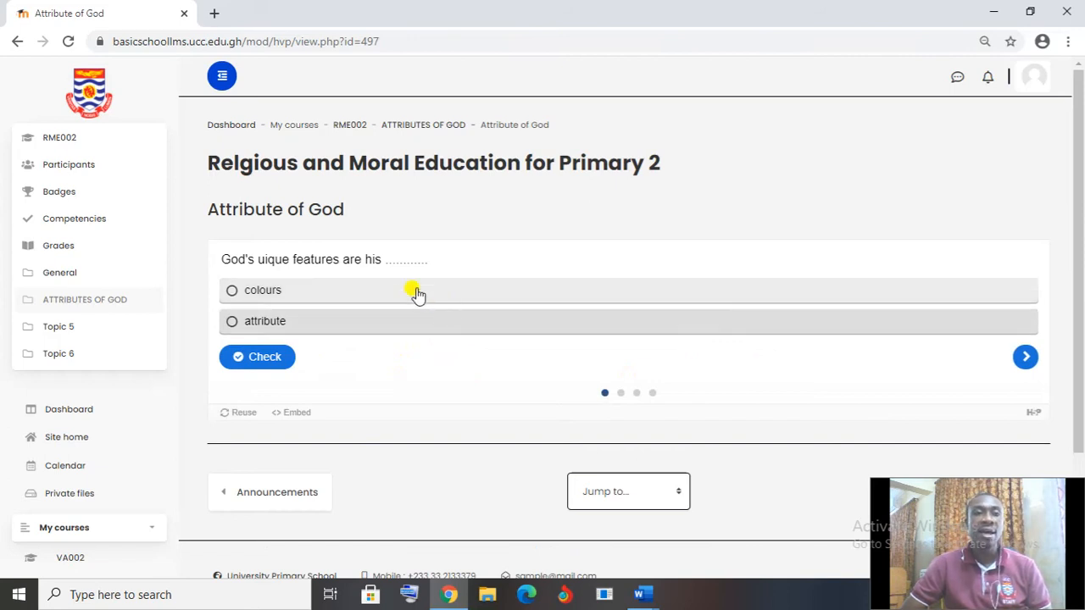
mouse_move(223, 125)
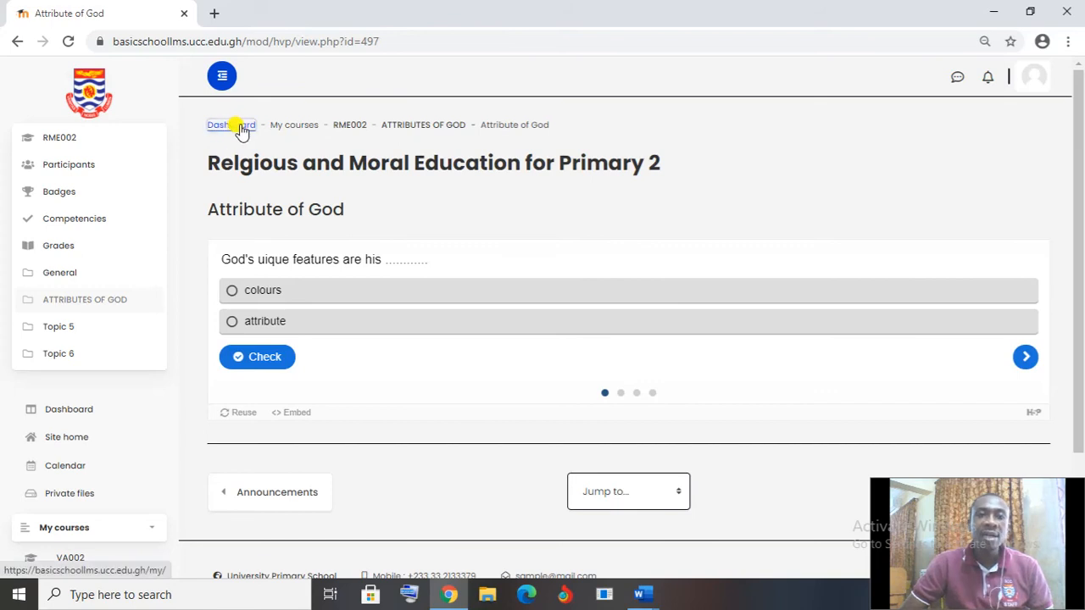
left_click(230, 125)
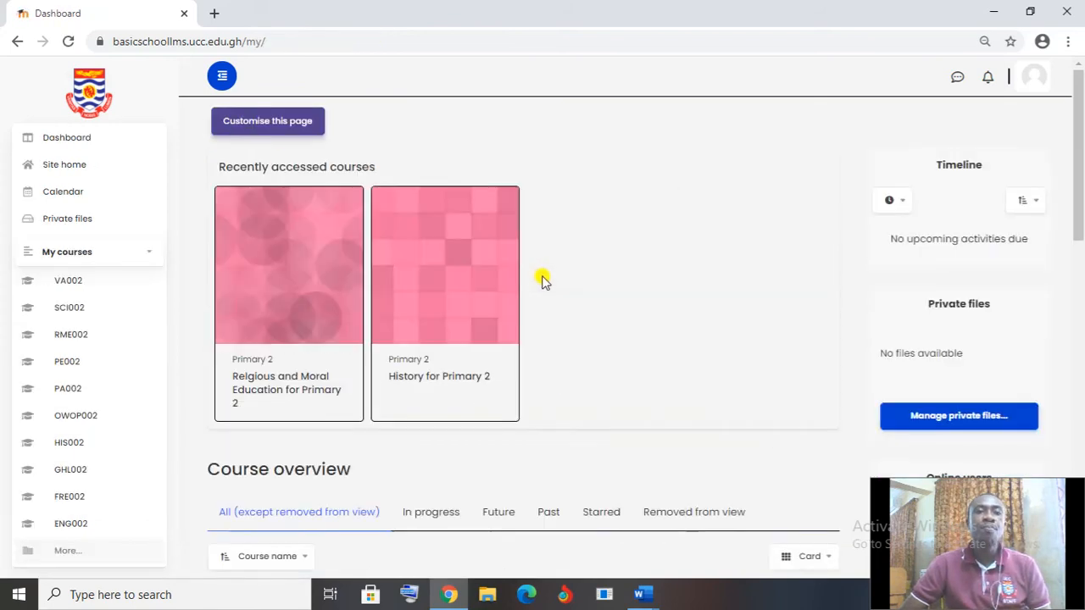
mouse_move(275, 383)
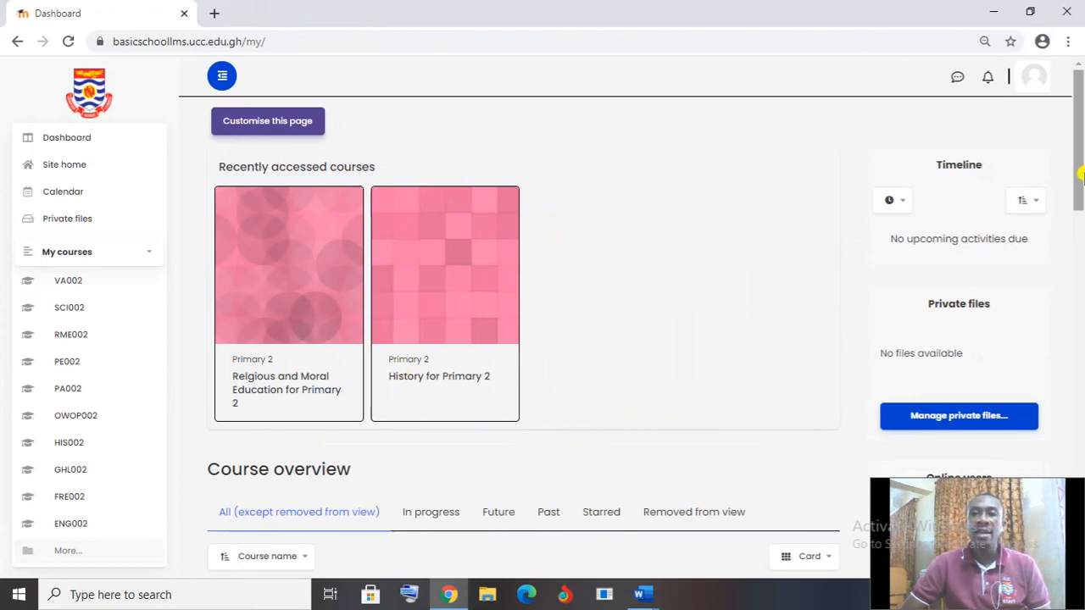
scroll("down", 3)
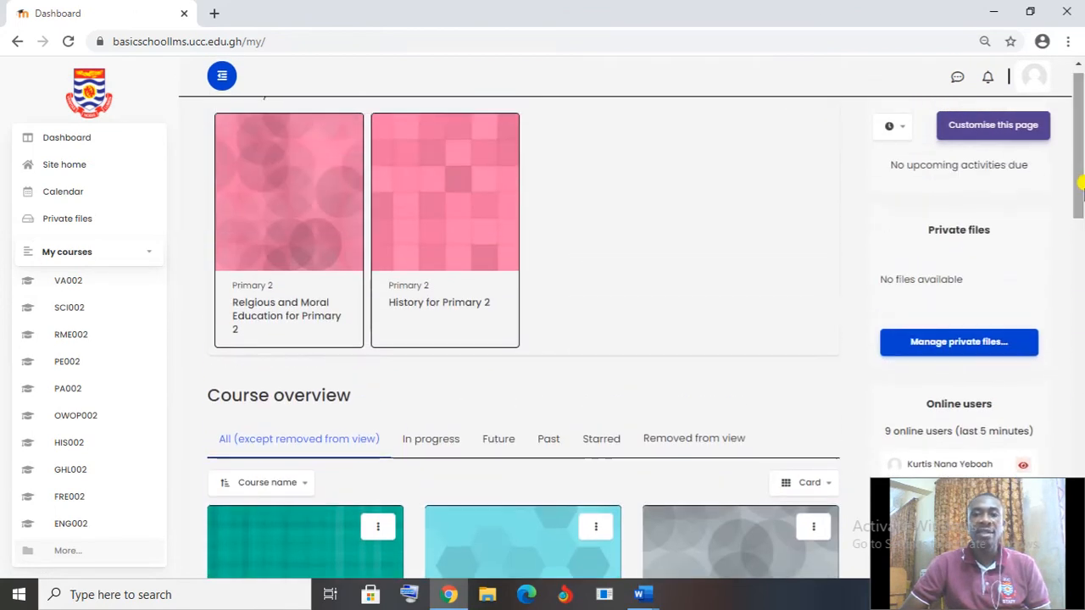
mouse_move(721, 398)
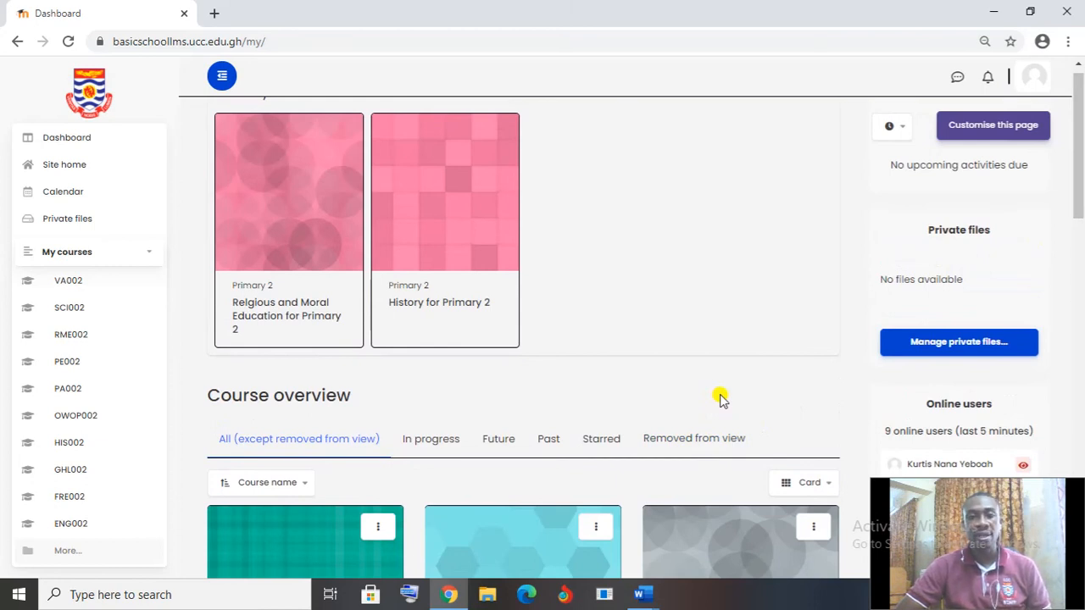
mouse_move(1043, 279)
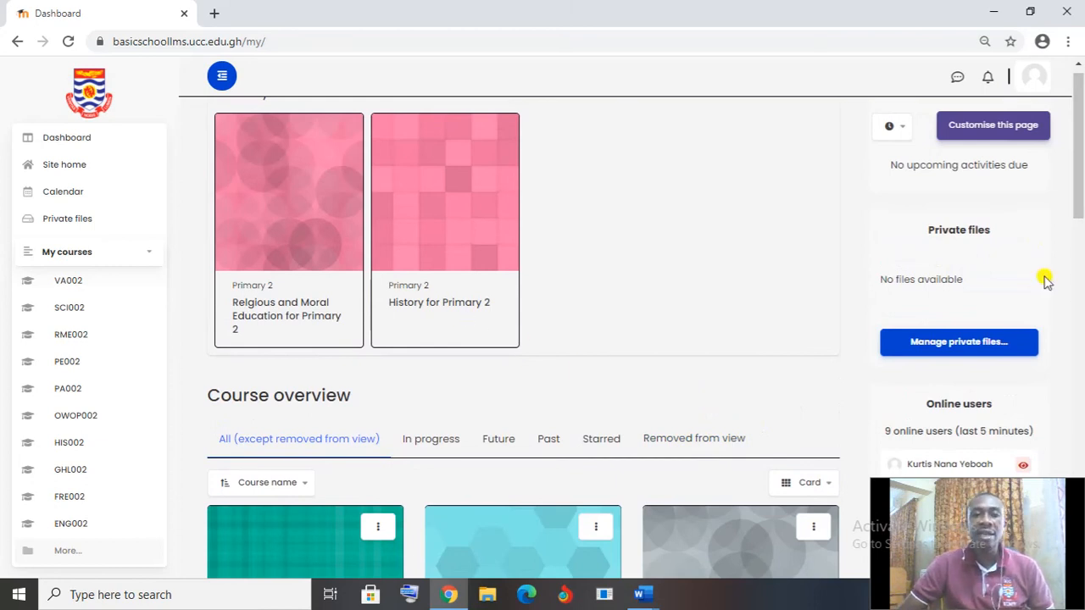
scroll("down", 3)
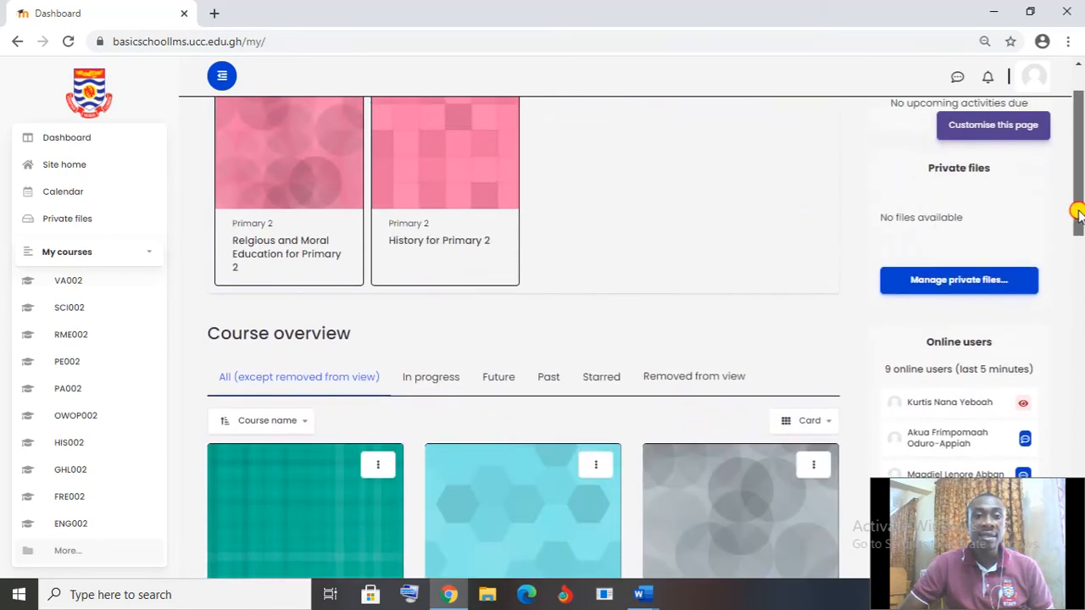
mouse_move(273, 271)
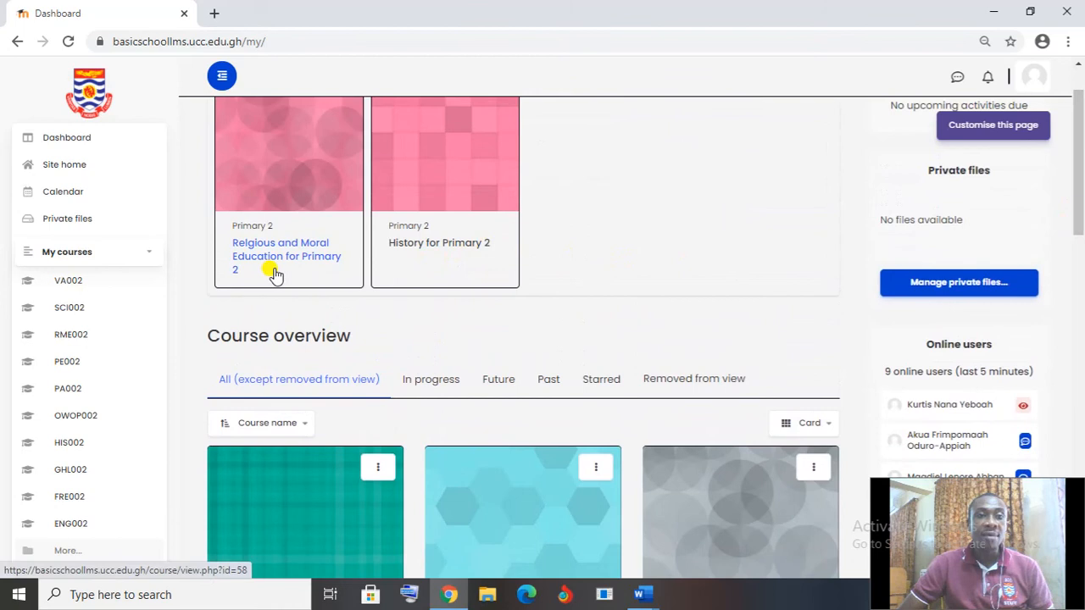
scroll("down", 3)
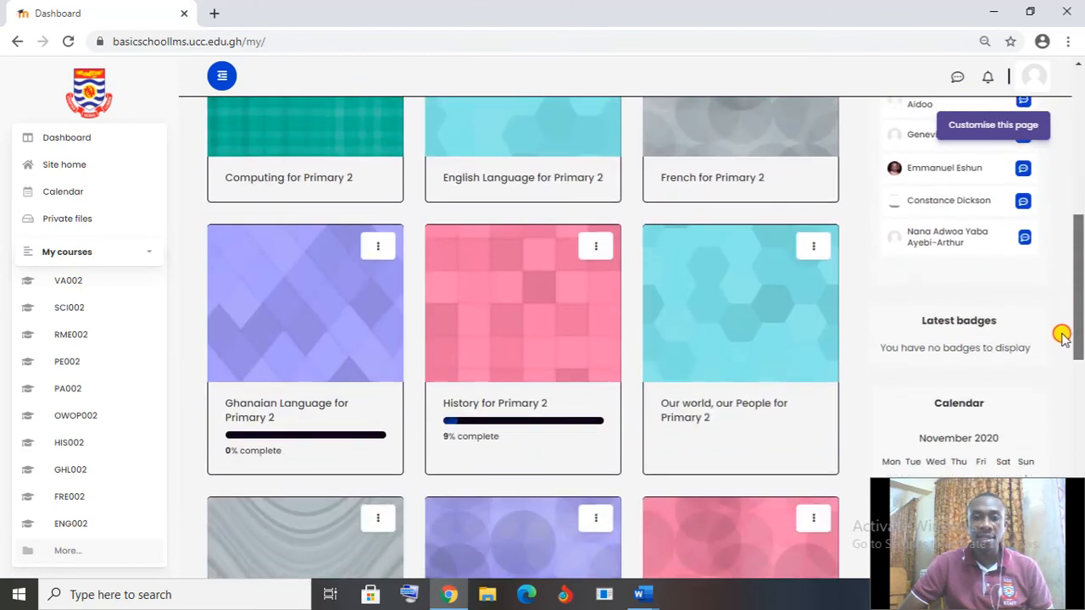
scroll("down", 3)
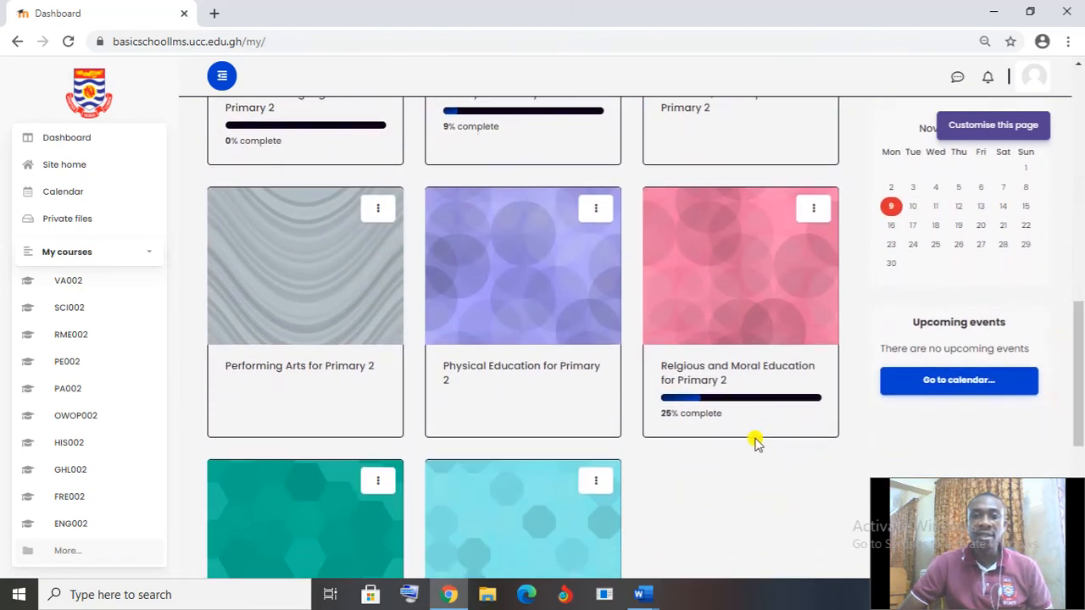
mouse_move(667, 422)
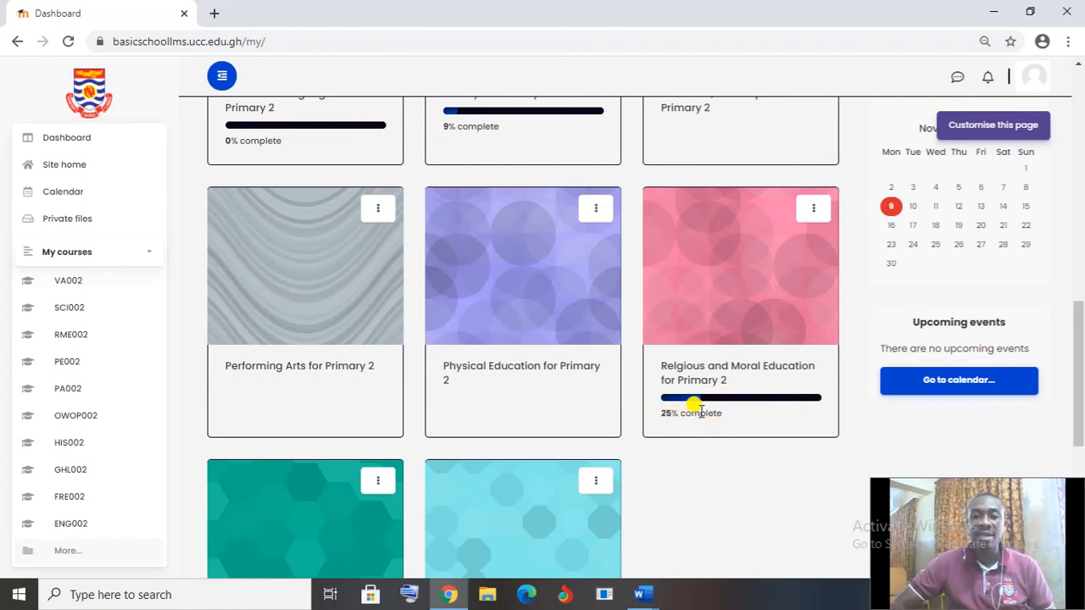
mouse_move(790, 428)
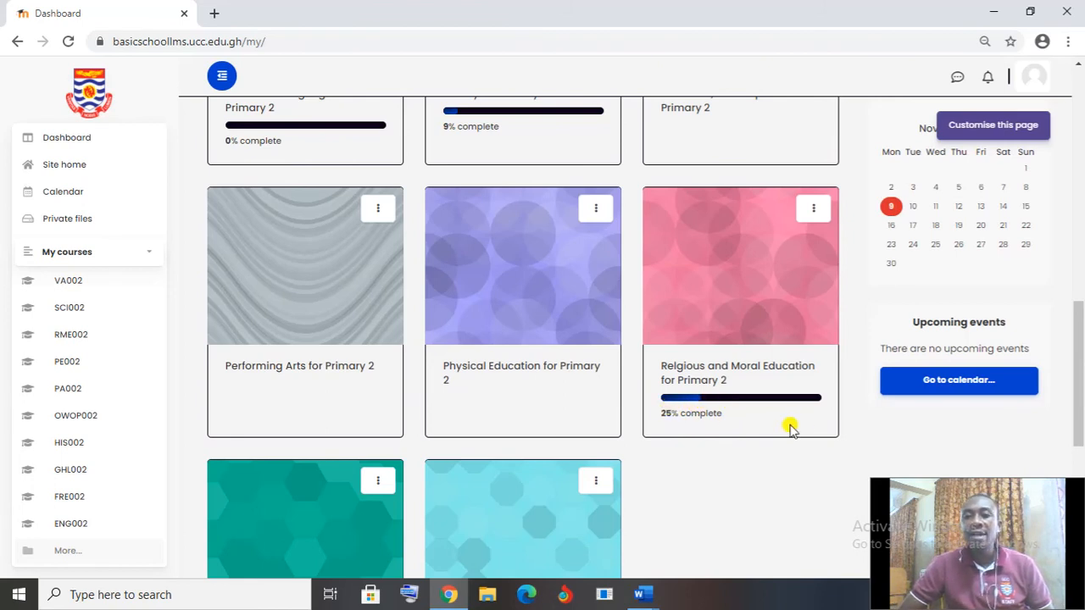
mouse_move(821, 415)
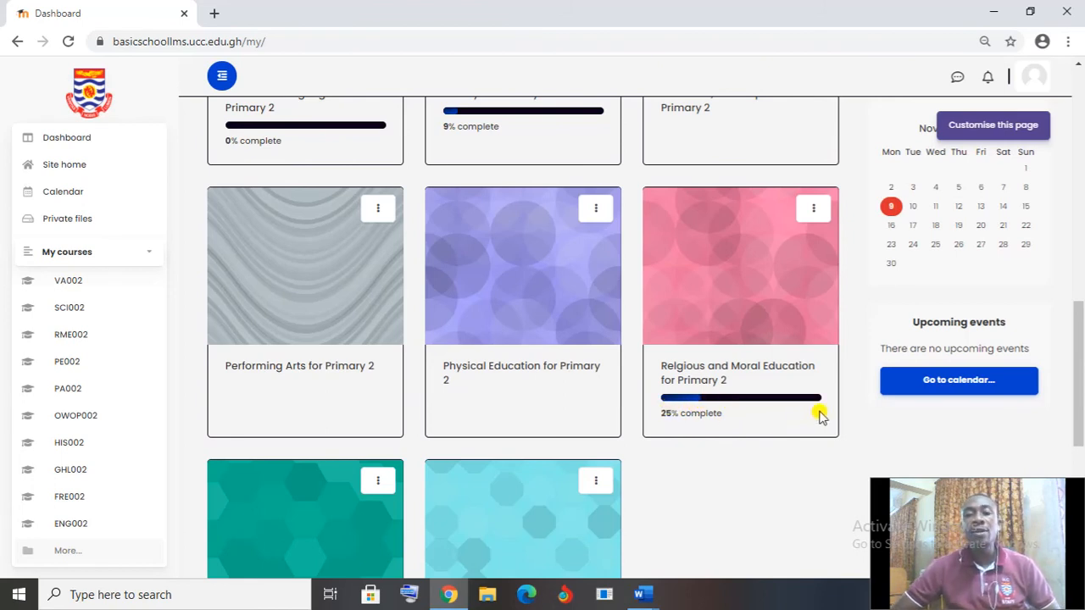